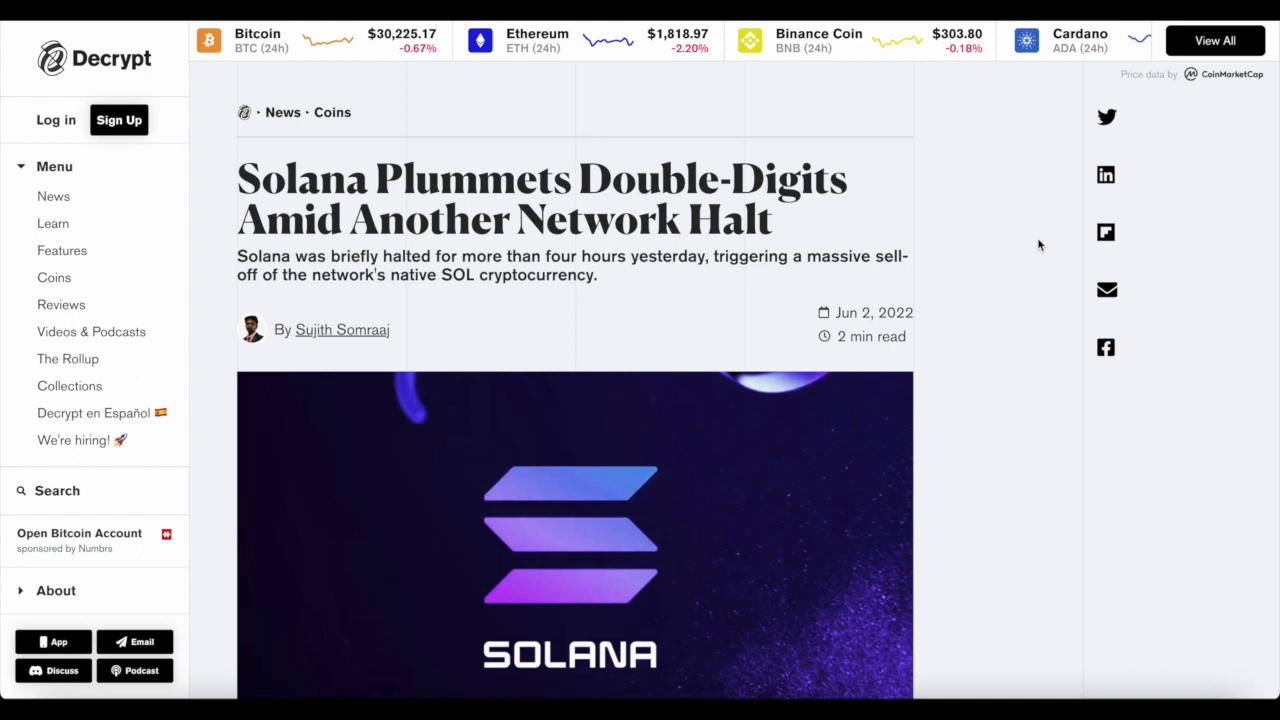
Scroll past the Solana outage article to the Alchemy Solana developer platform article.
scroll(down, 3)
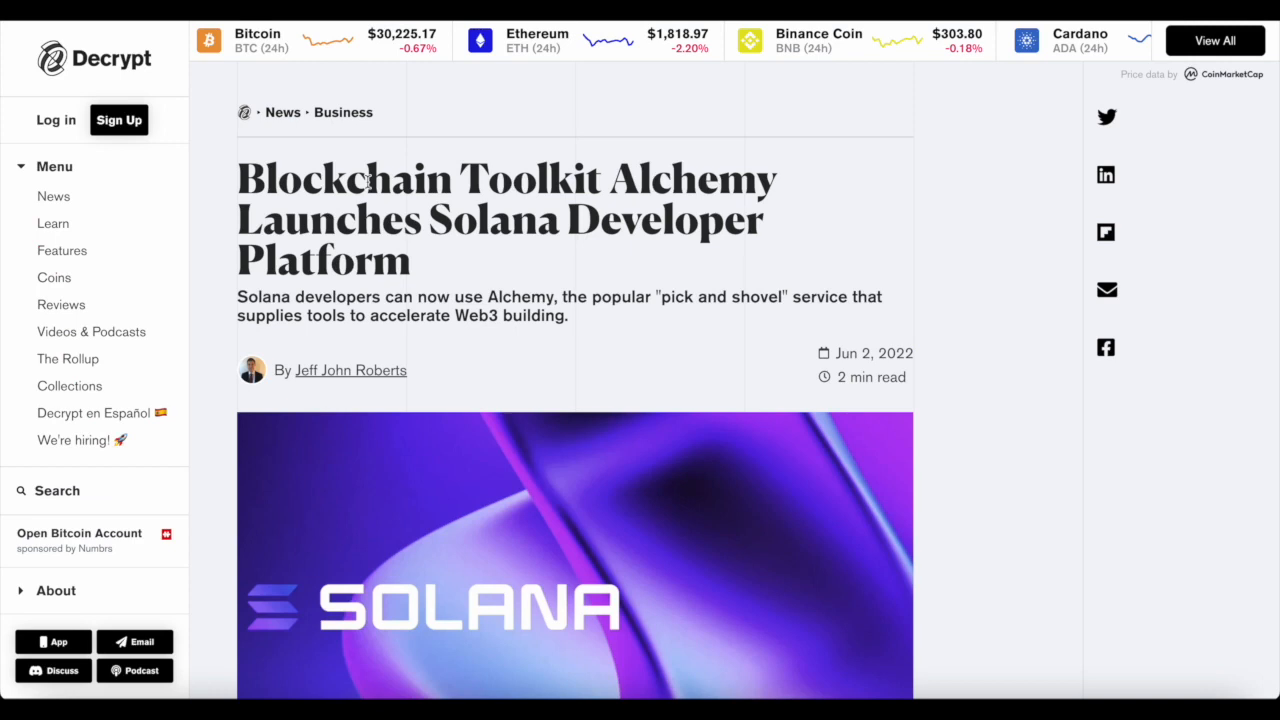
mouse_move(625, 258)
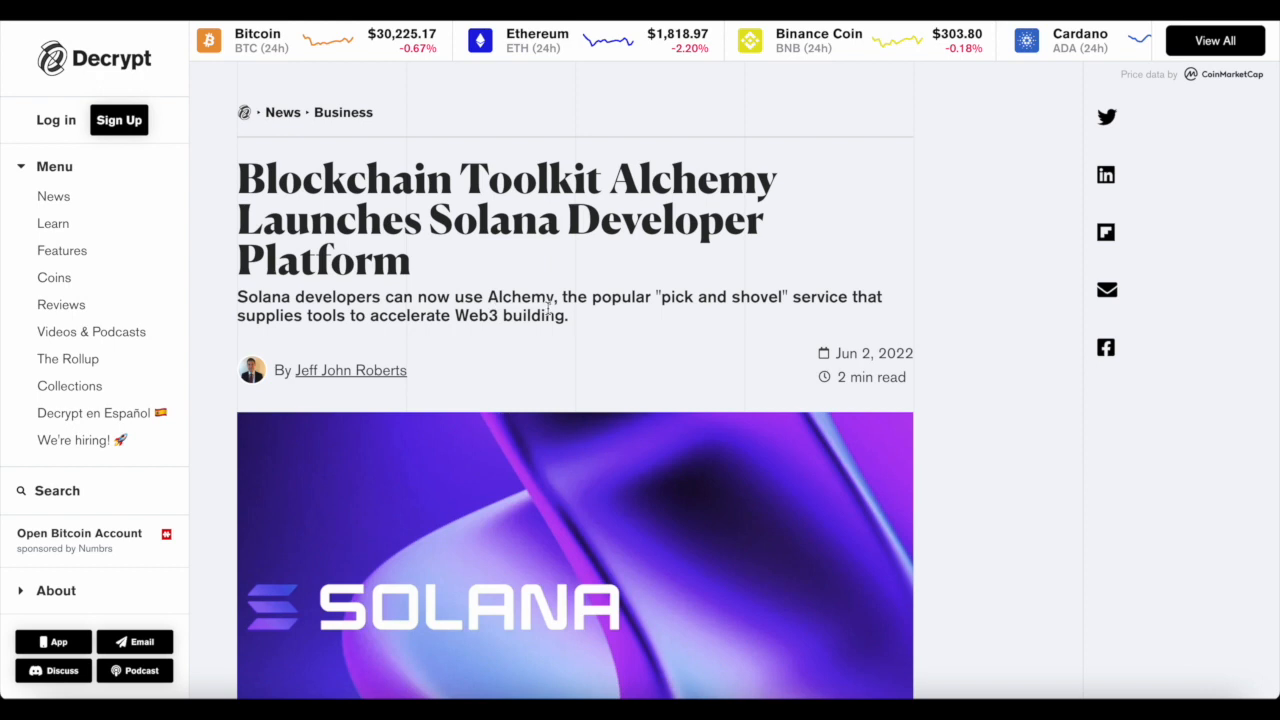
mouse_move(775, 303)
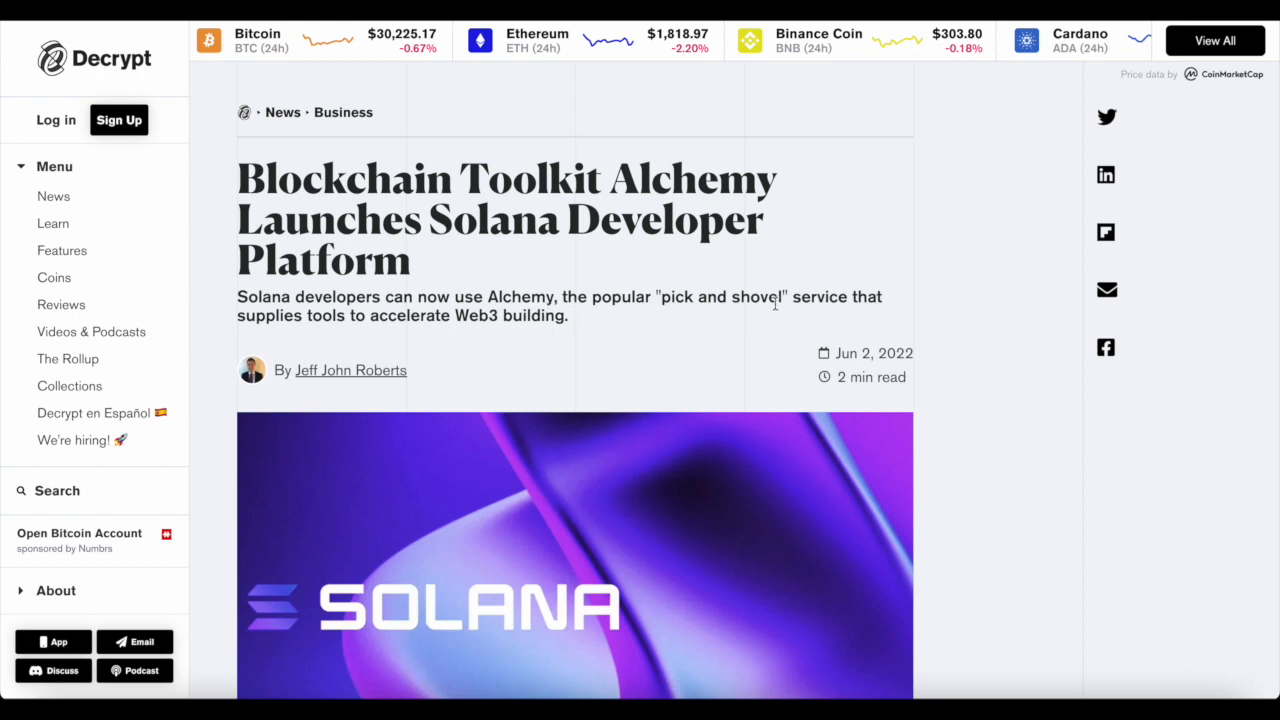
mouse_move(483, 367)
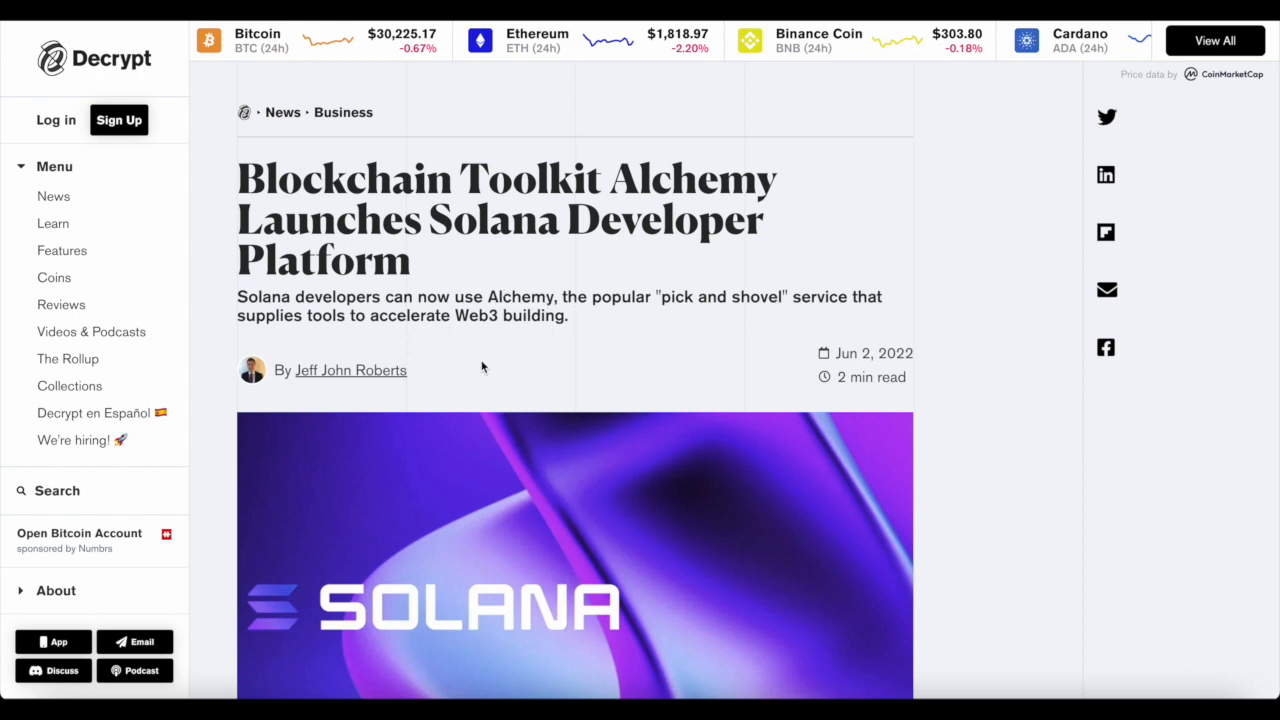
Scroll the Alchemy article, then show CoinMarketCap's SOL page at $40.97, down 5.14%.
scroll(down, 3)
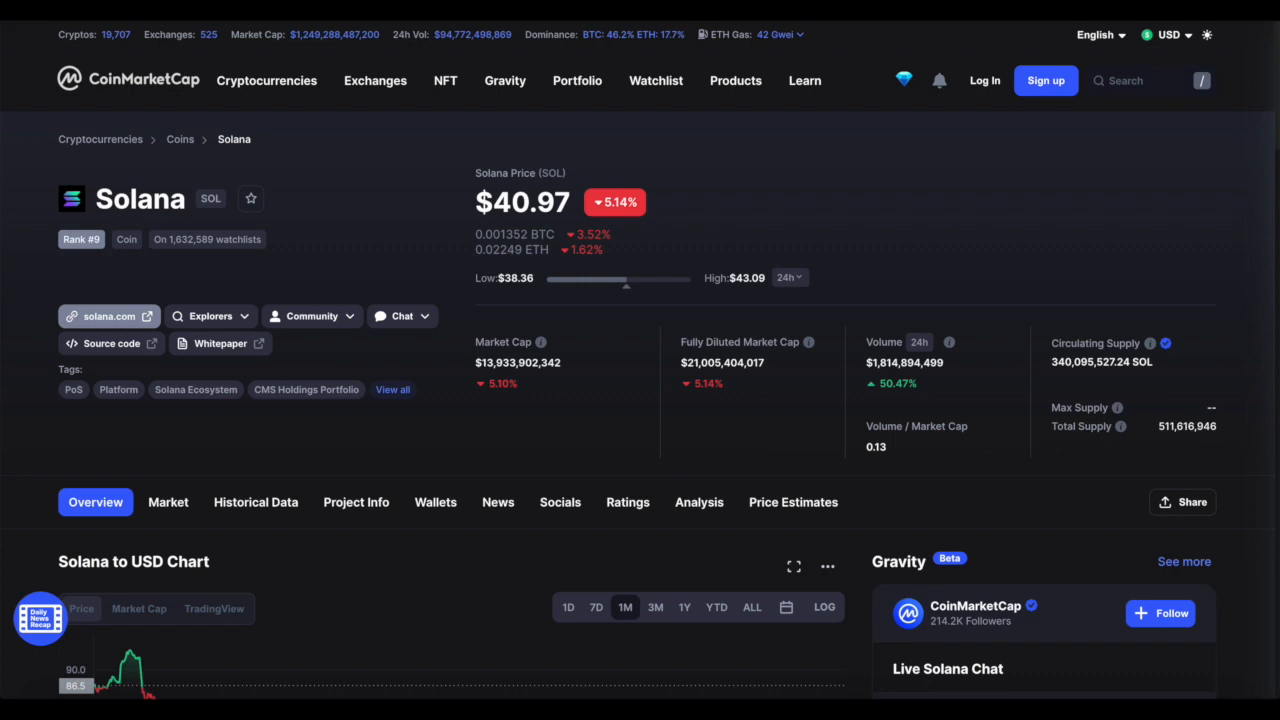
Try the 7D and 1D ranges on the Solana chart, then switch to ALL.
scroll(down, 3)
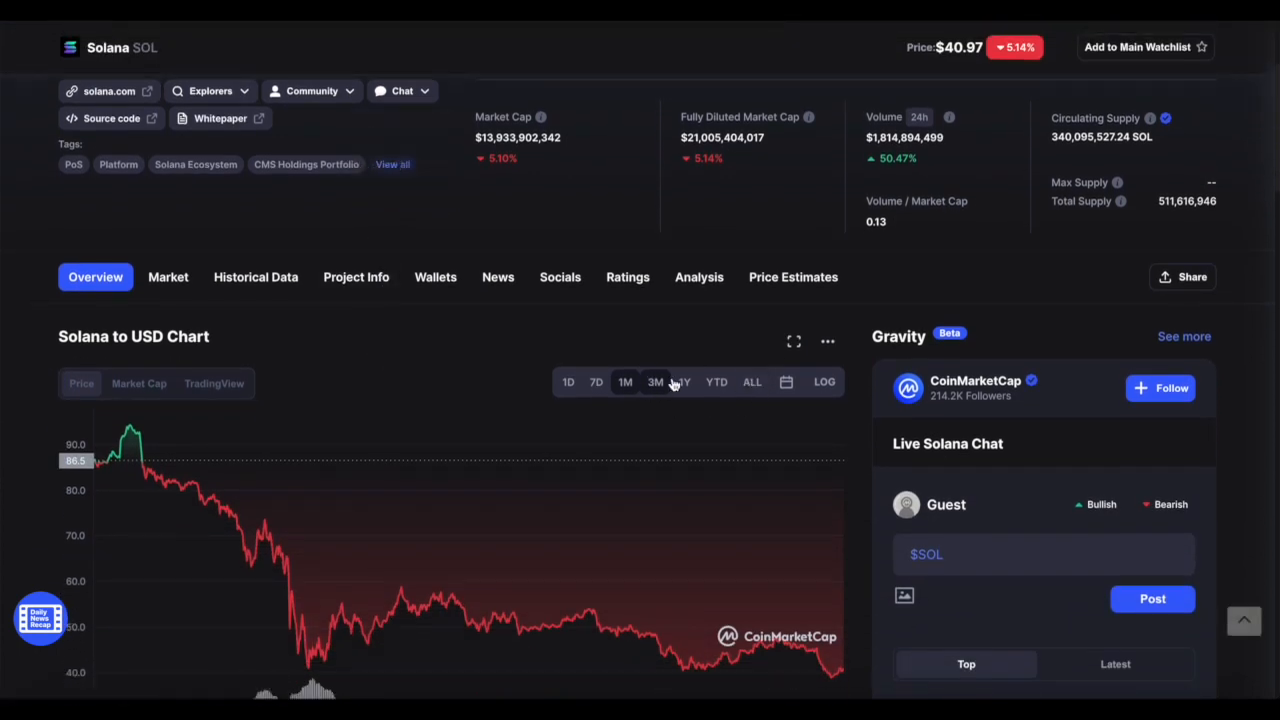
click(596, 381)
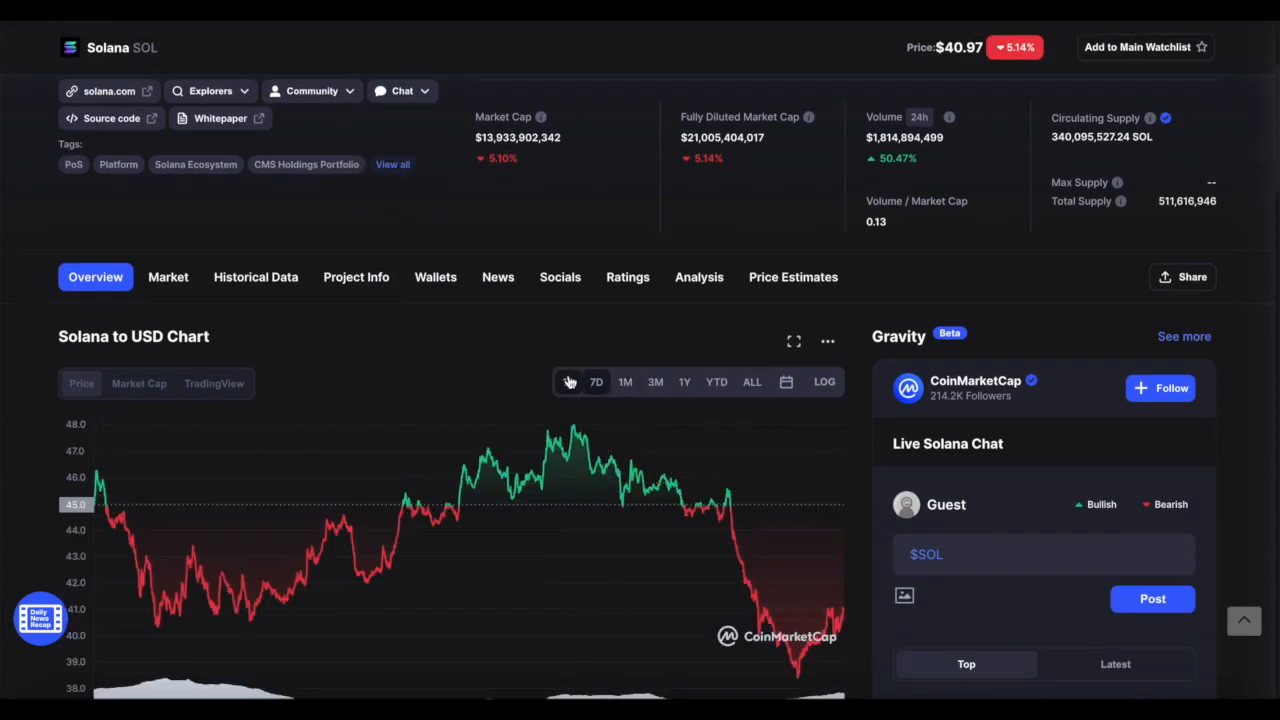
click(568, 381)
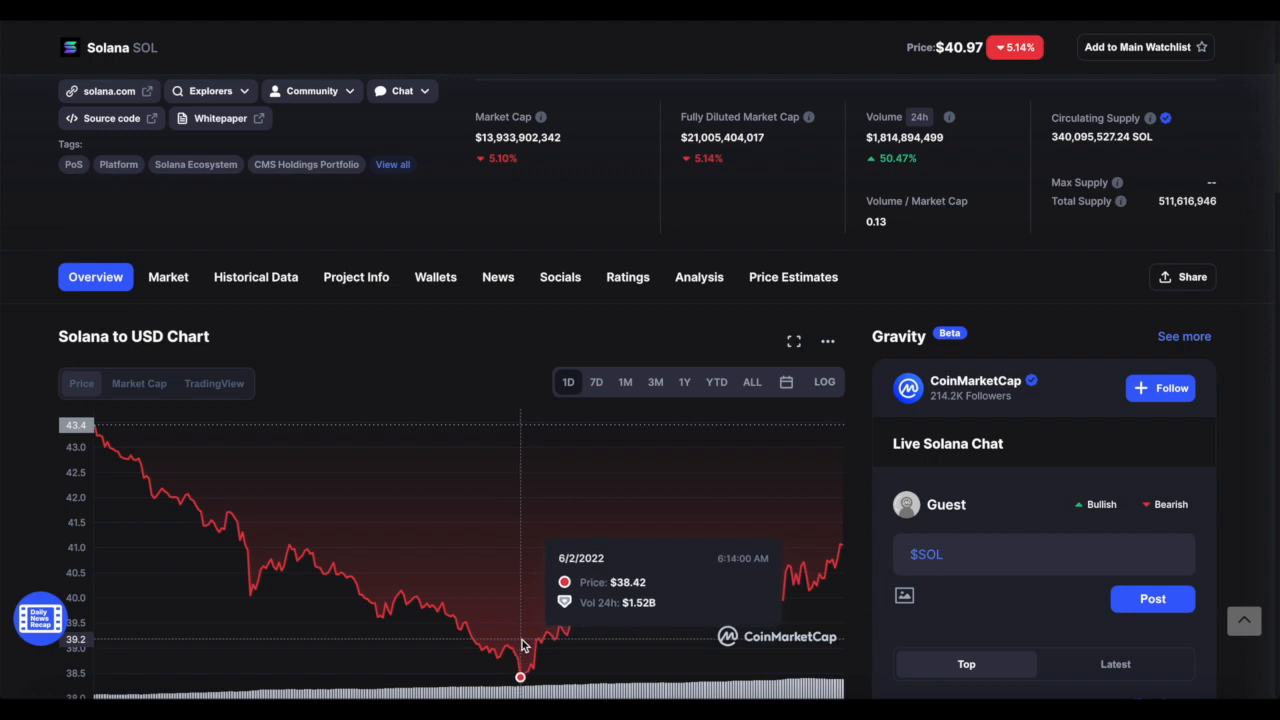
mouse_move(843, 573)
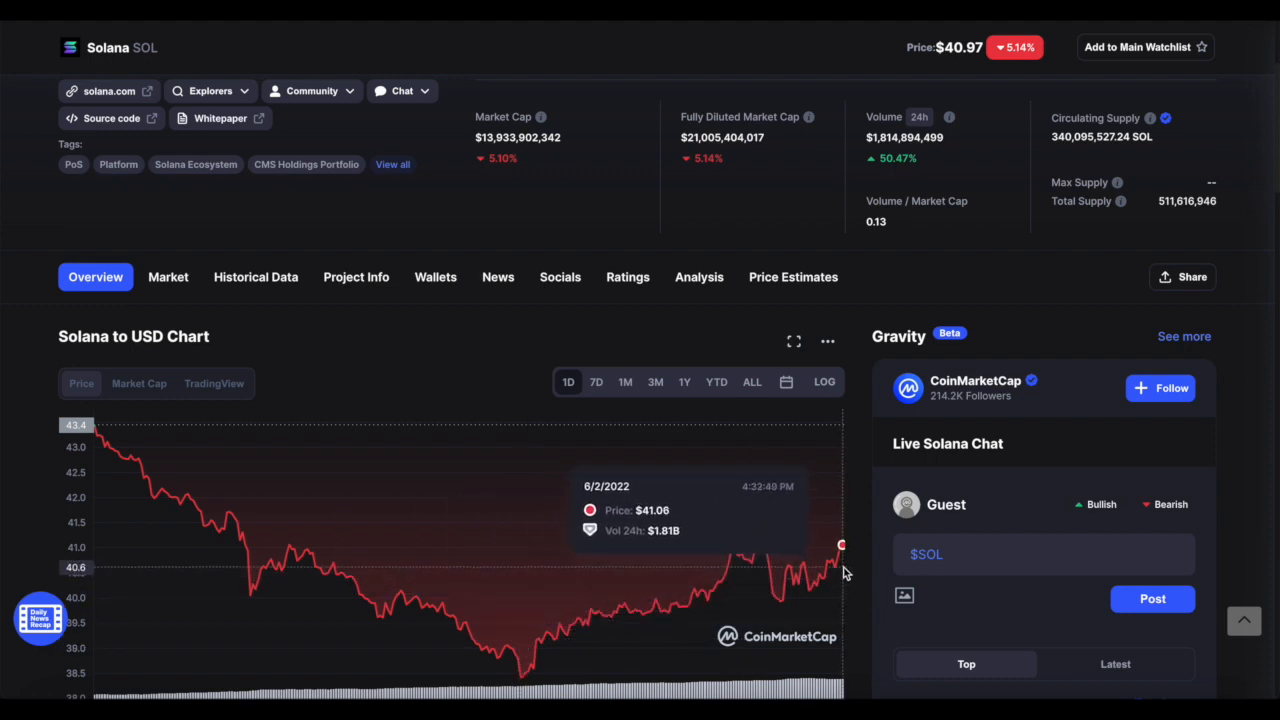
scroll(down, 3)
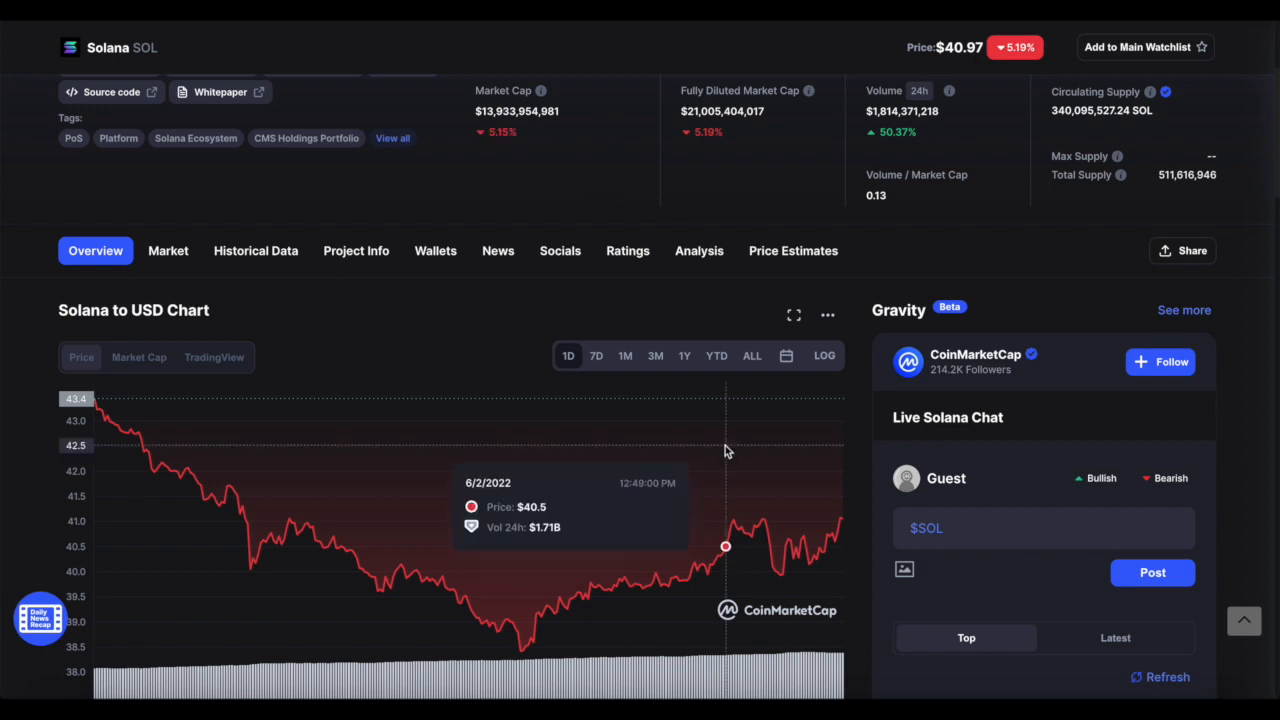
click(751, 355)
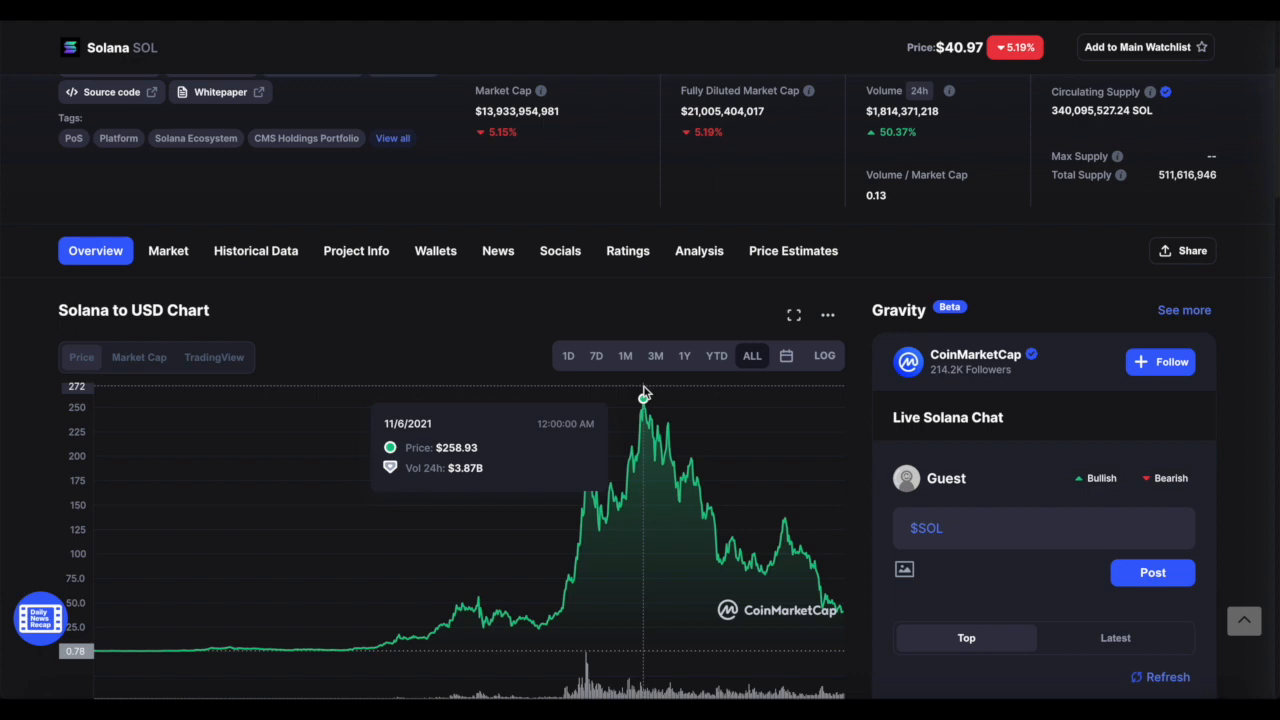
mouse_move(963, 256)
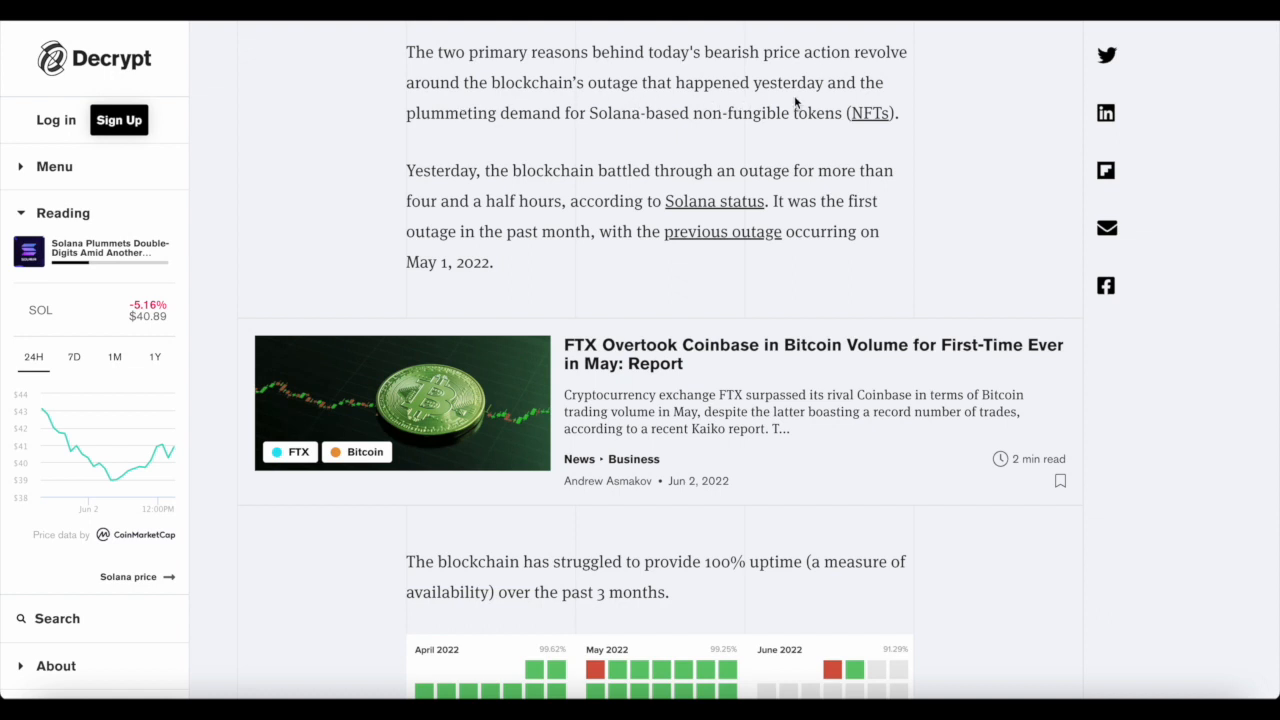
mouse_move(630, 130)
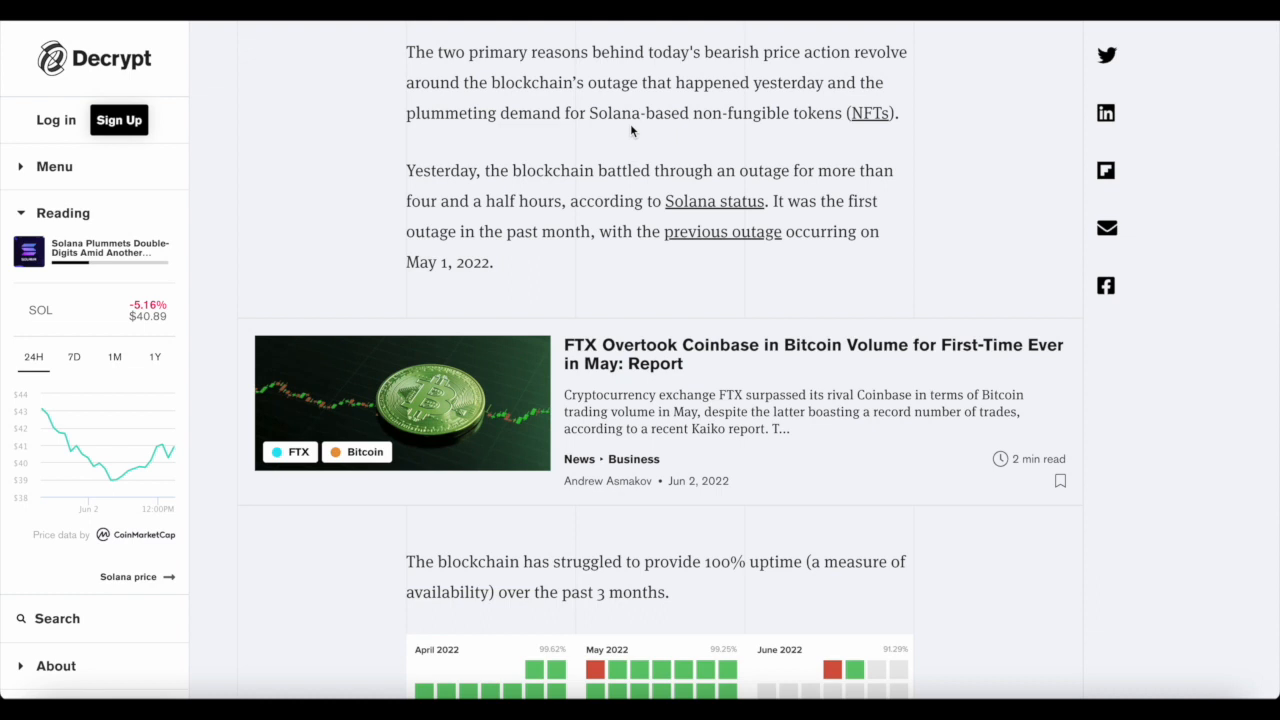
mouse_move(795, 133)
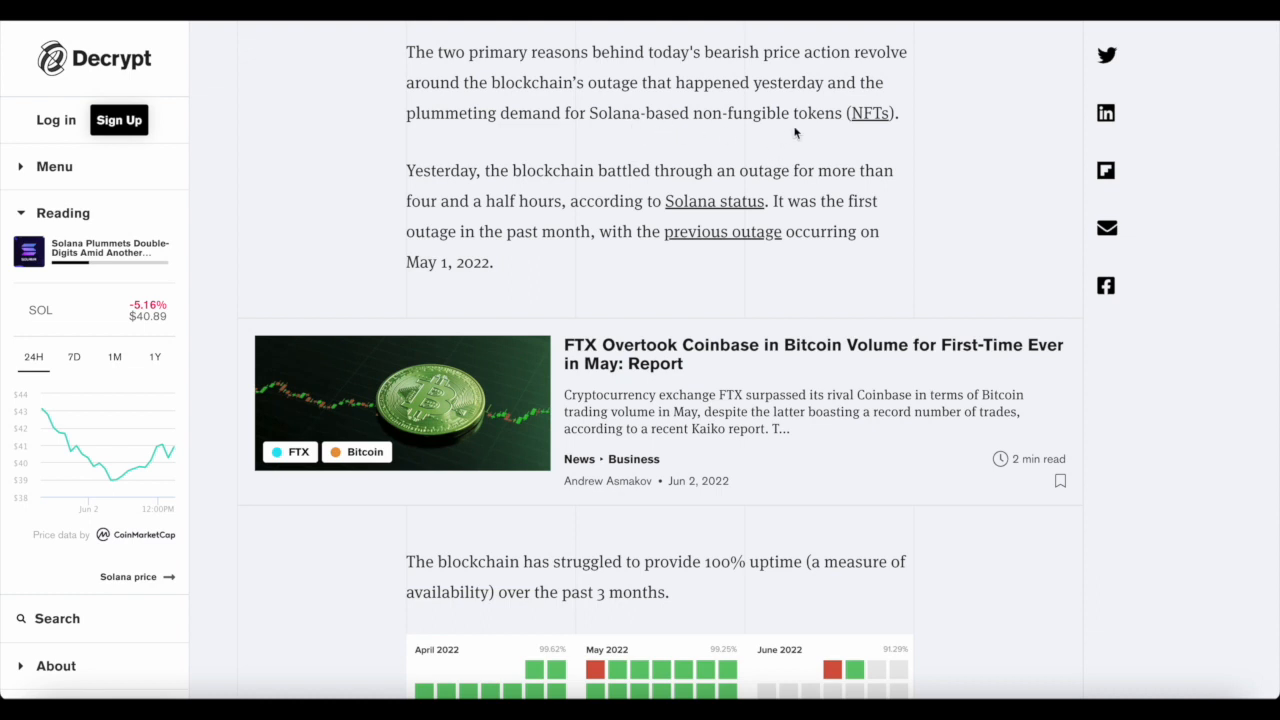
mouse_move(520, 225)
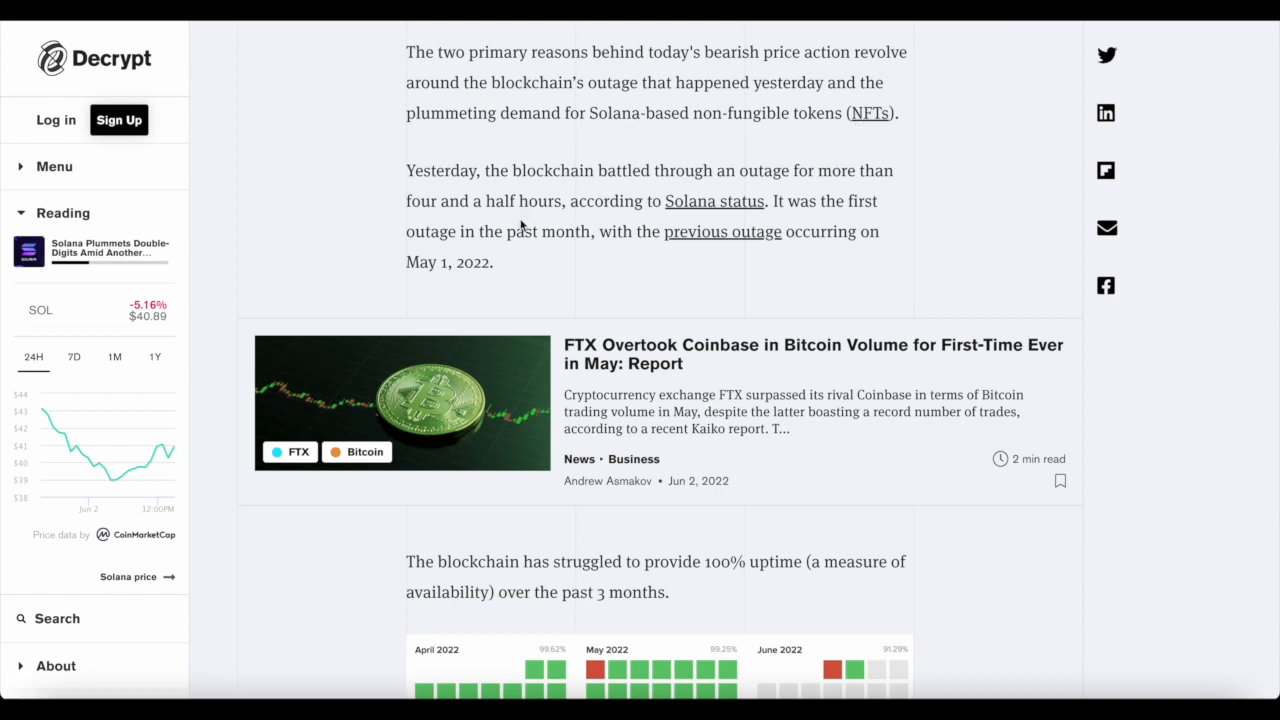
mouse_move(737, 196)
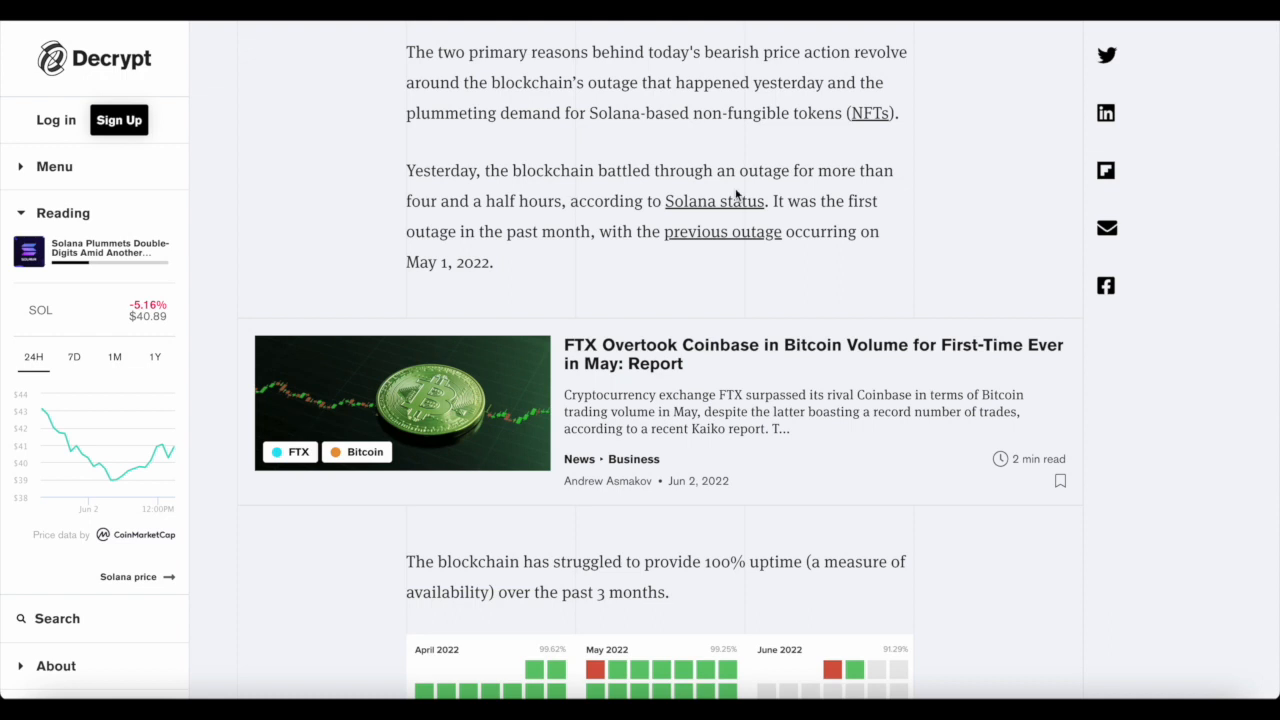
mouse_move(736, 222)
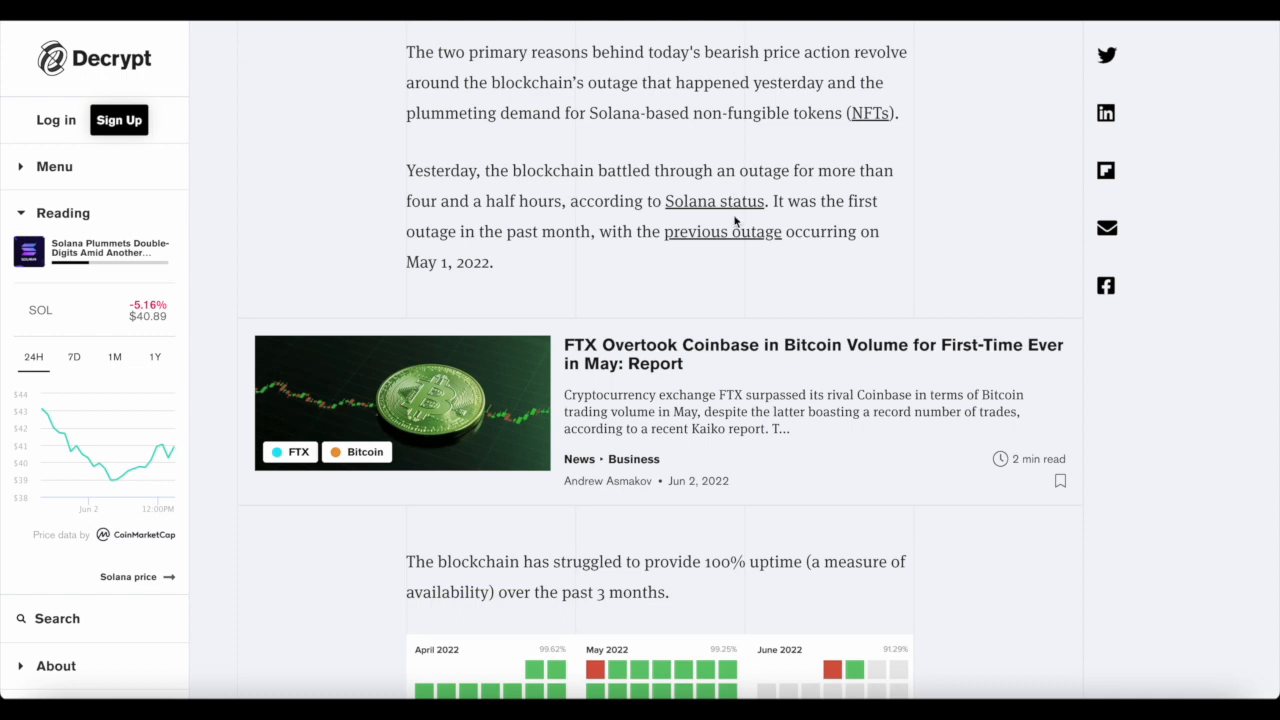
mouse_move(535, 240)
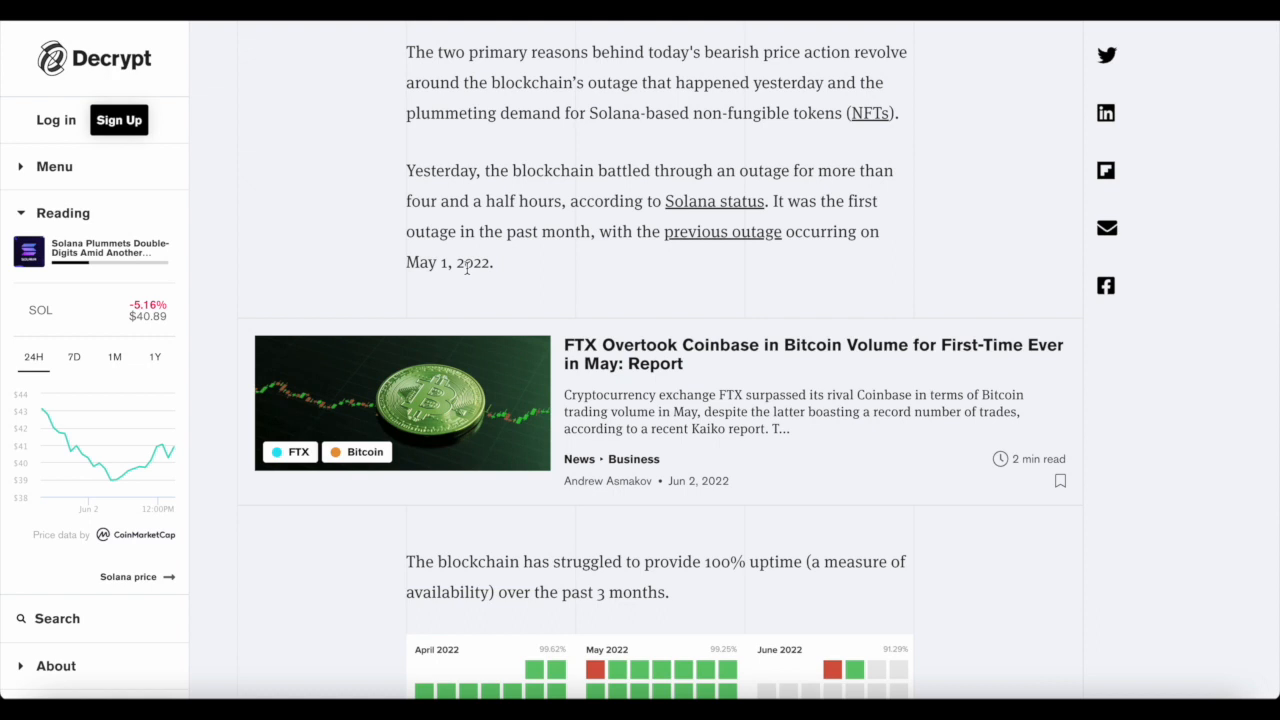
mouse_move(528, 275)
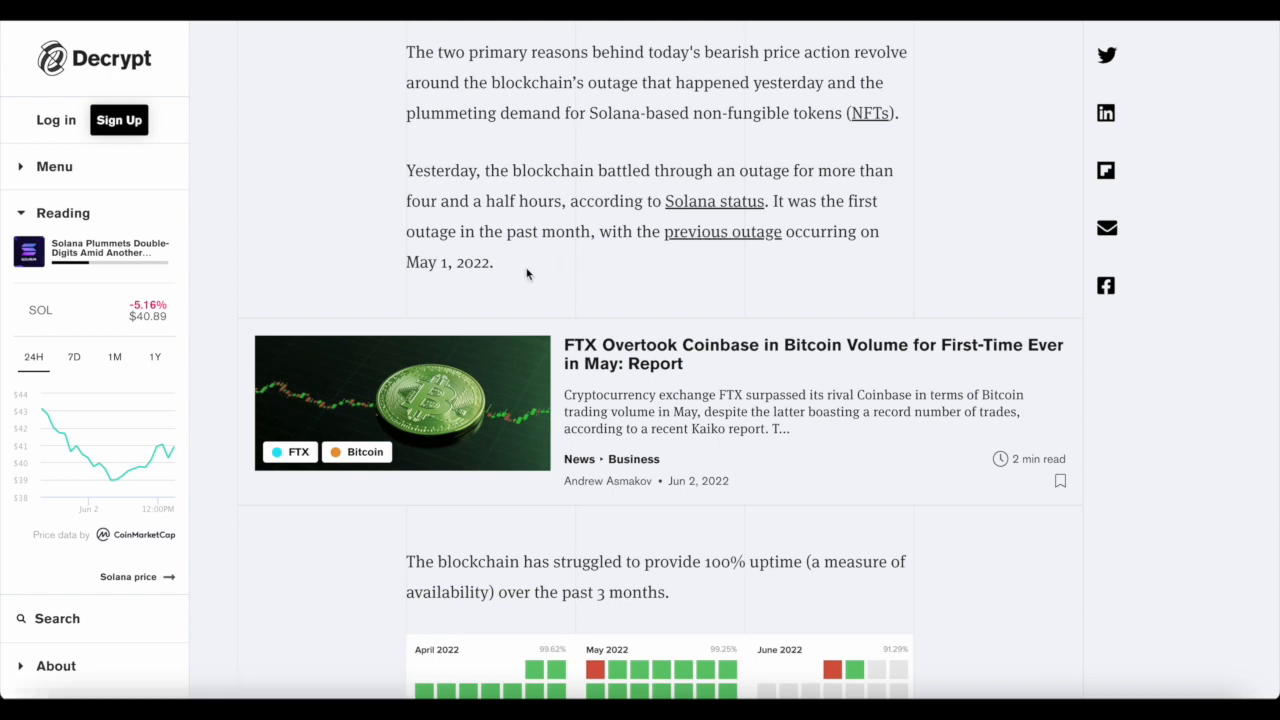
mouse_move(504, 271)
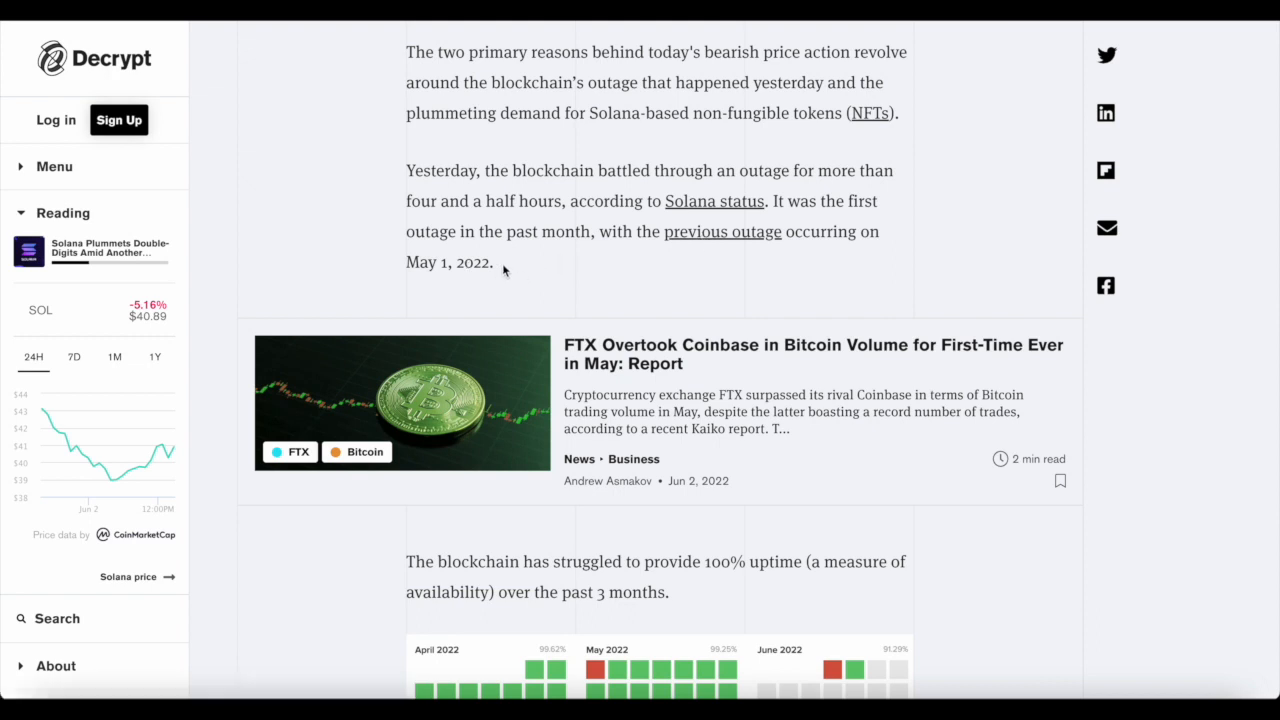
Scroll Decrypt's Solana article to yesterday's four-and-a-half-hour outage and the May 1 outage.
drag(406, 170, 493, 262)
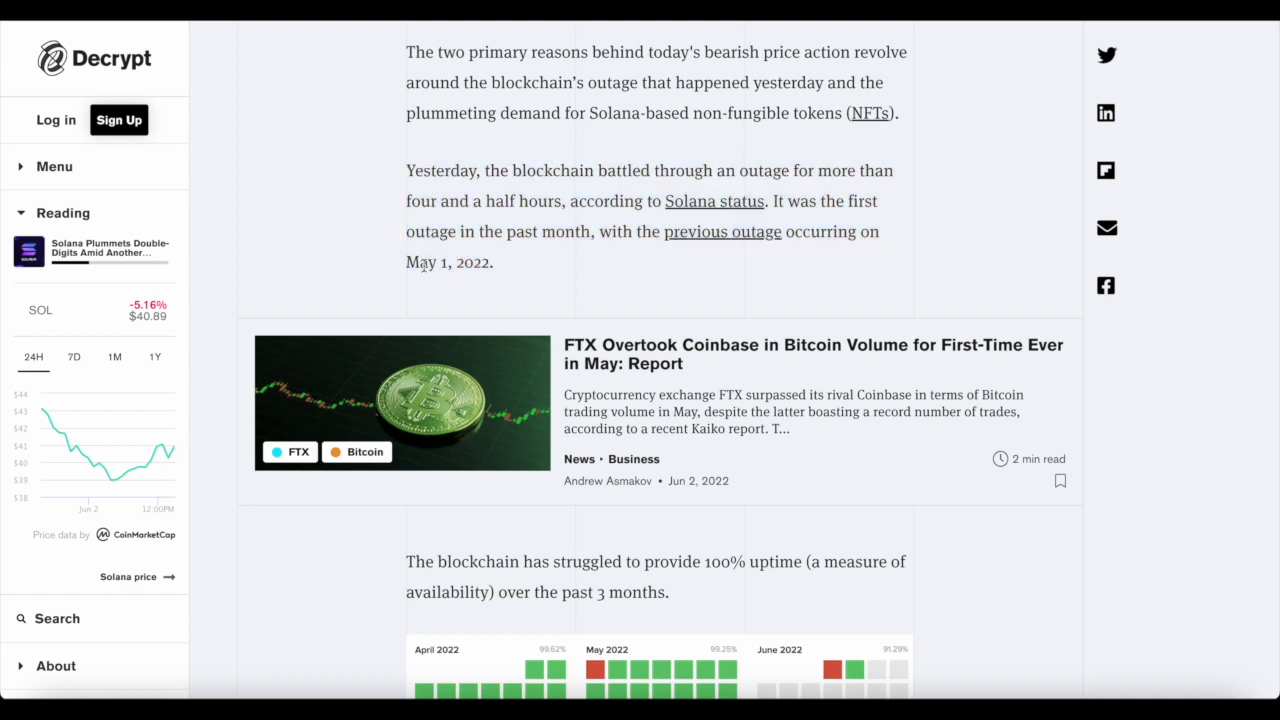
mouse_move(506, 264)
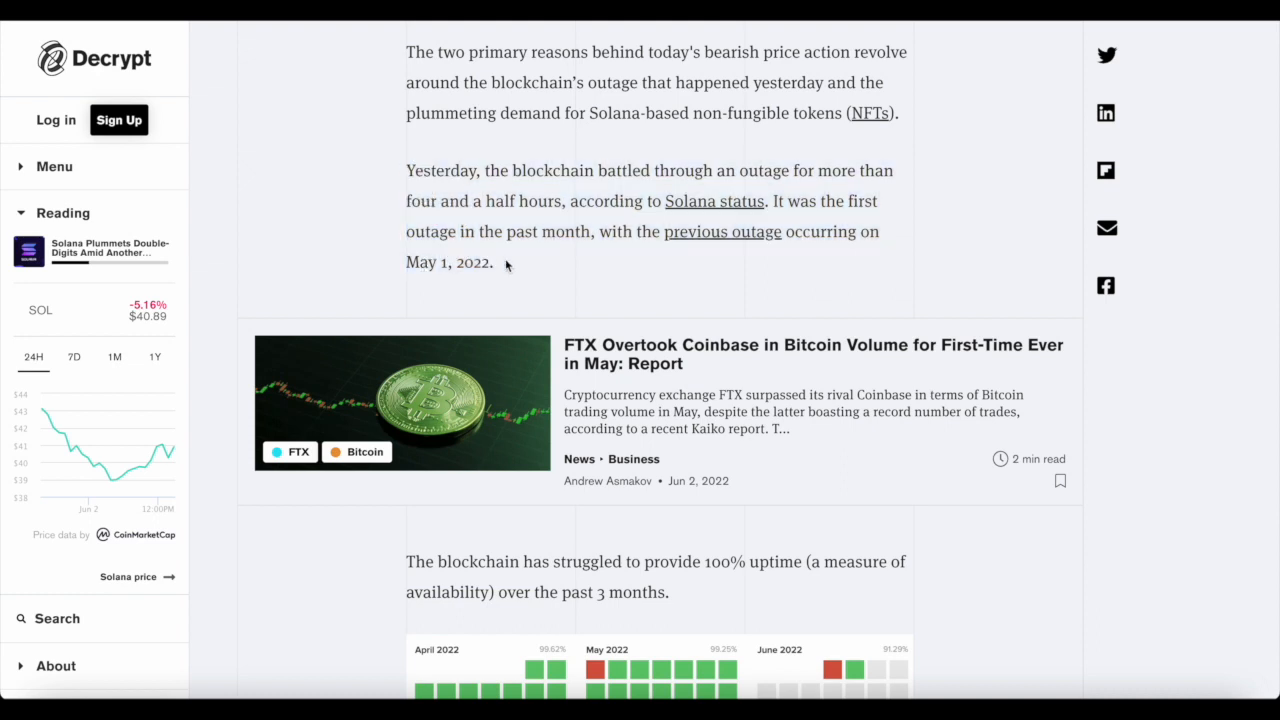
scroll(down, 3)
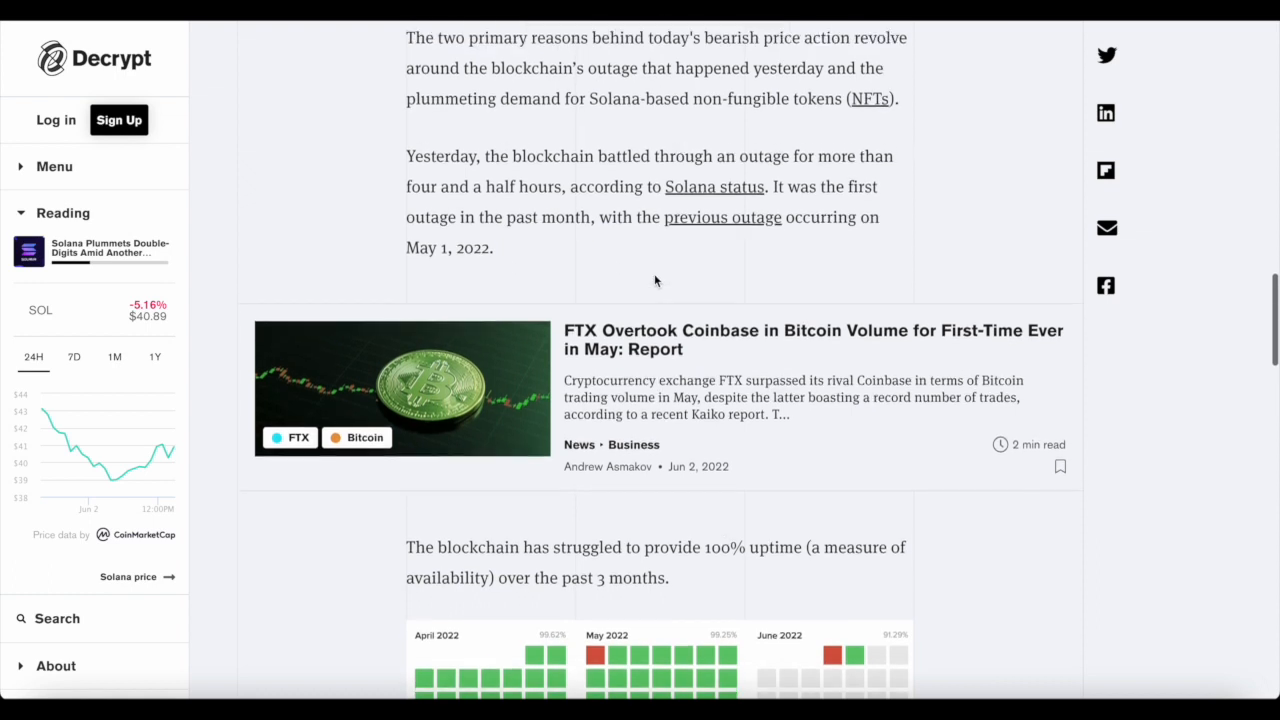
Scroll past the availability heatmap and co-founder quote to the NFT sales section.
scroll(down, 3)
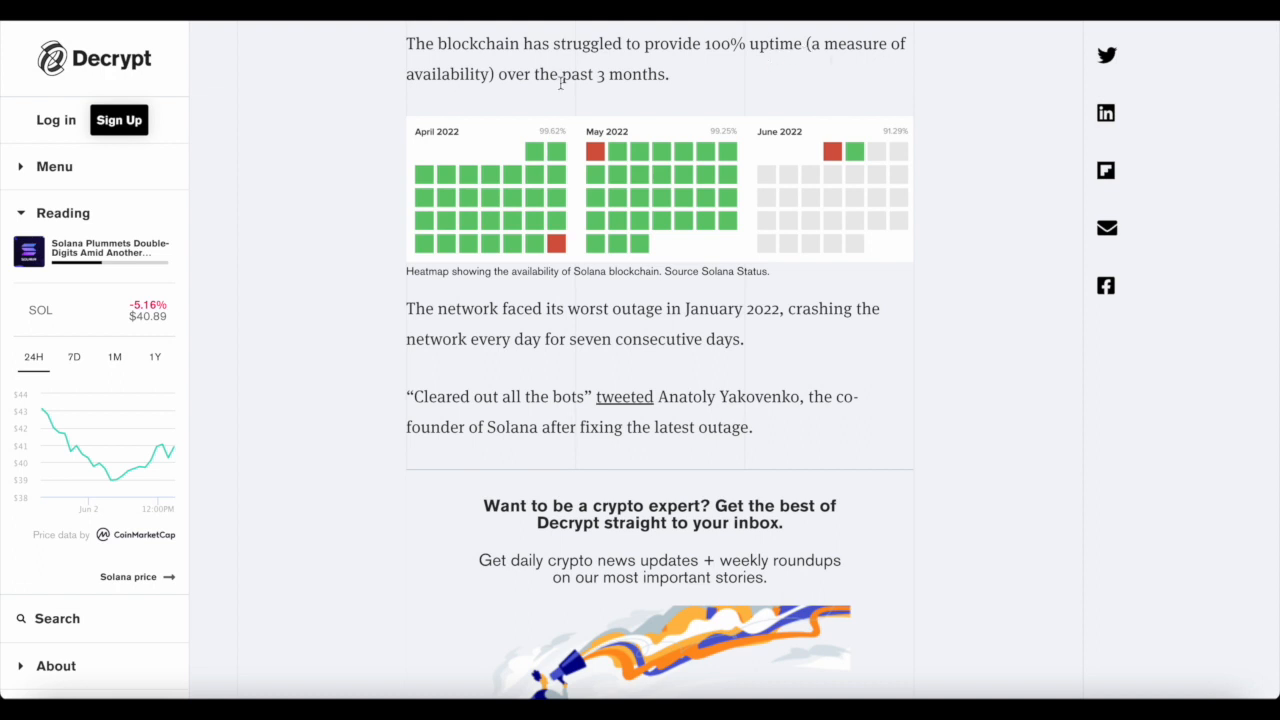
scroll(down, 3)
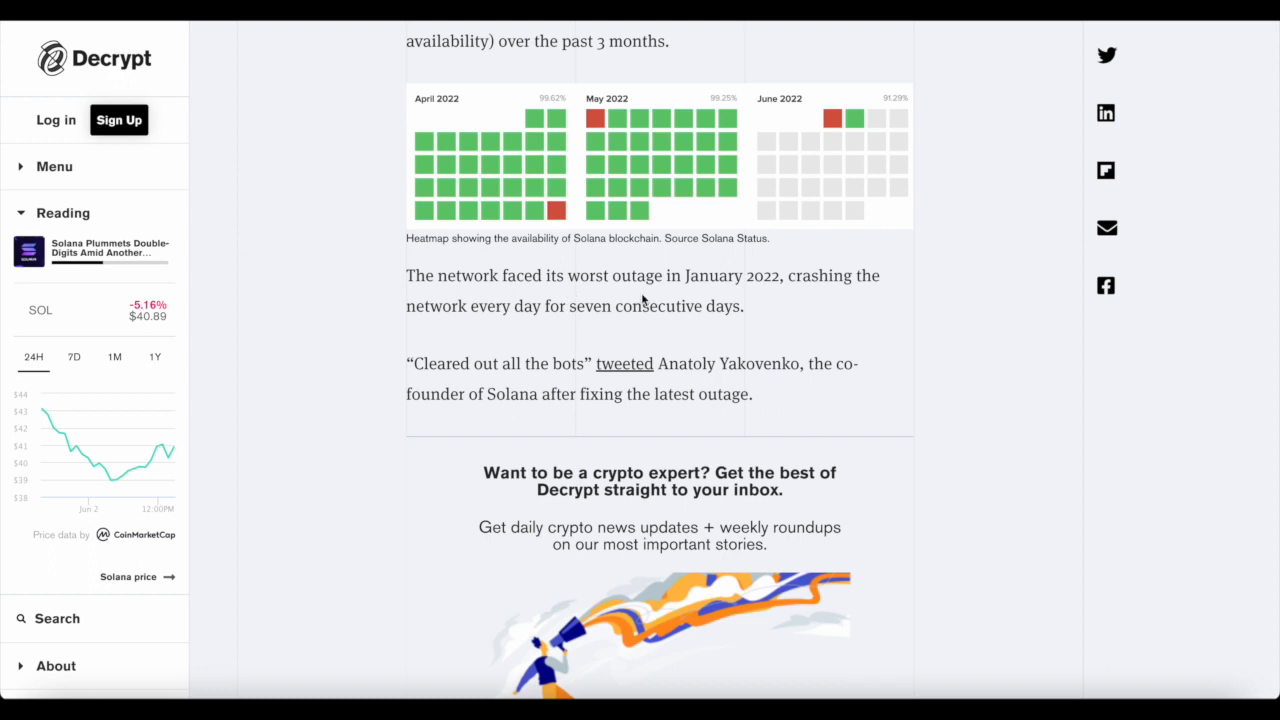
mouse_move(744, 283)
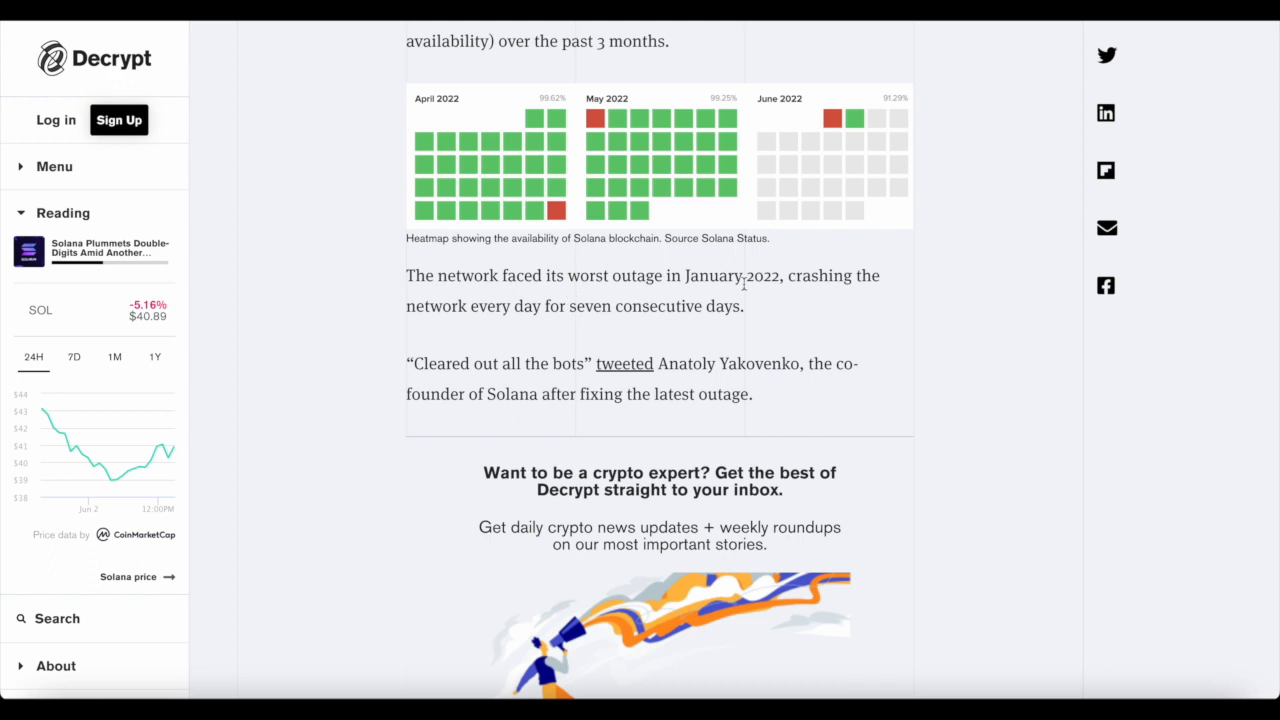
mouse_move(745, 352)
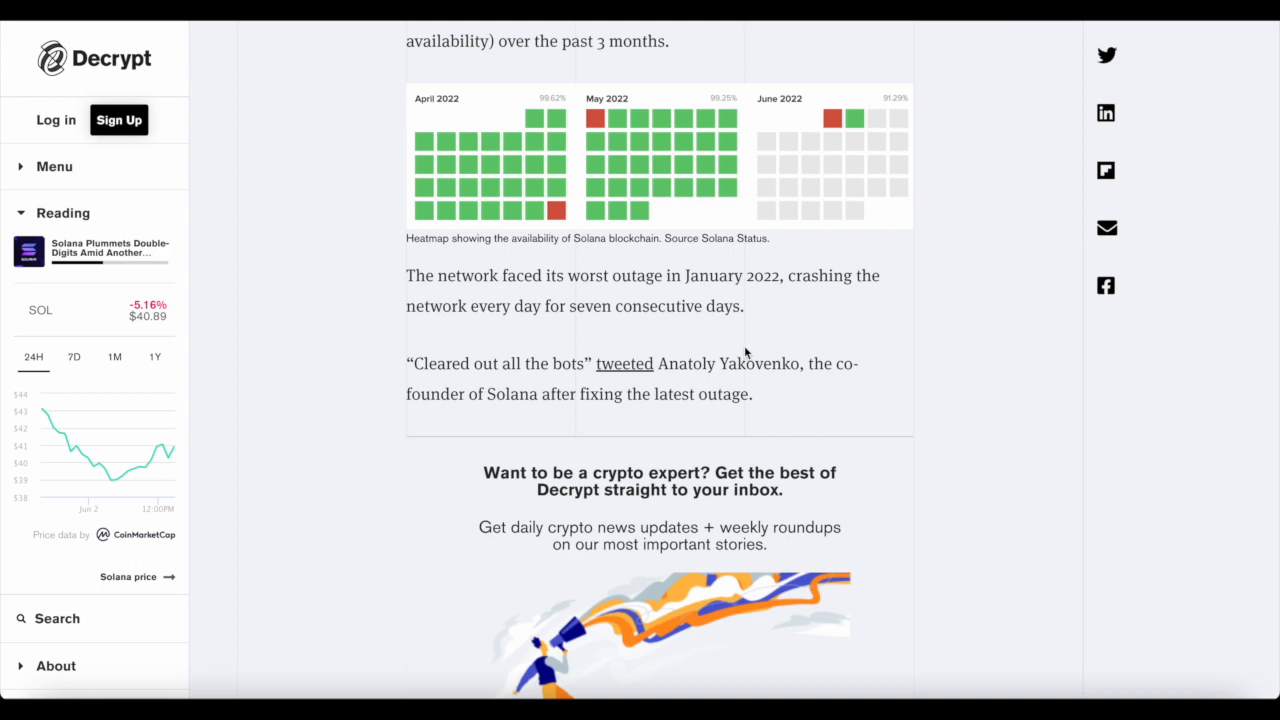
mouse_move(673, 383)
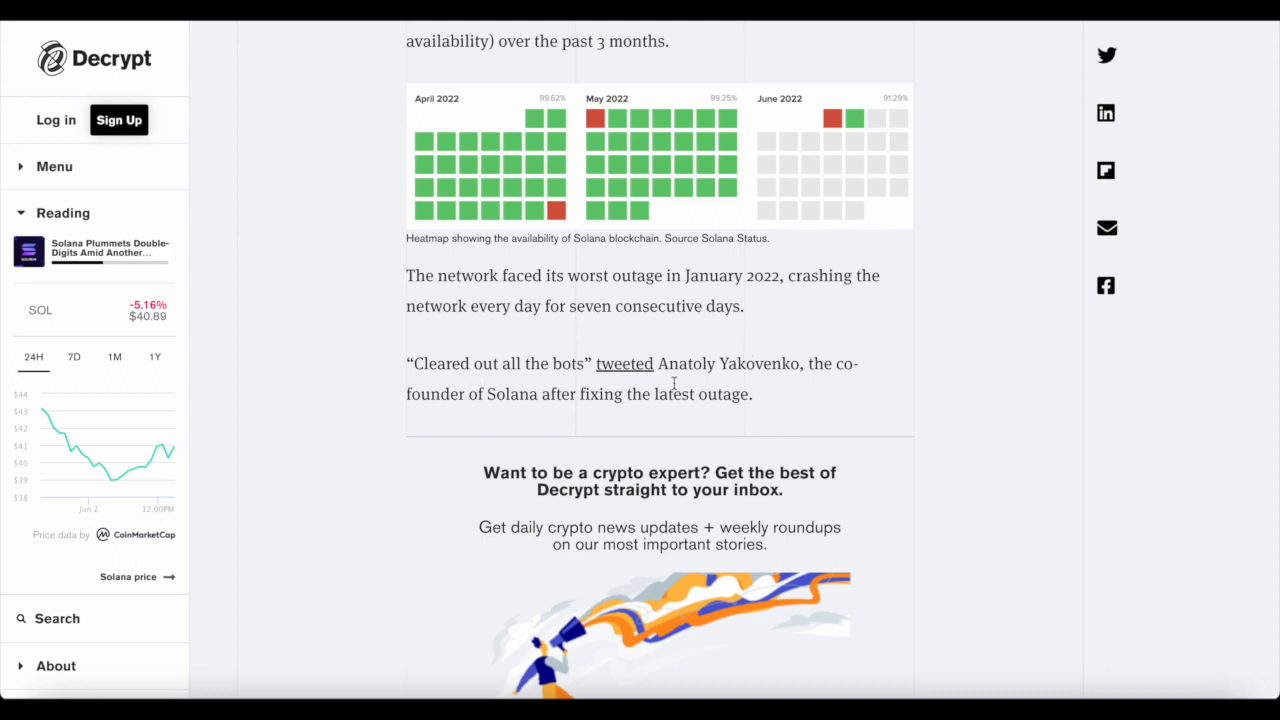
mouse_move(513, 383)
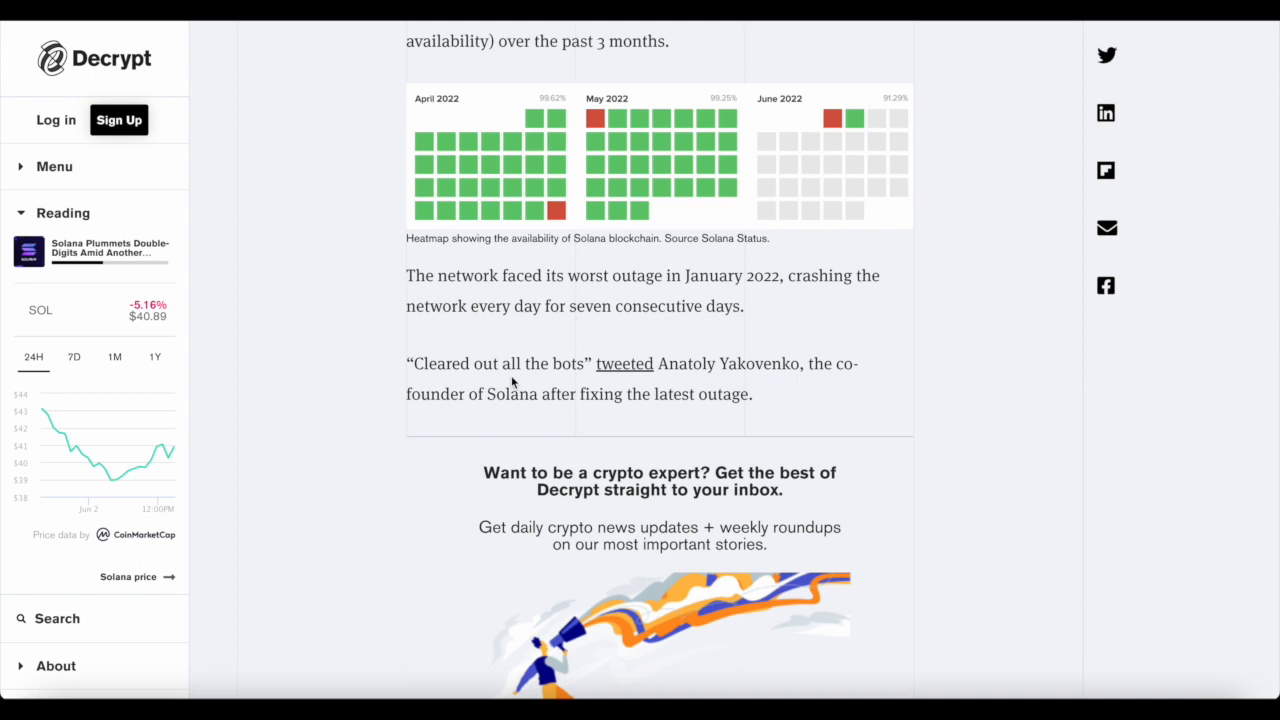
mouse_move(567, 420)
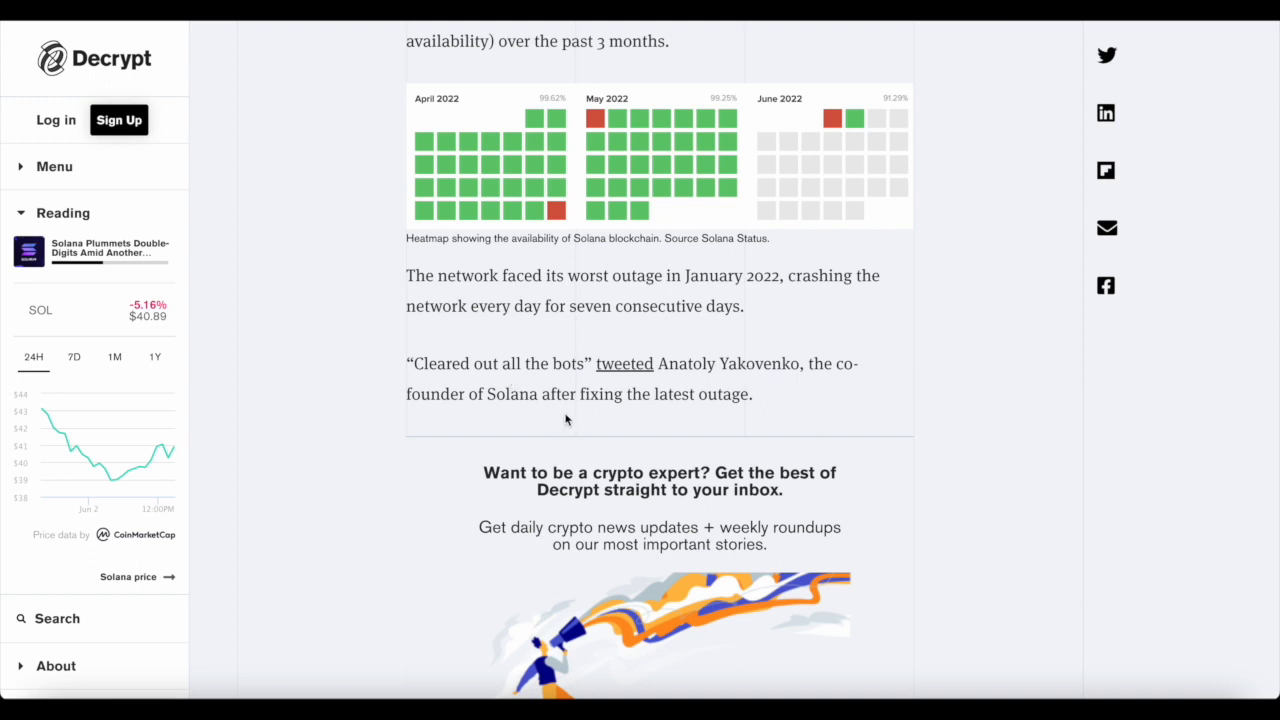
mouse_move(575, 413)
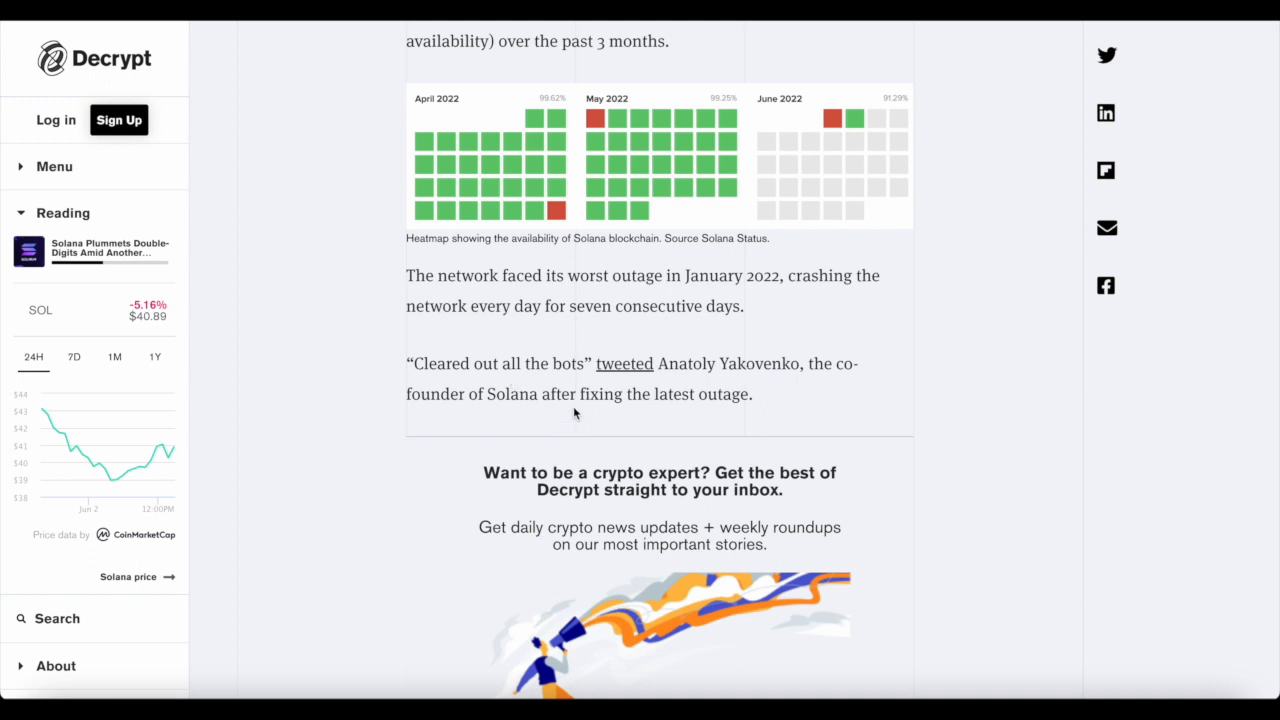
scroll(down, 3)
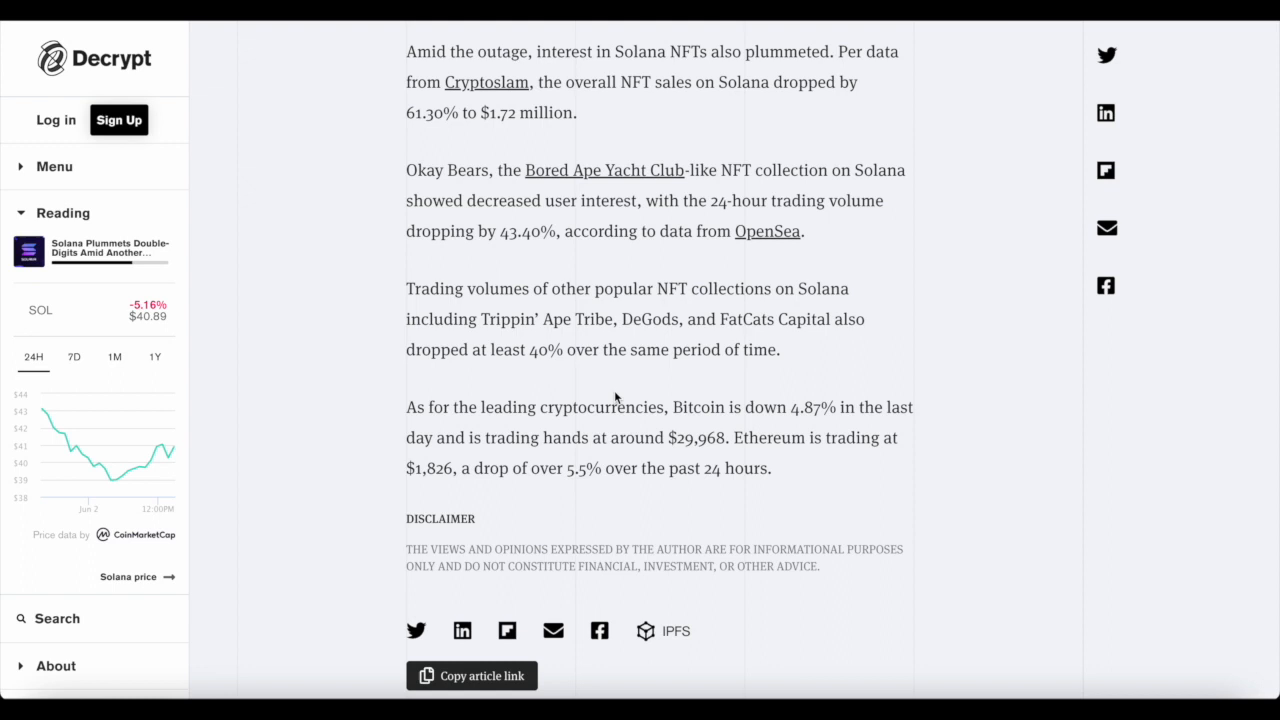
Scroll past the disclaimer to the 'Bug Brings Down Solana Blockchain for Four Hours' article.
drag(630, 82, 617, 407)
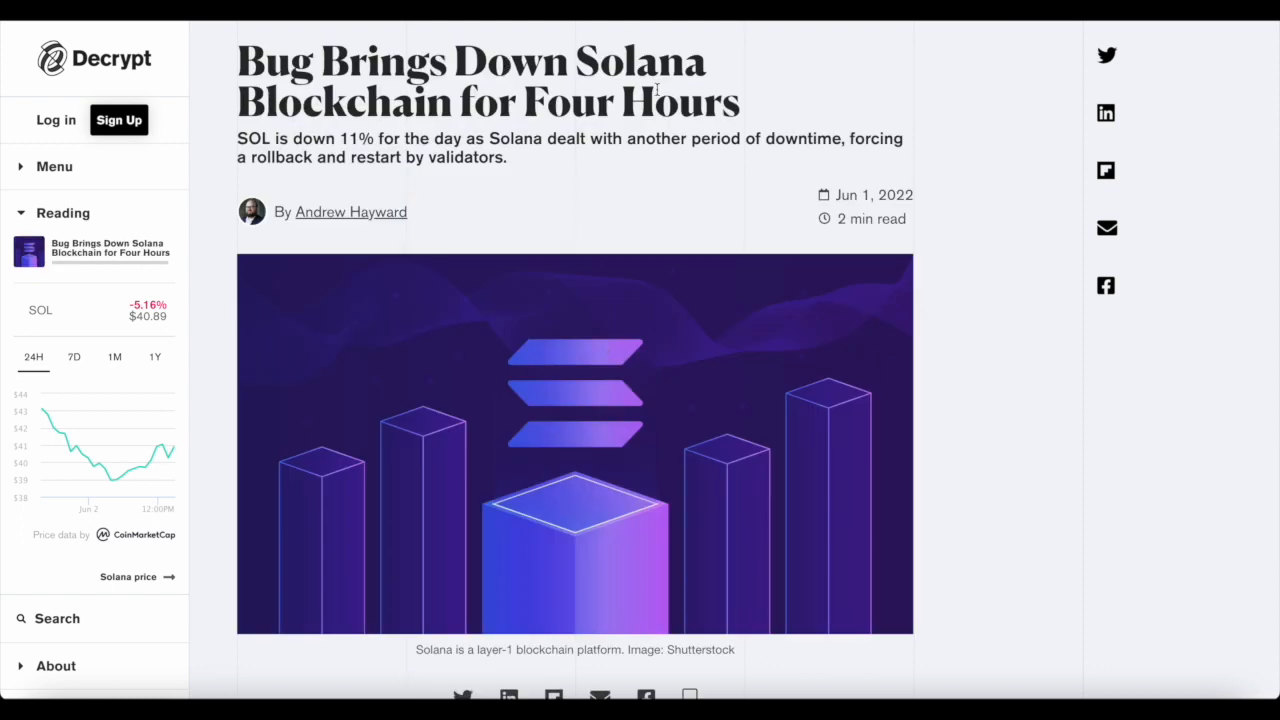
scroll(down, 3)
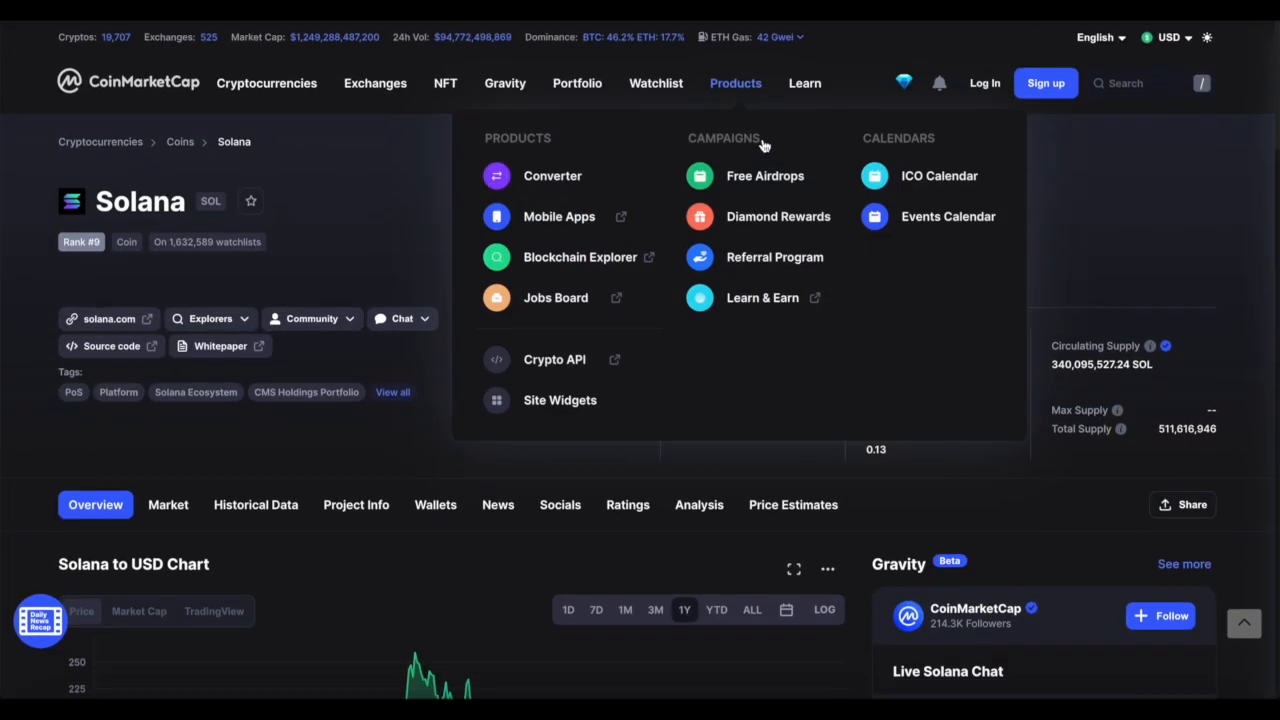
mouse_move(763, 212)
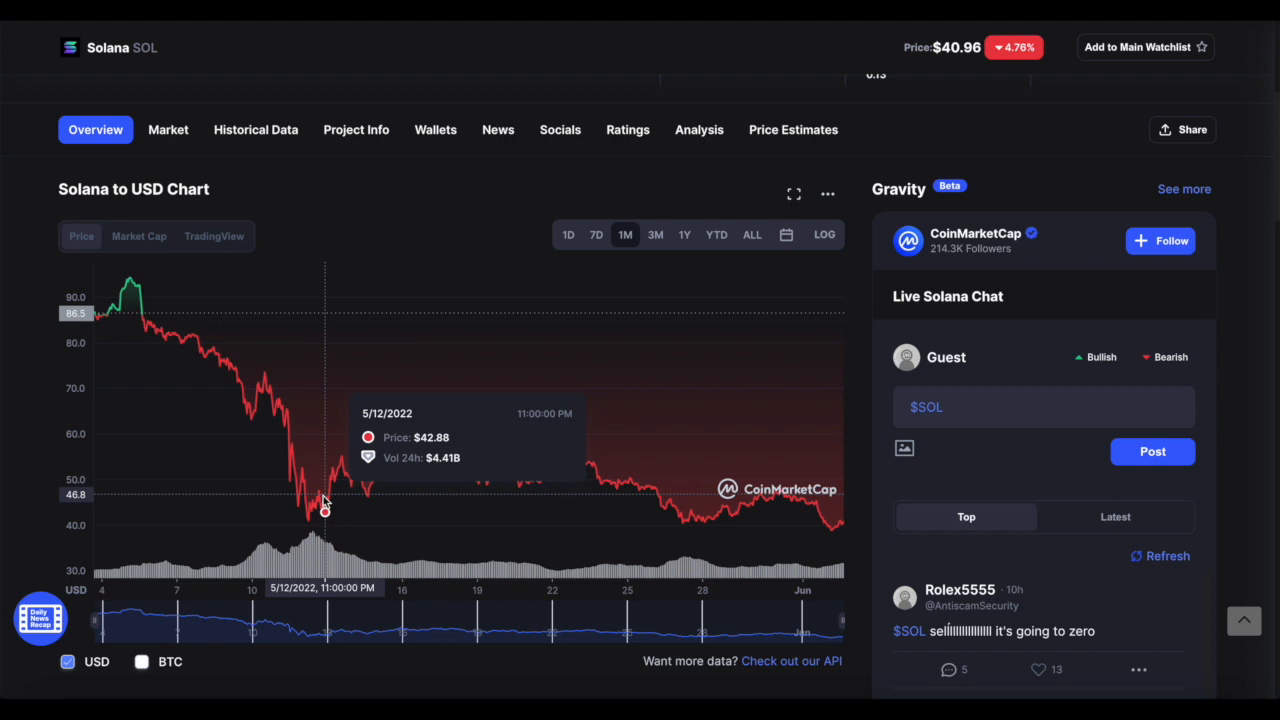
mouse_move(338, 499)
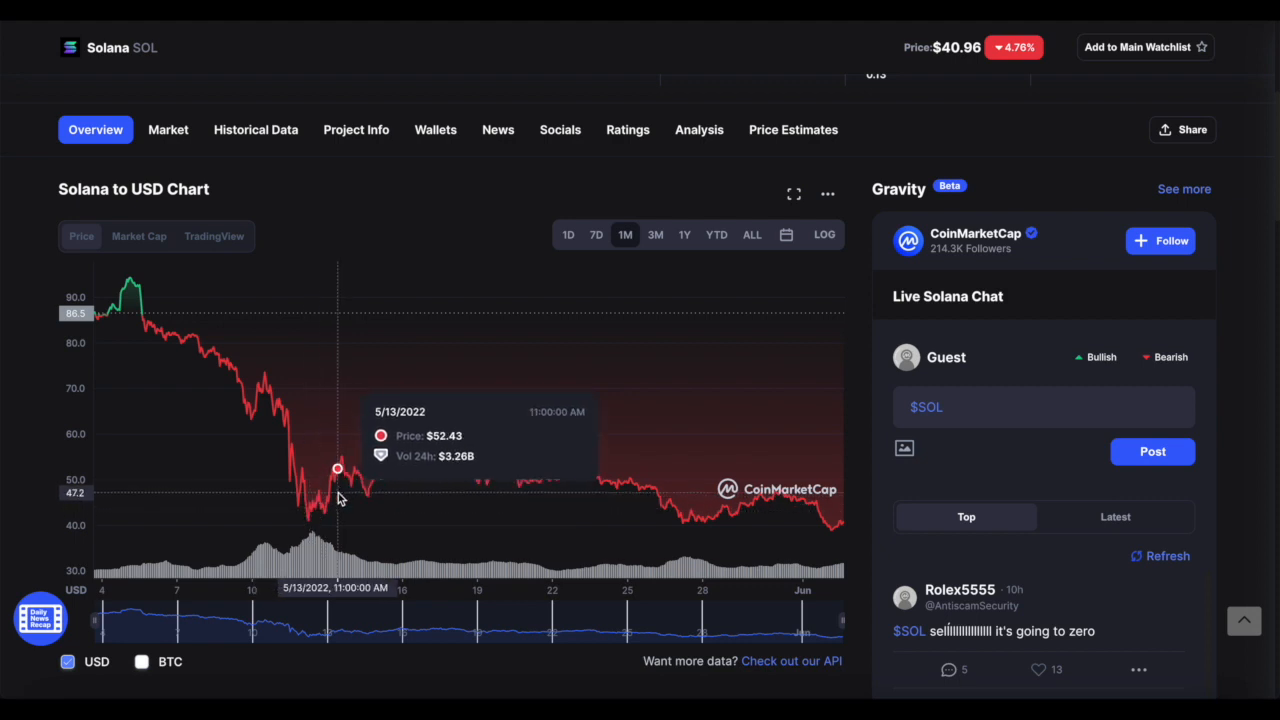
mouse_move(438, 446)
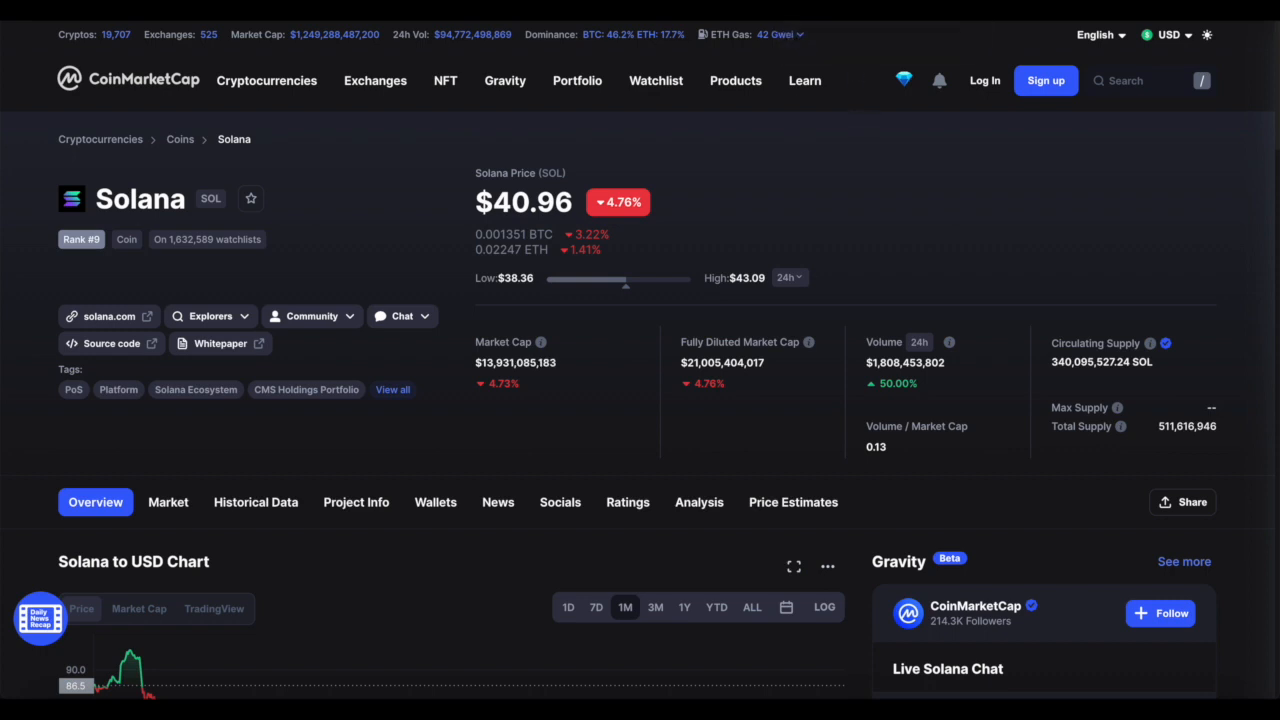
mouse_move(808, 425)
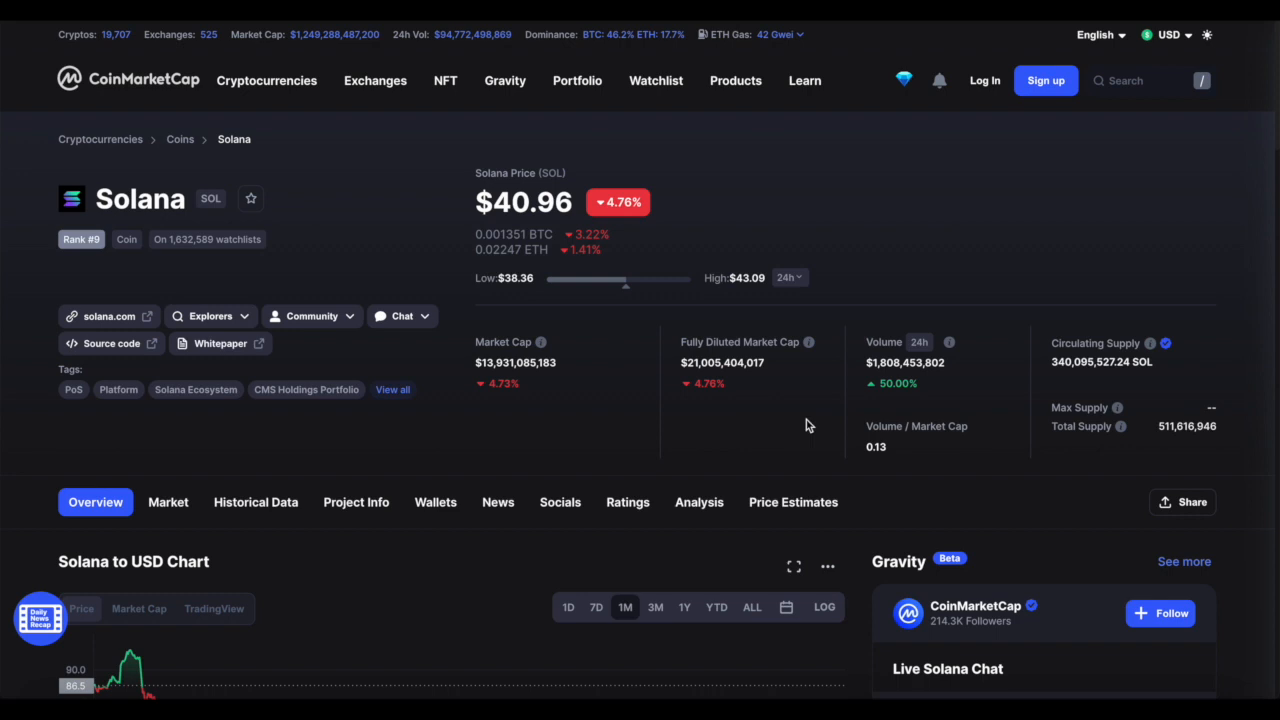
Set the Solana to USD chart to ALL, showing the $258.93 November 2021 peak.
scroll(down, 3)
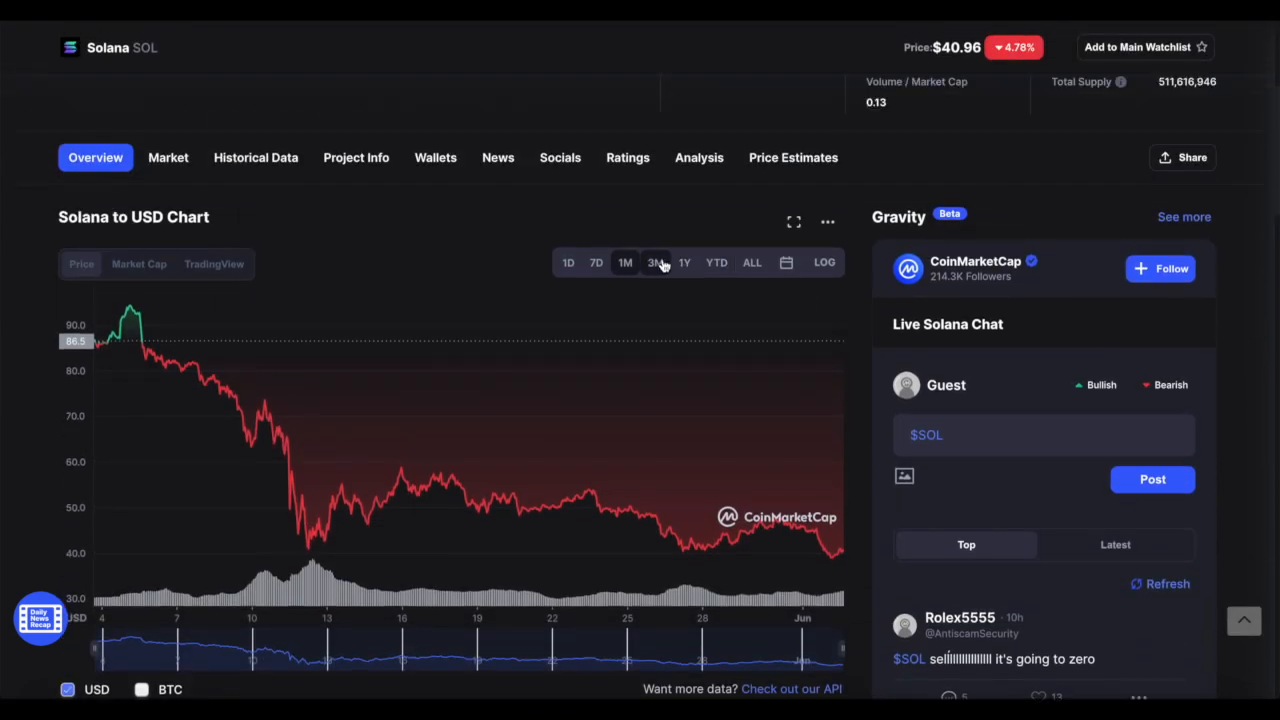
click(751, 262)
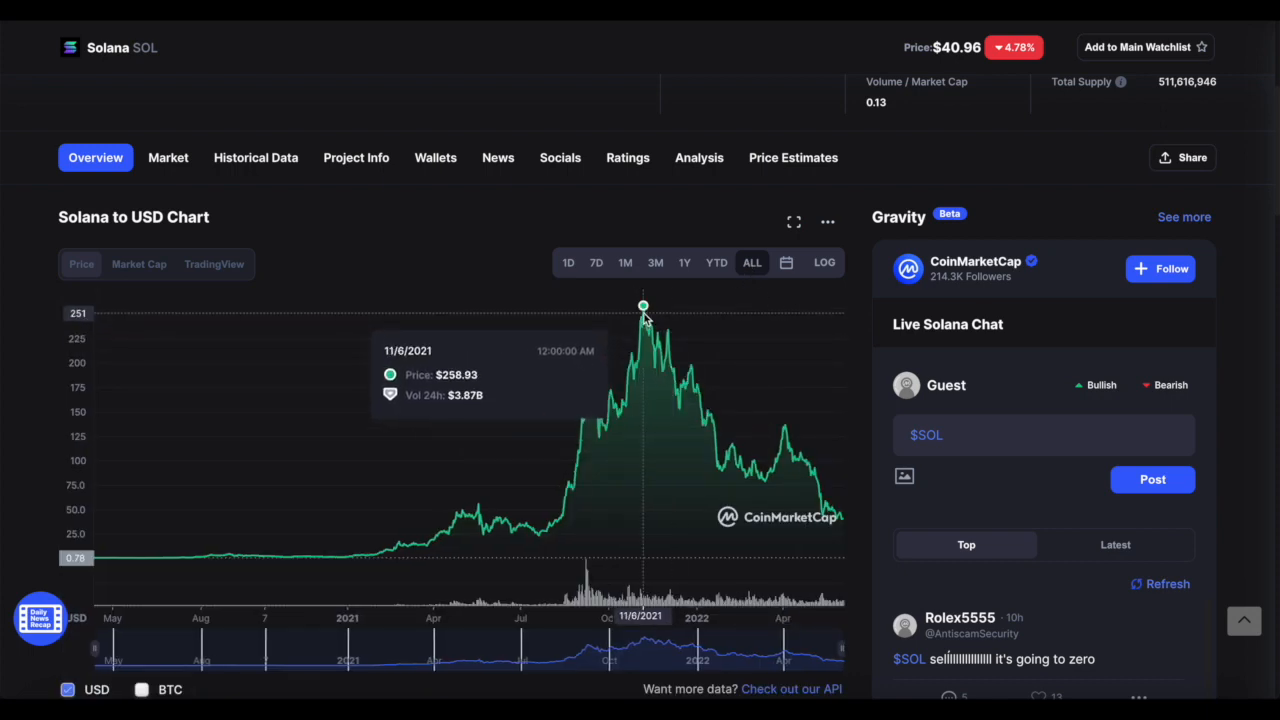
mouse_move(818, 497)
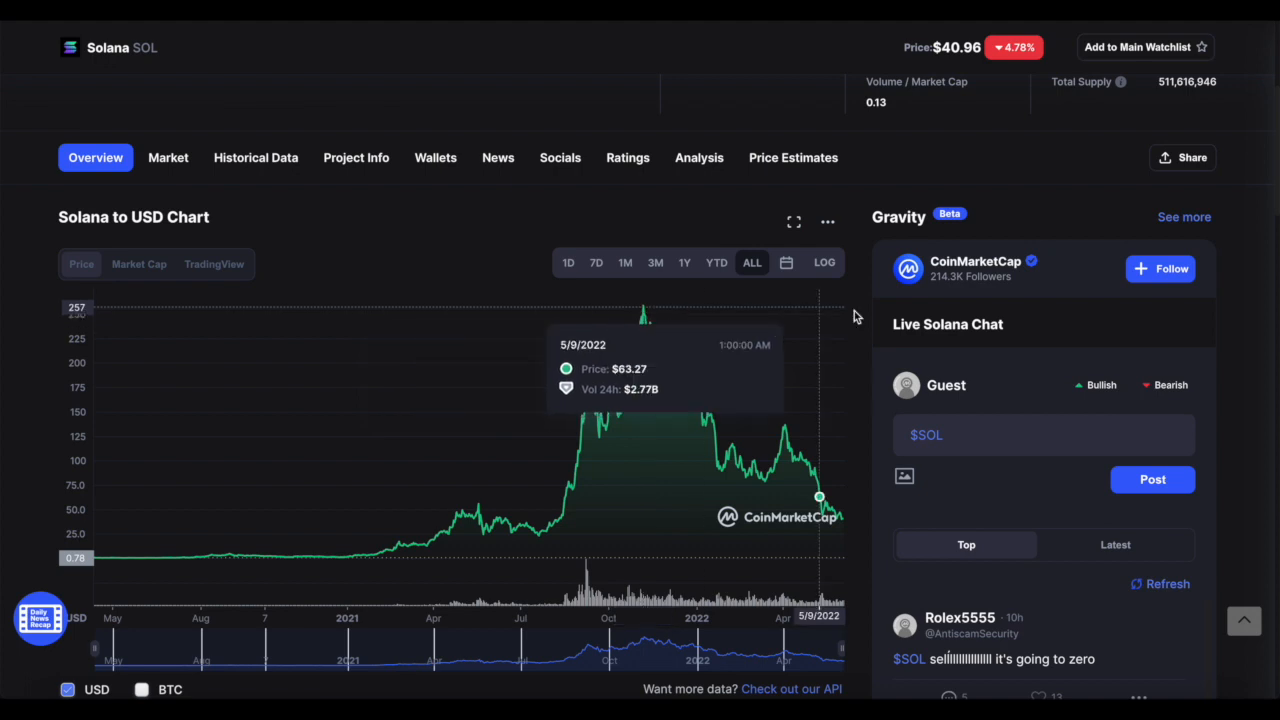
scroll(down, 3)
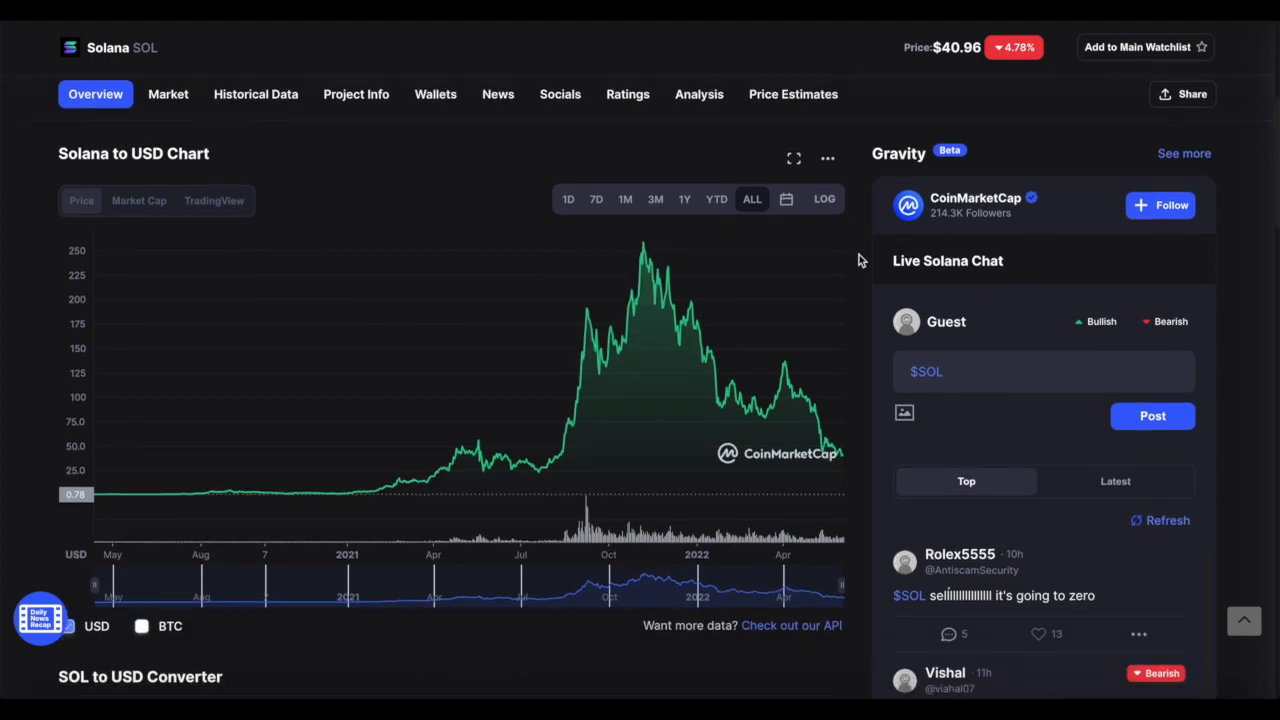
scroll(up, 3)
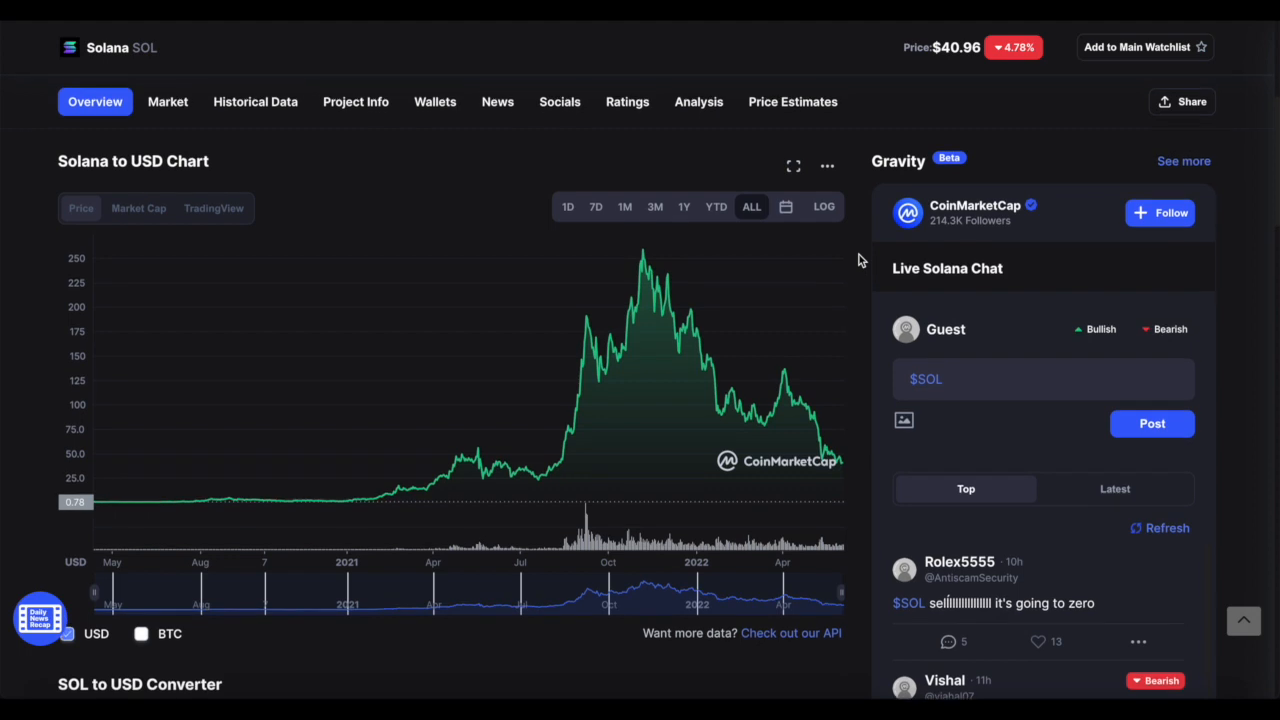
scroll(down, 3)
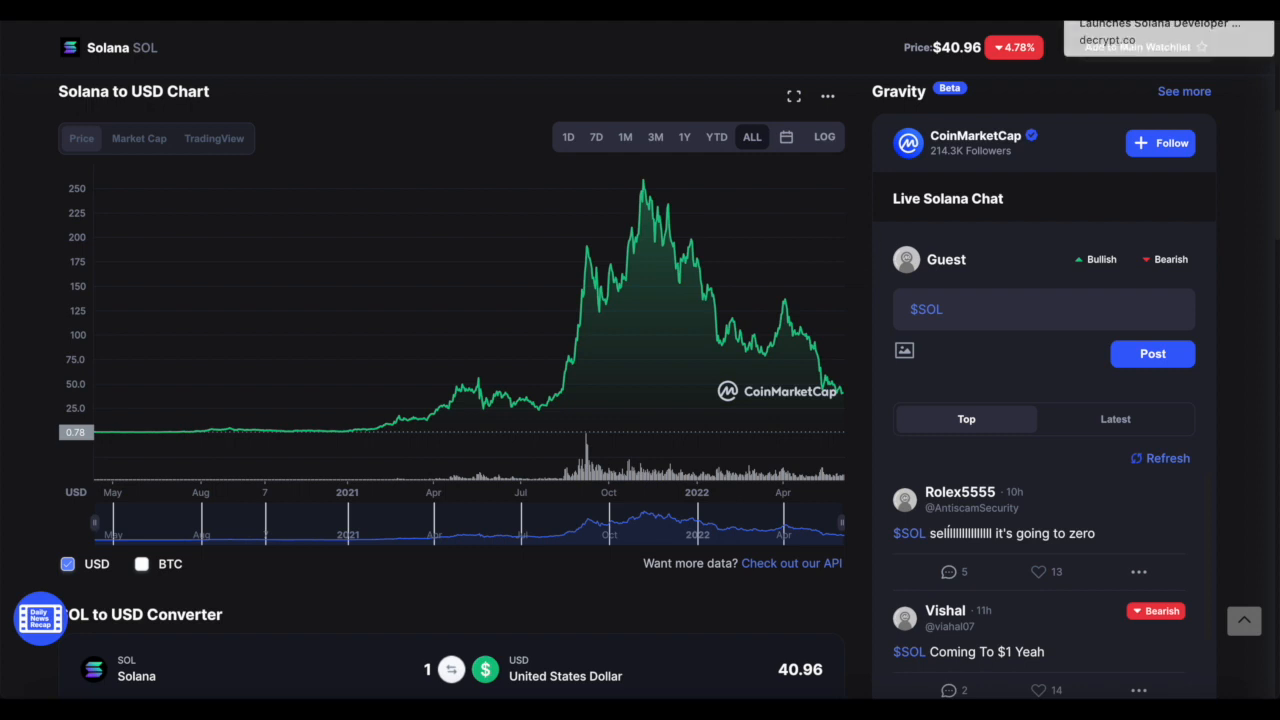
Switch the Solana chart from 7D to 1M, sliding from about $86 to $40.
click(596, 137)
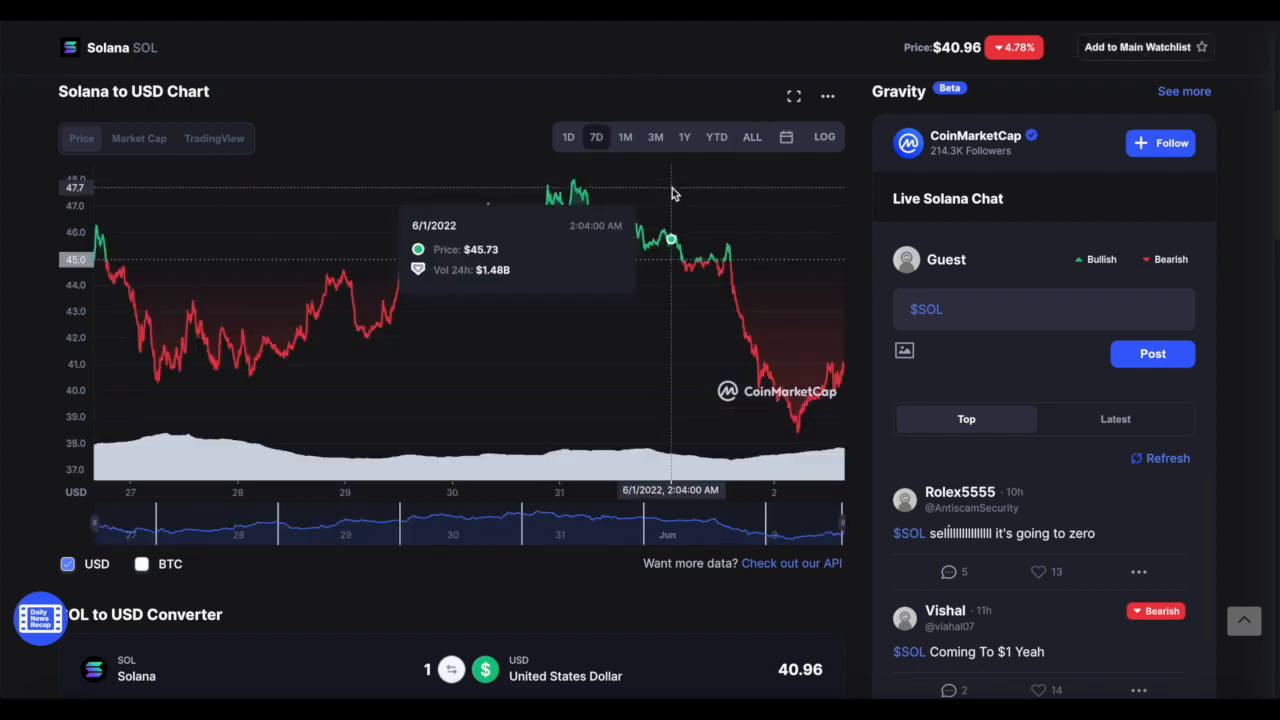
click(625, 137)
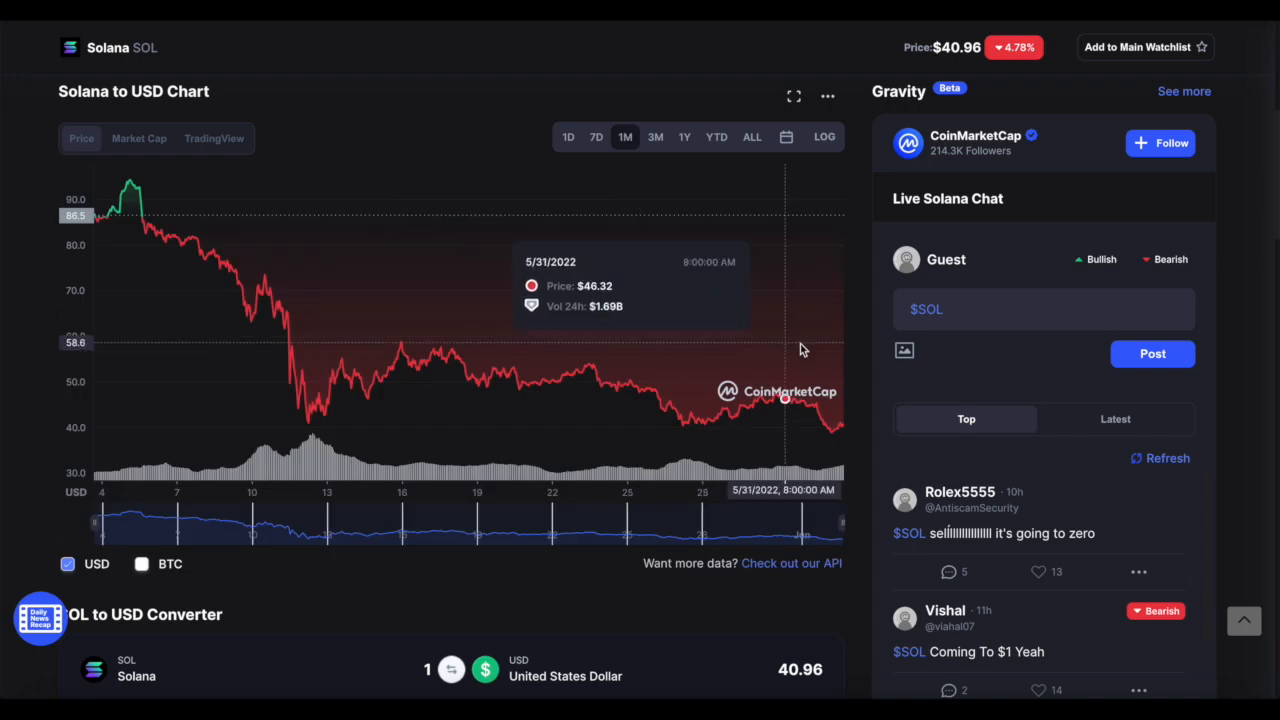
mouse_move(800, 348)
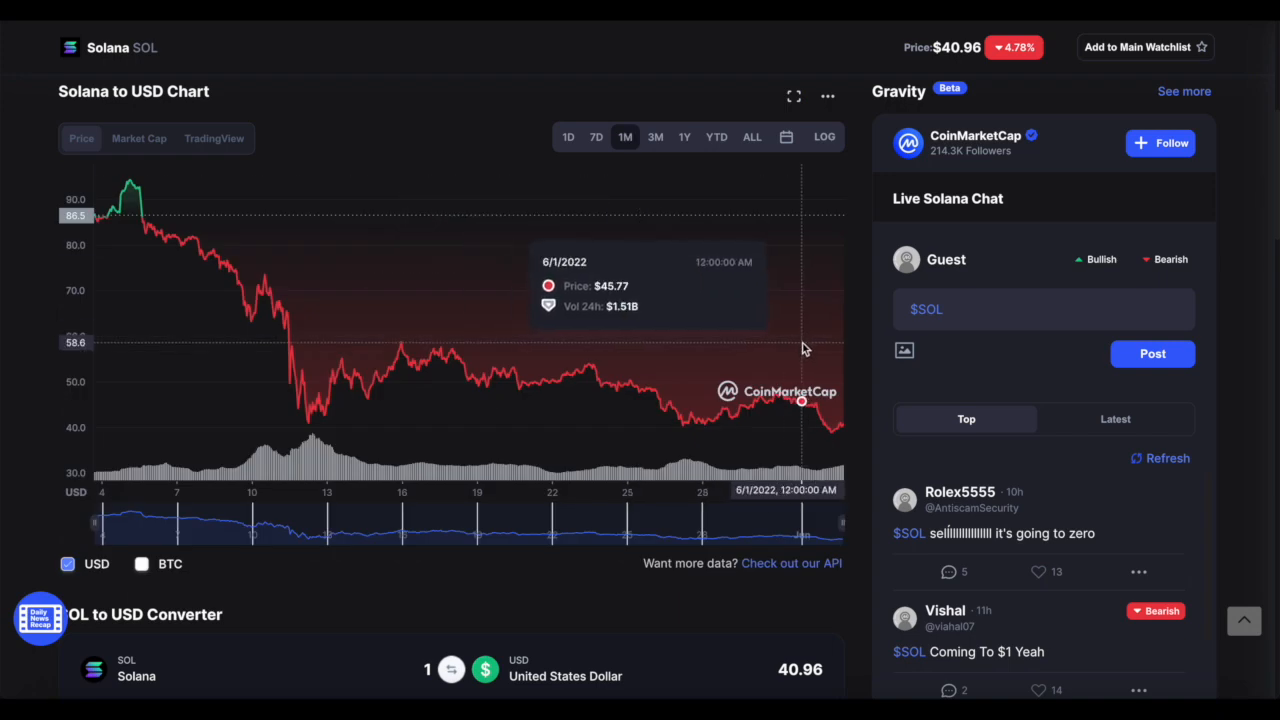
mouse_move(725, 238)
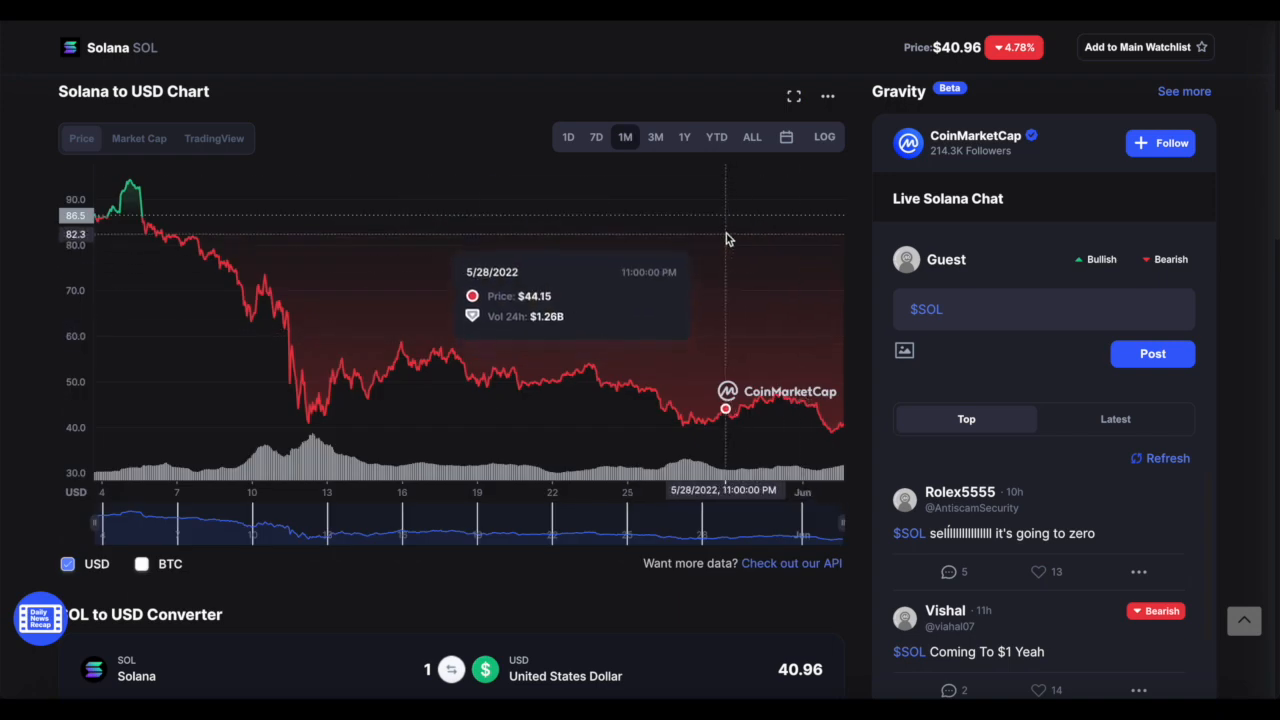
mouse_move(727, 249)
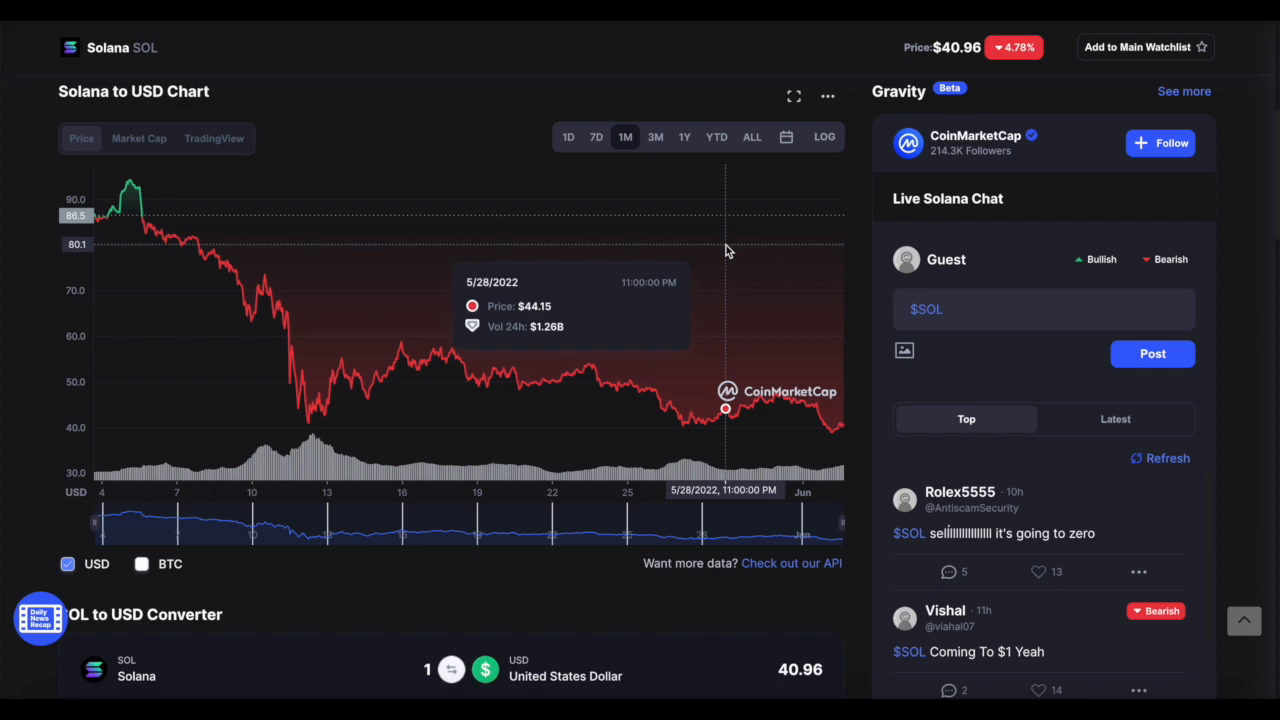
mouse_move(697, 318)
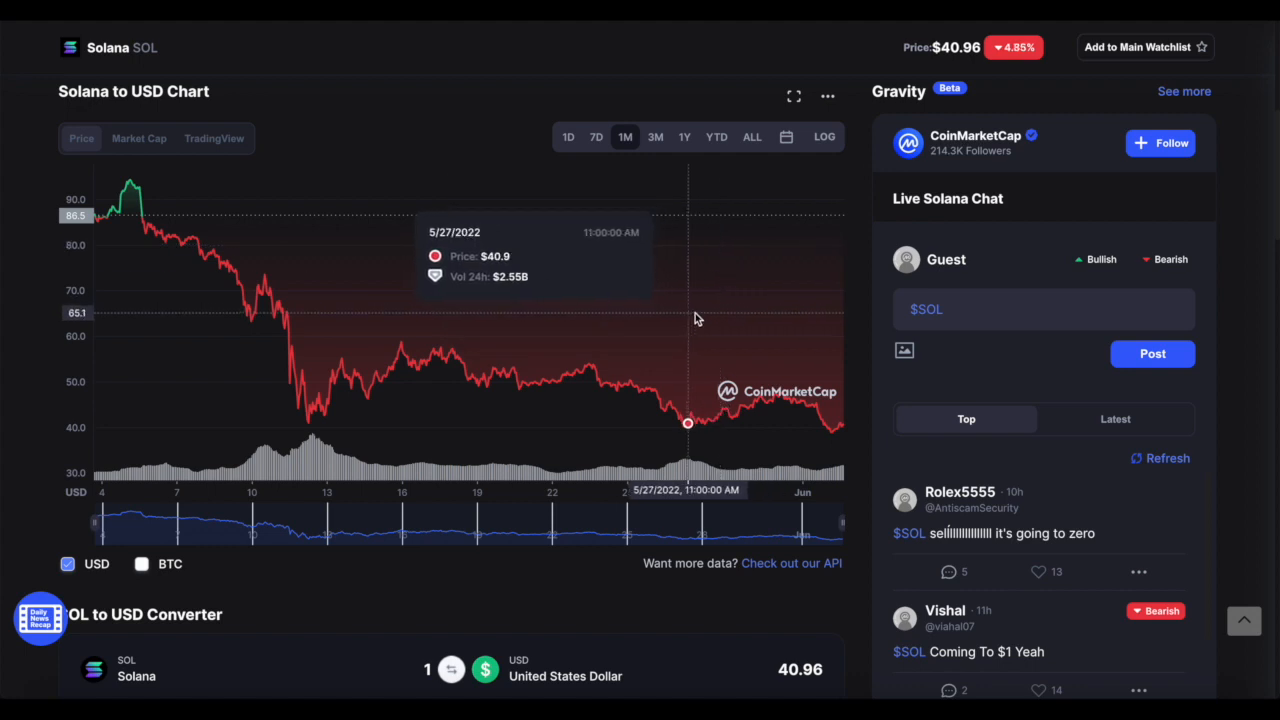
mouse_move(688, 296)
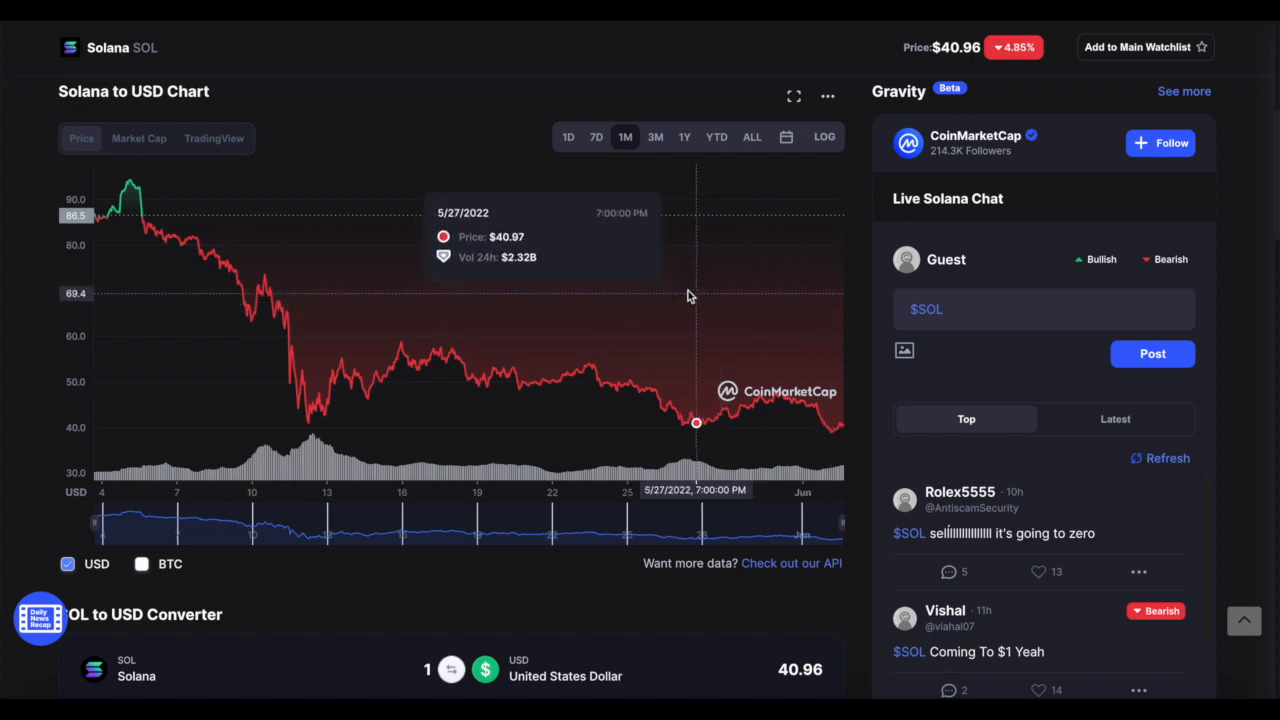
mouse_move(700, 185)
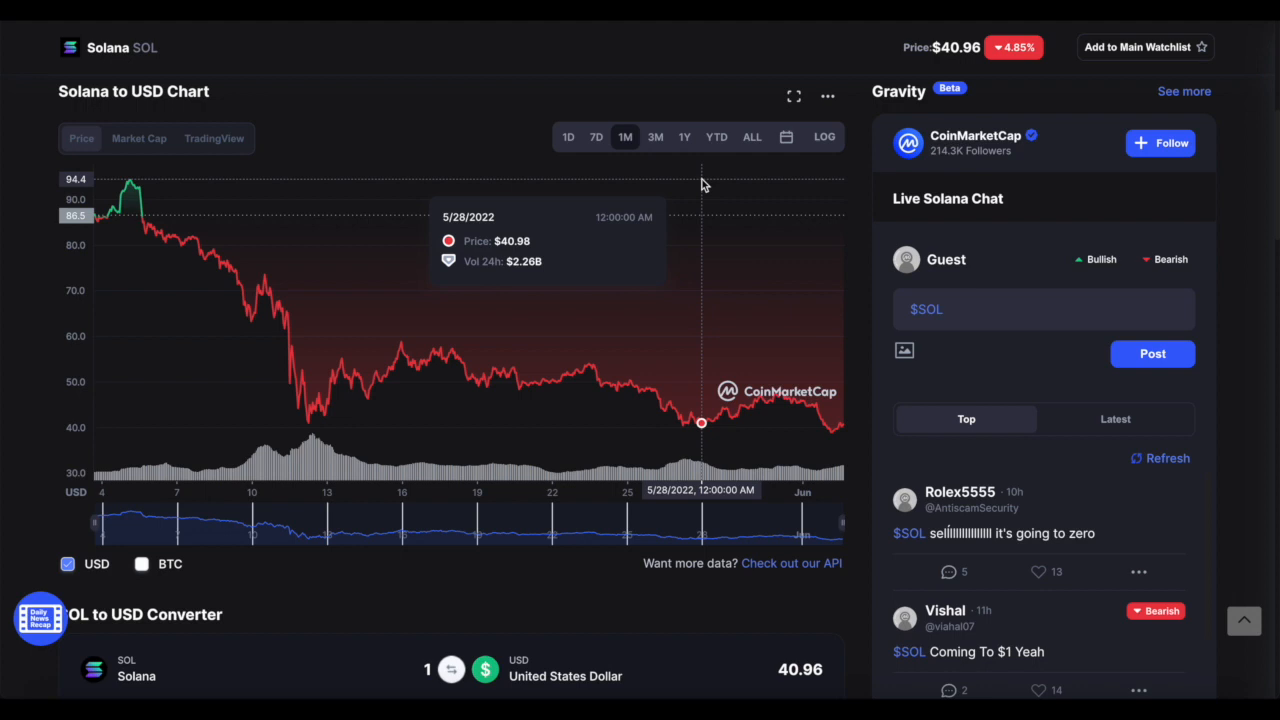
mouse_move(780, 252)
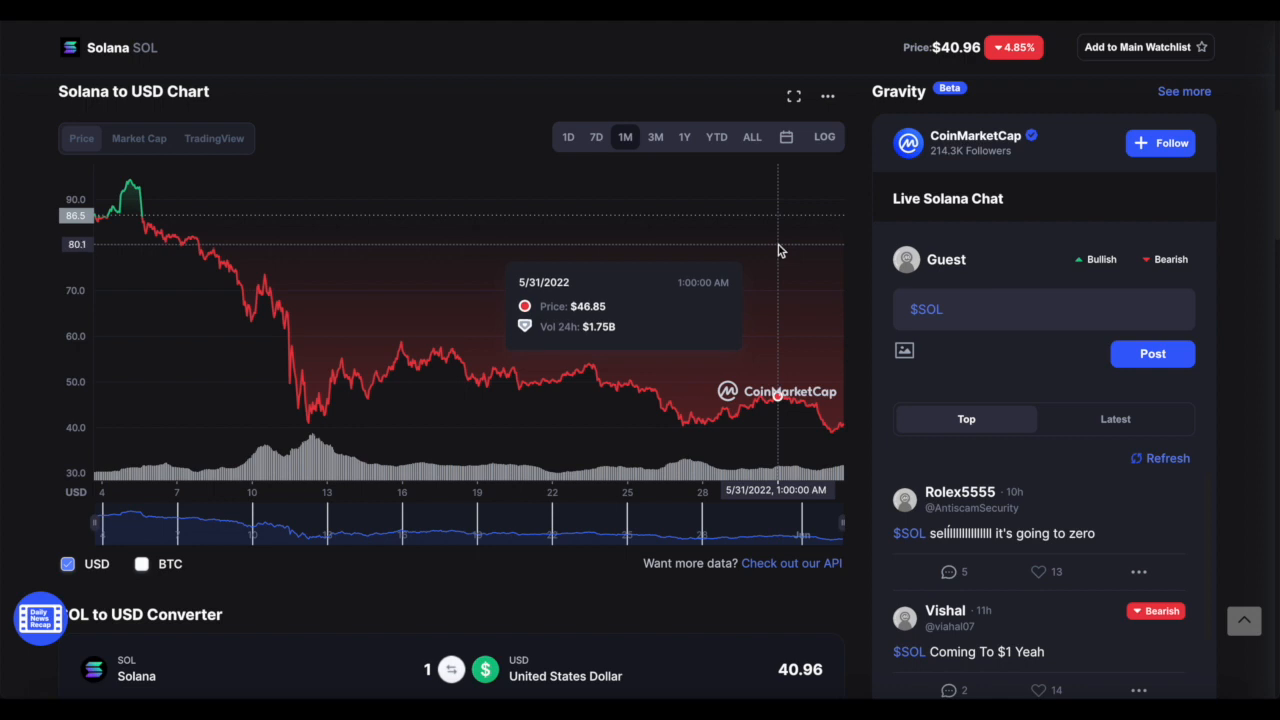
mouse_move(805, 228)
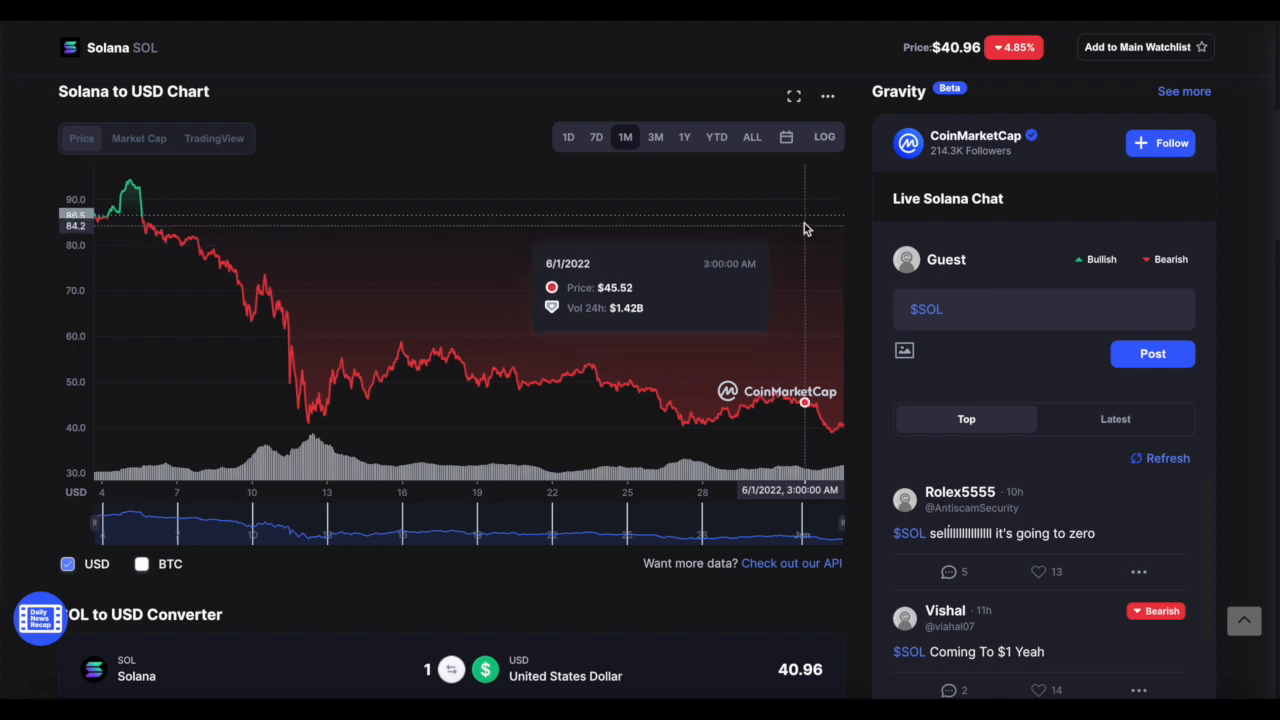
mouse_move(130, 183)
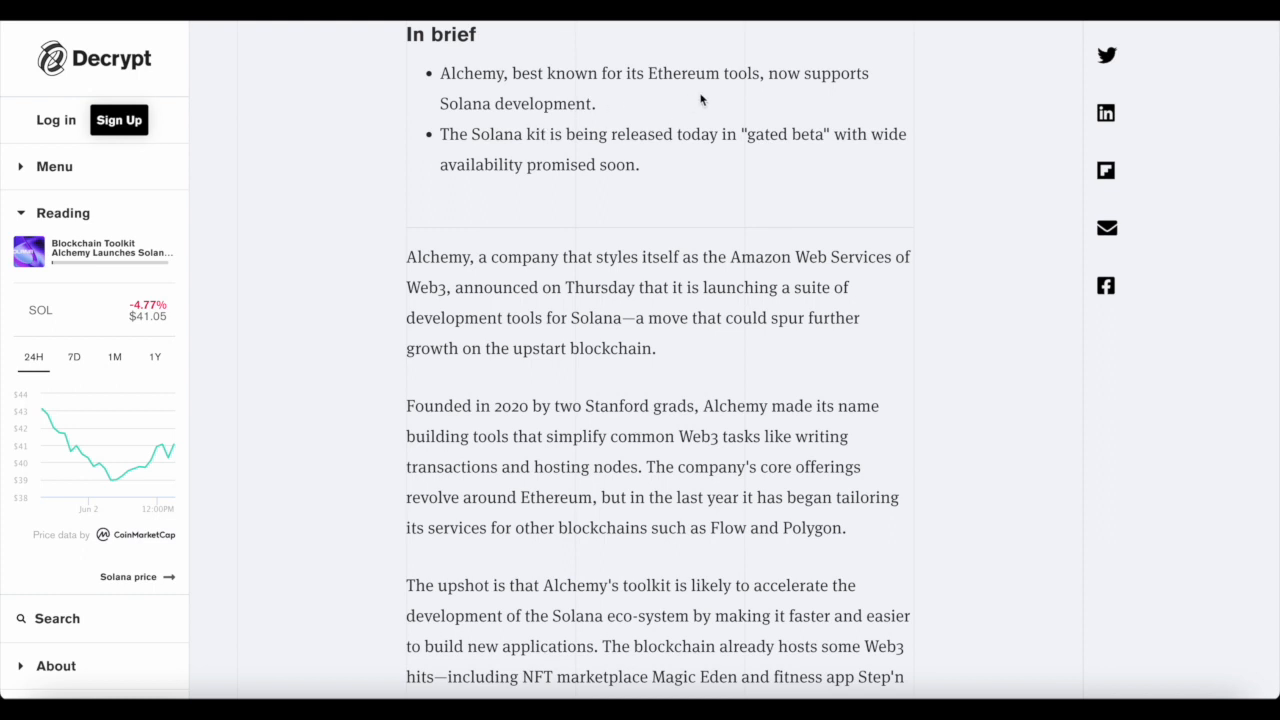
mouse_move(519, 155)
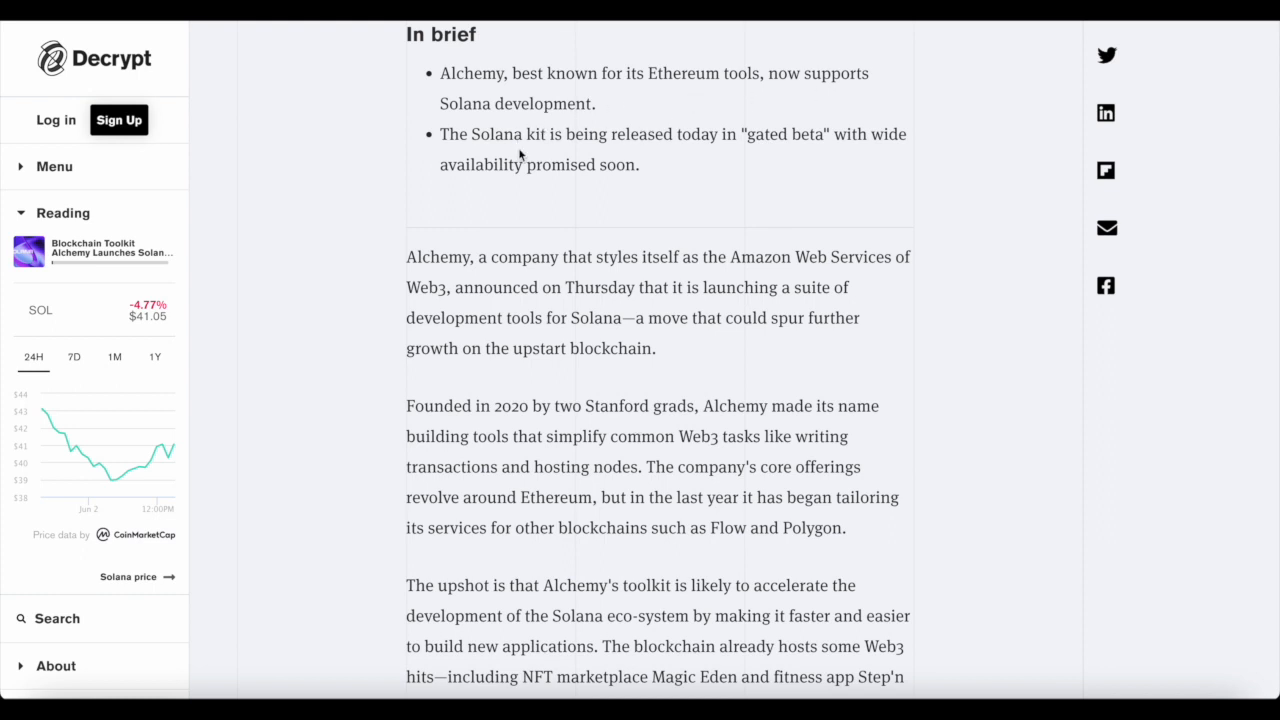
mouse_move(717, 154)
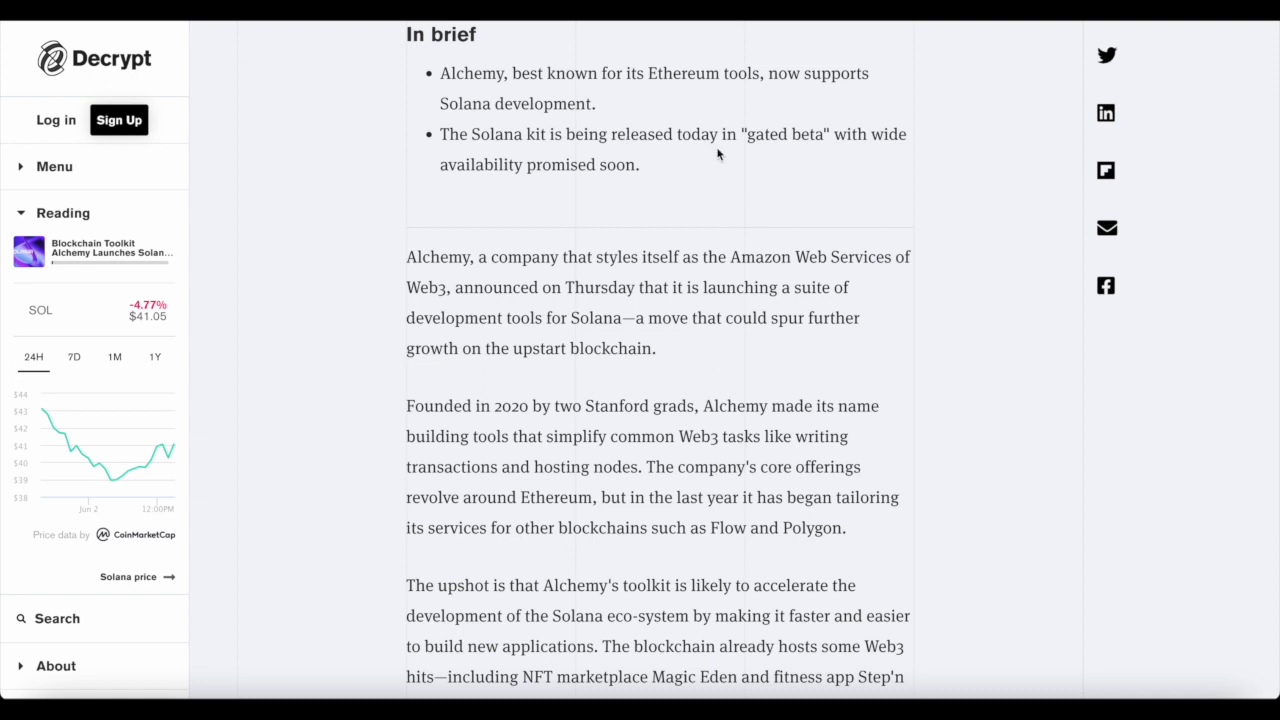
mouse_move(710, 160)
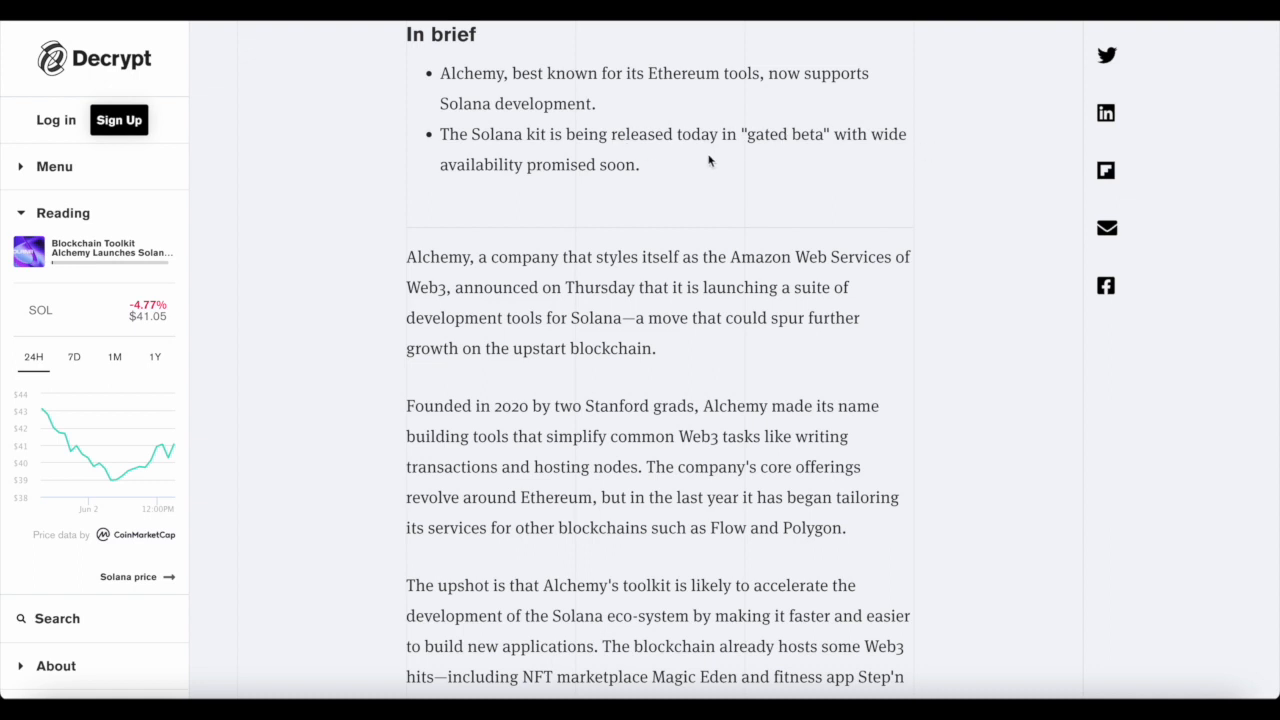
Scroll Decrypt's Alchemy Solana toolkit article past its In brief summary into the body.
scroll(down, 3)
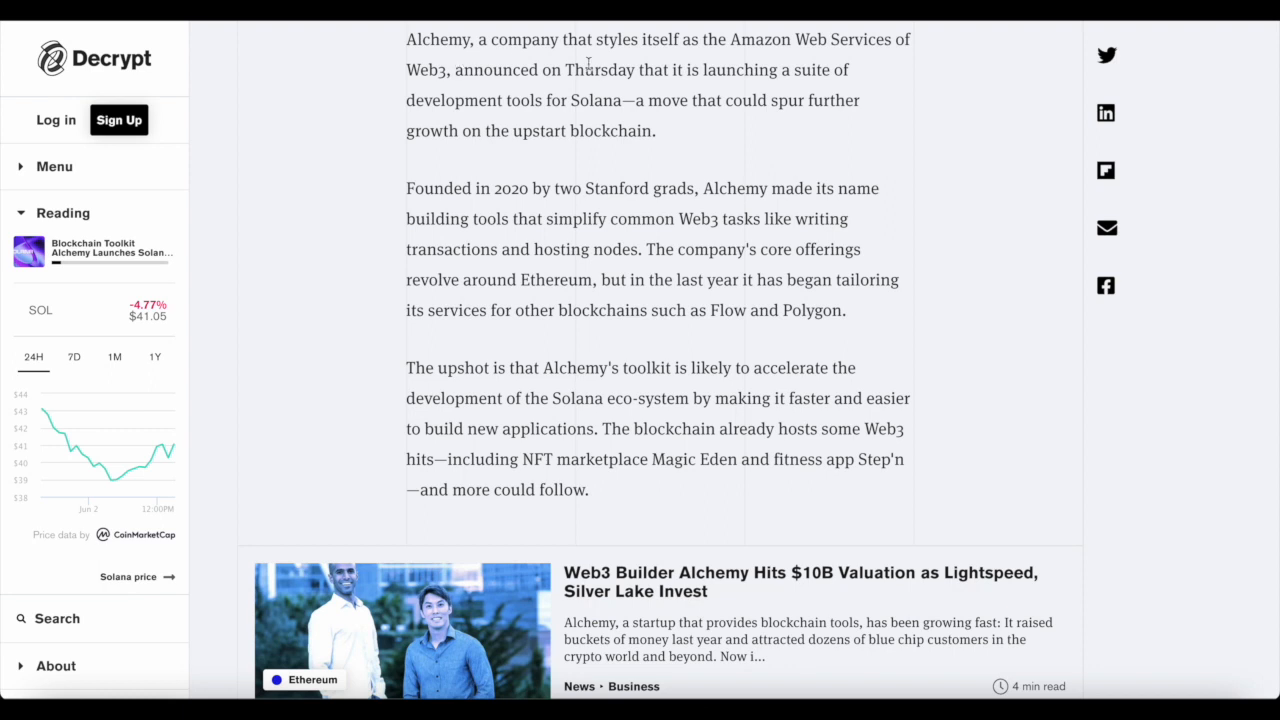
mouse_move(888, 63)
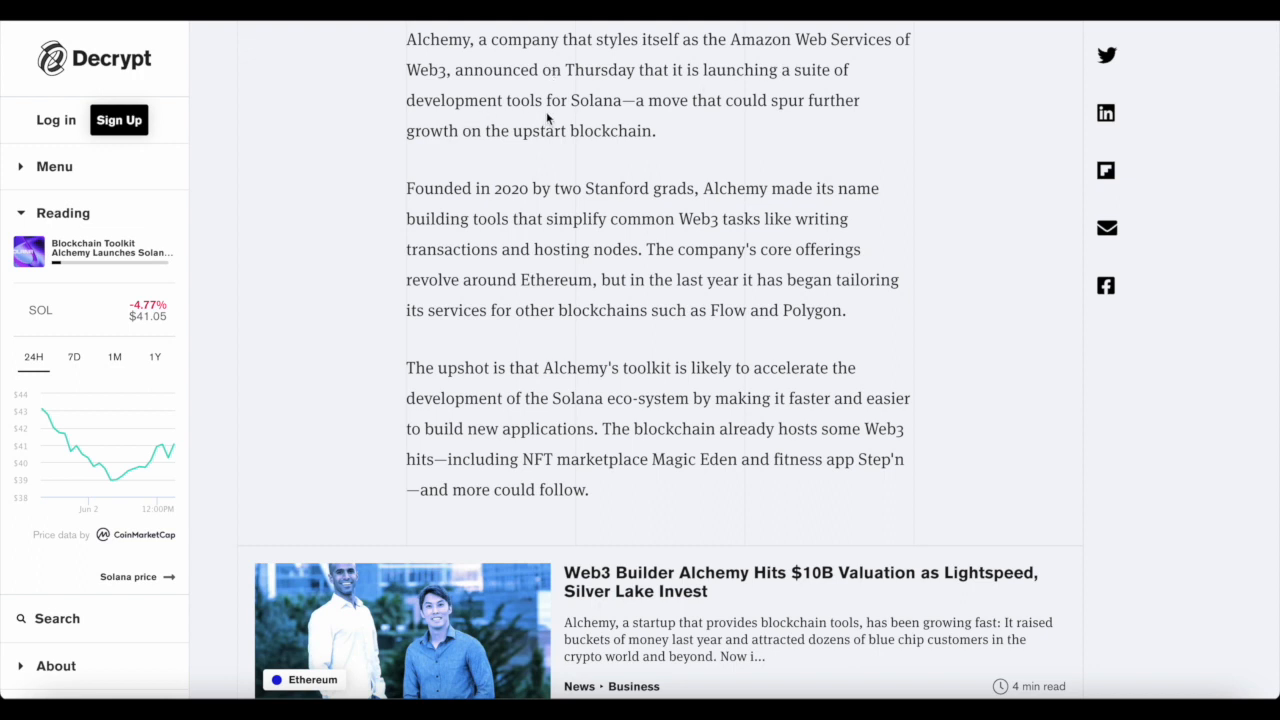
mouse_move(838, 129)
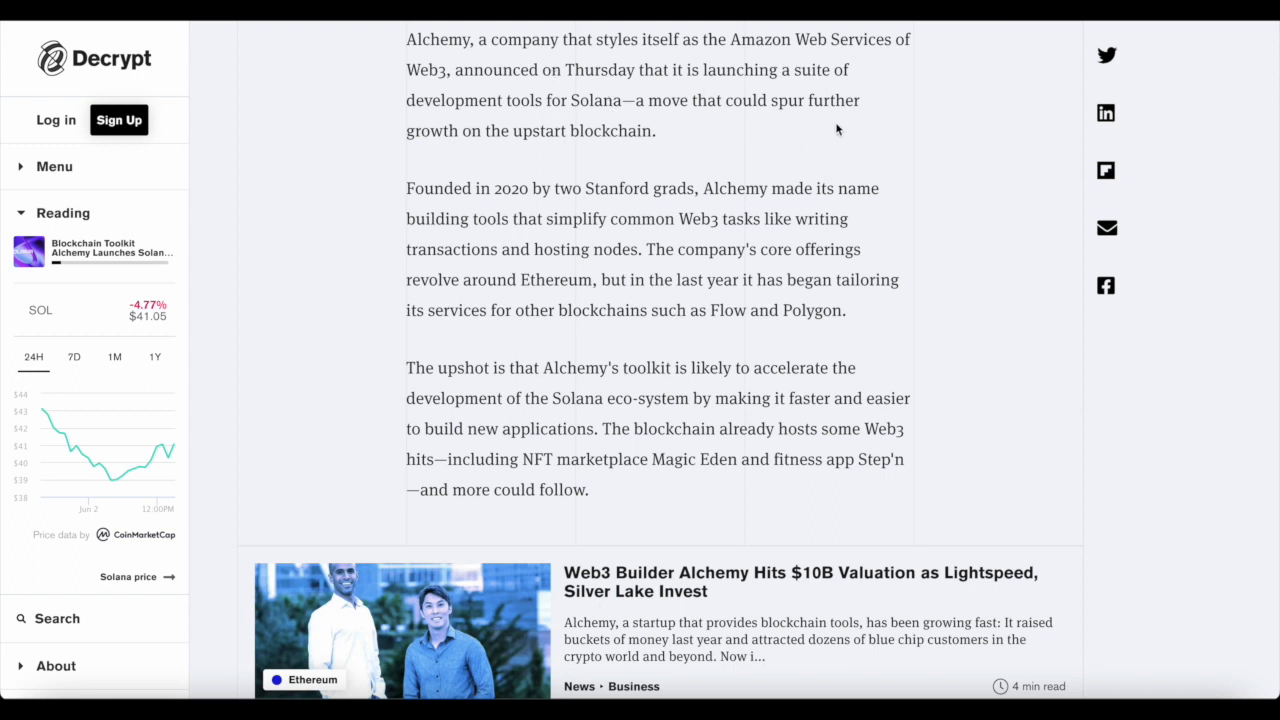
mouse_move(575, 150)
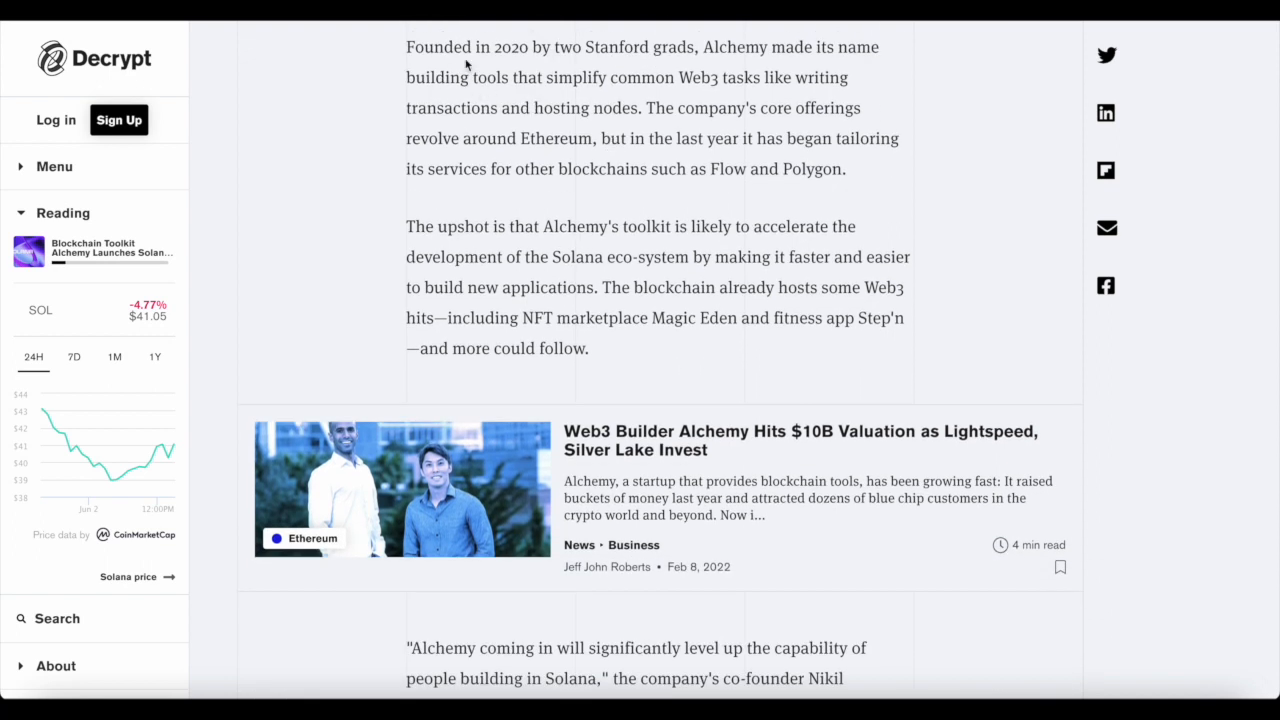
mouse_move(680, 62)
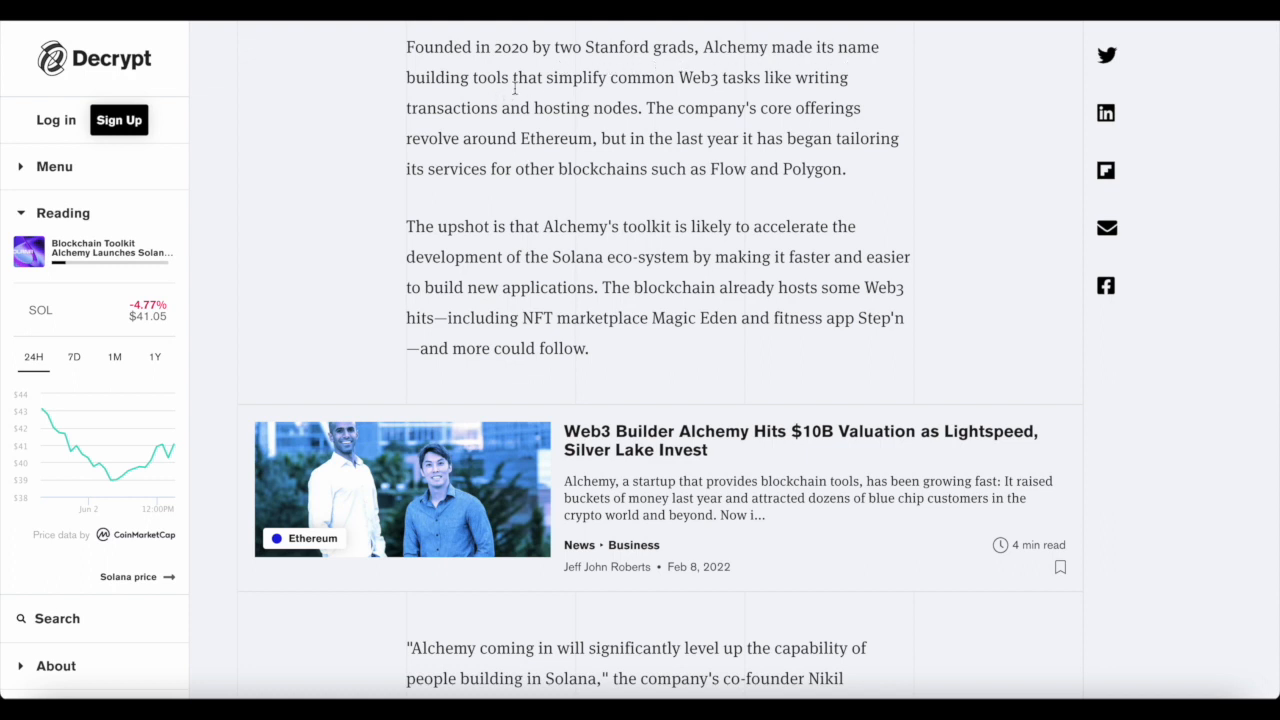
mouse_move(805, 87)
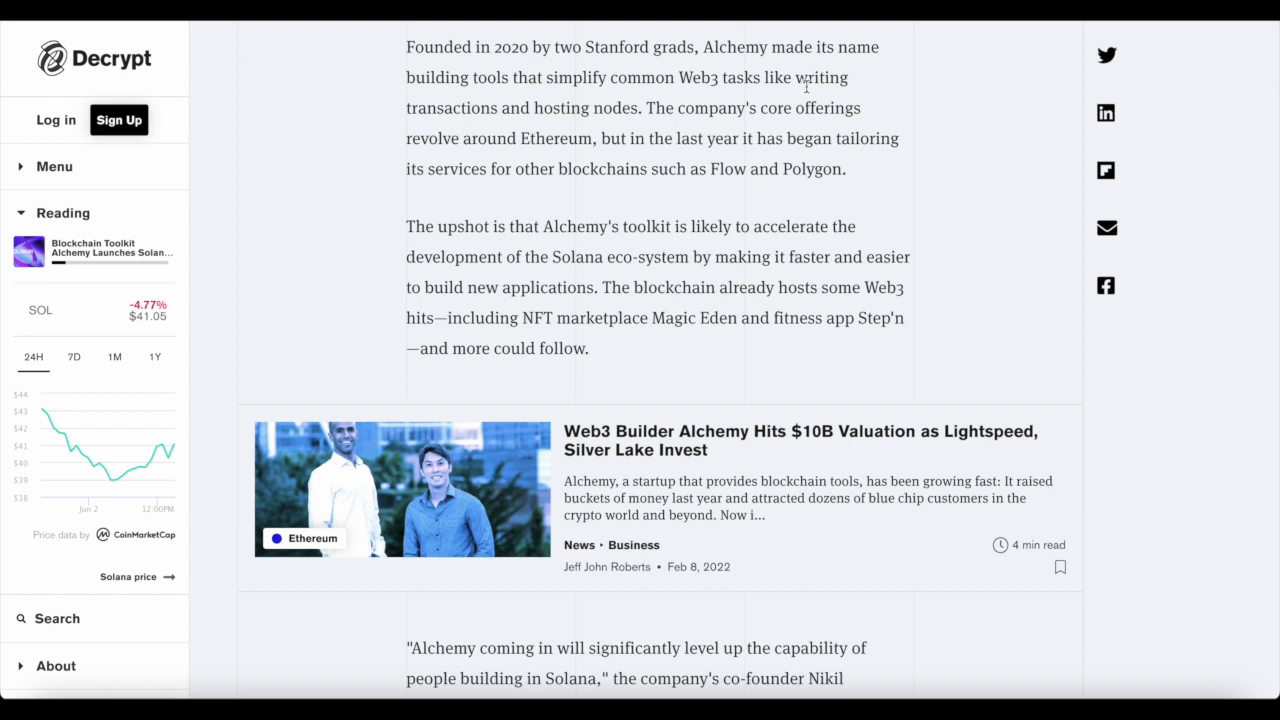
mouse_move(568, 117)
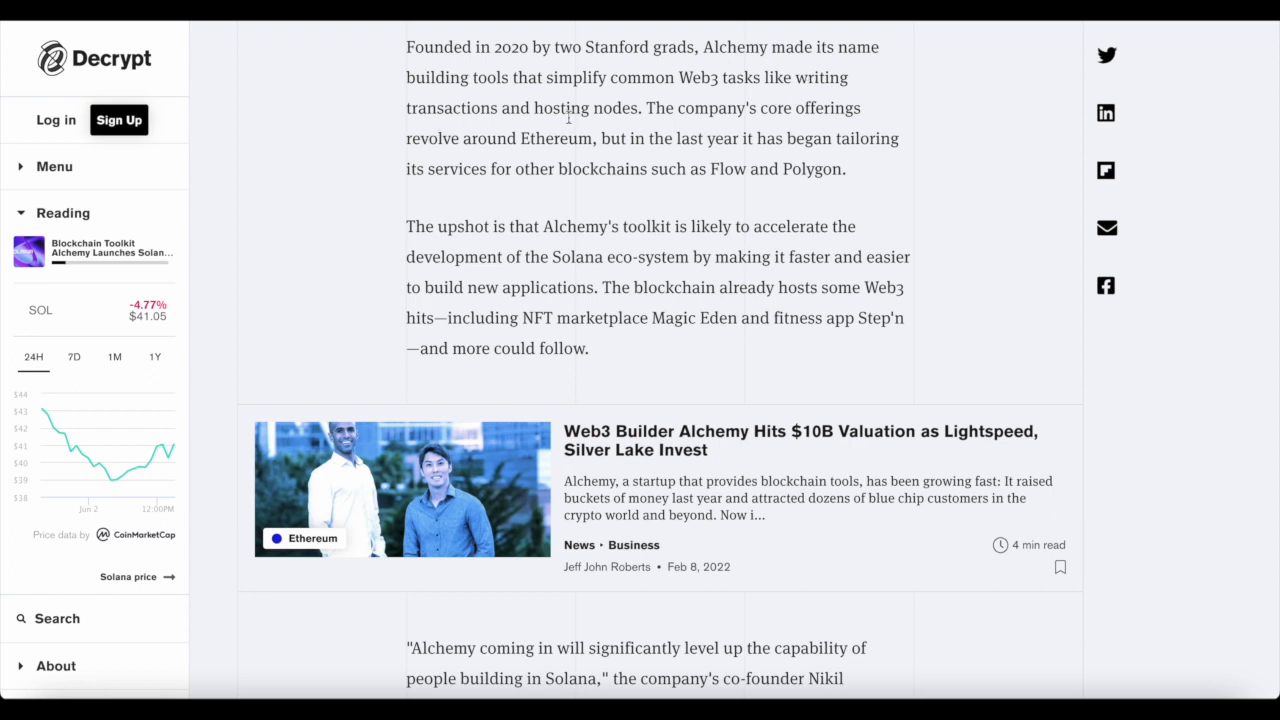
mouse_move(718, 130)
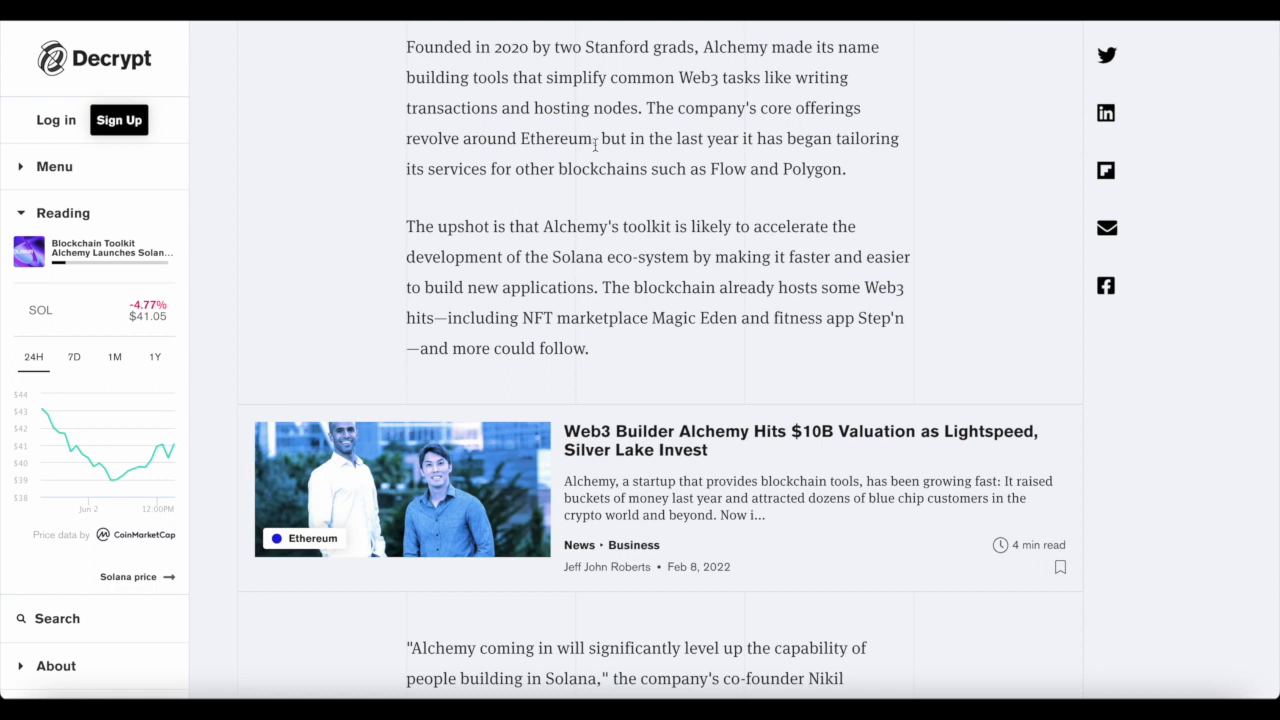
mouse_move(556, 200)
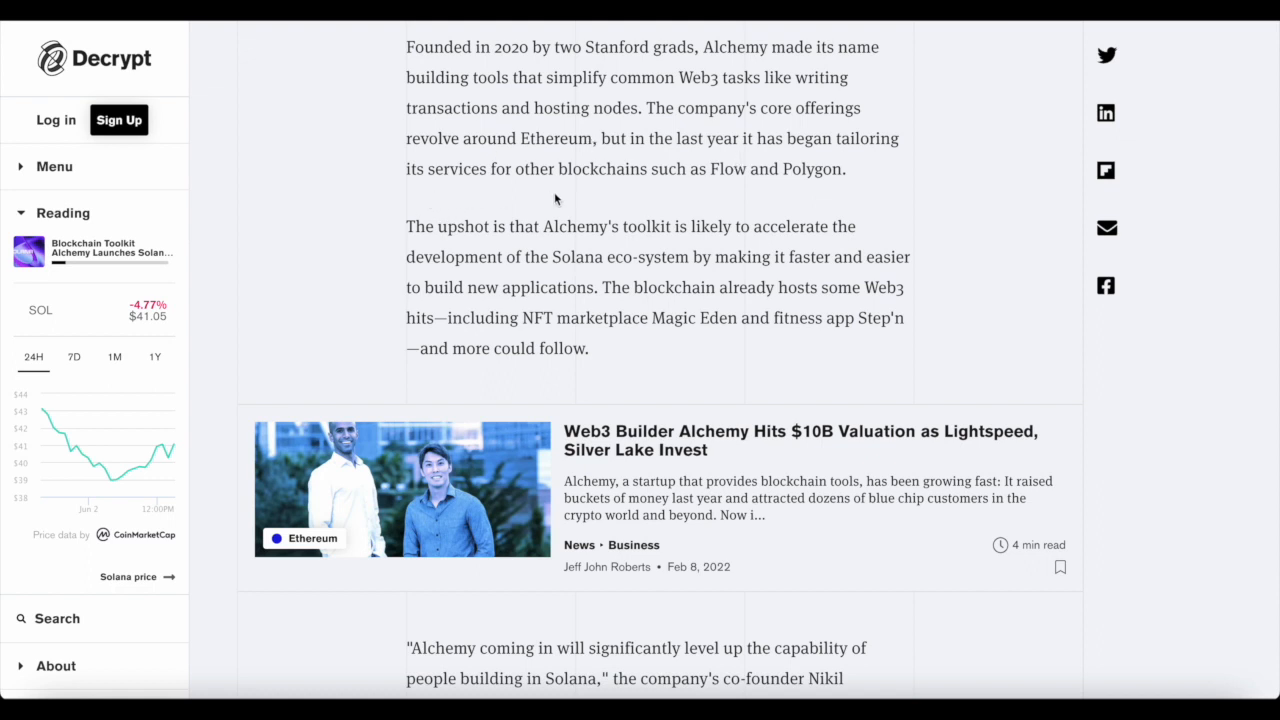
mouse_move(745, 172)
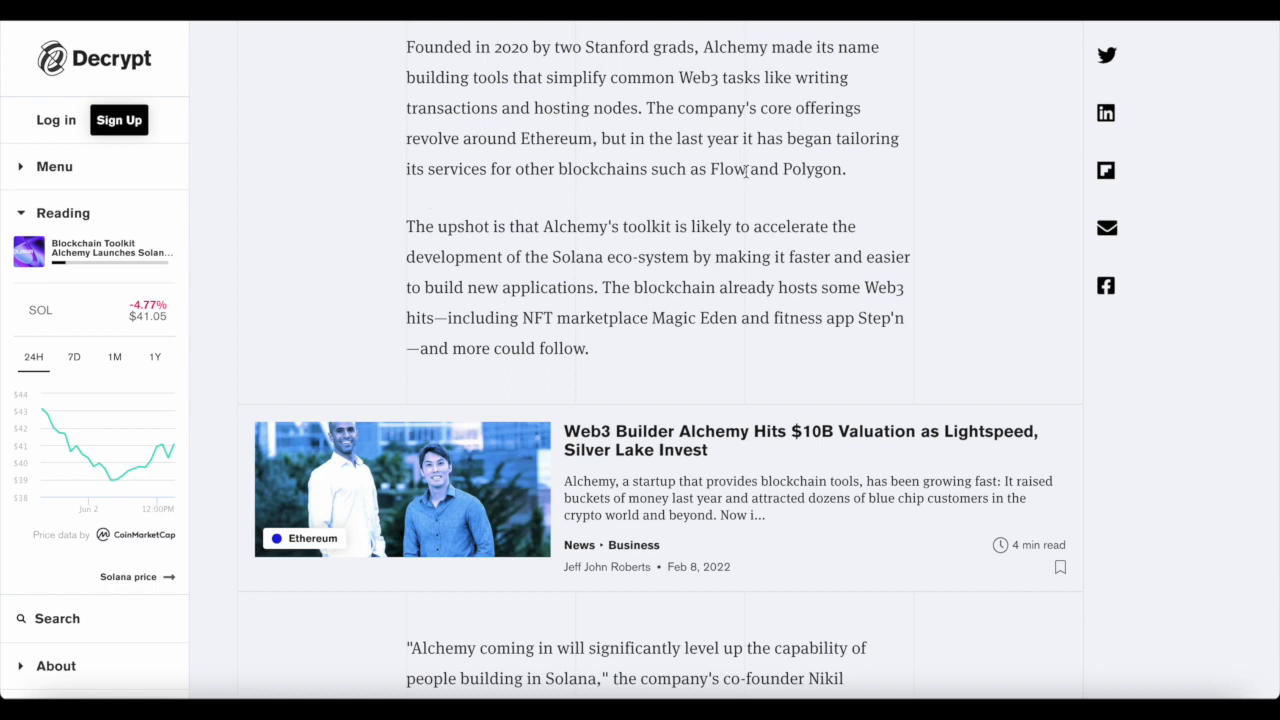
mouse_move(677, 263)
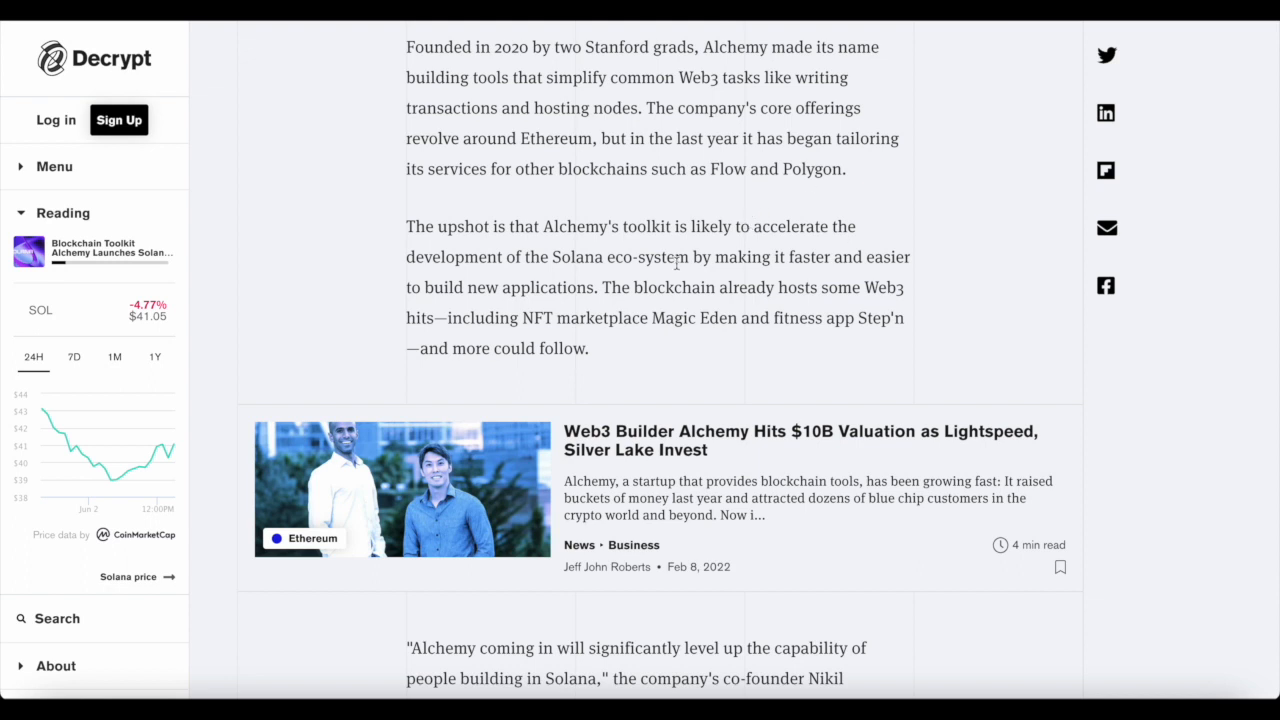
mouse_move(475, 290)
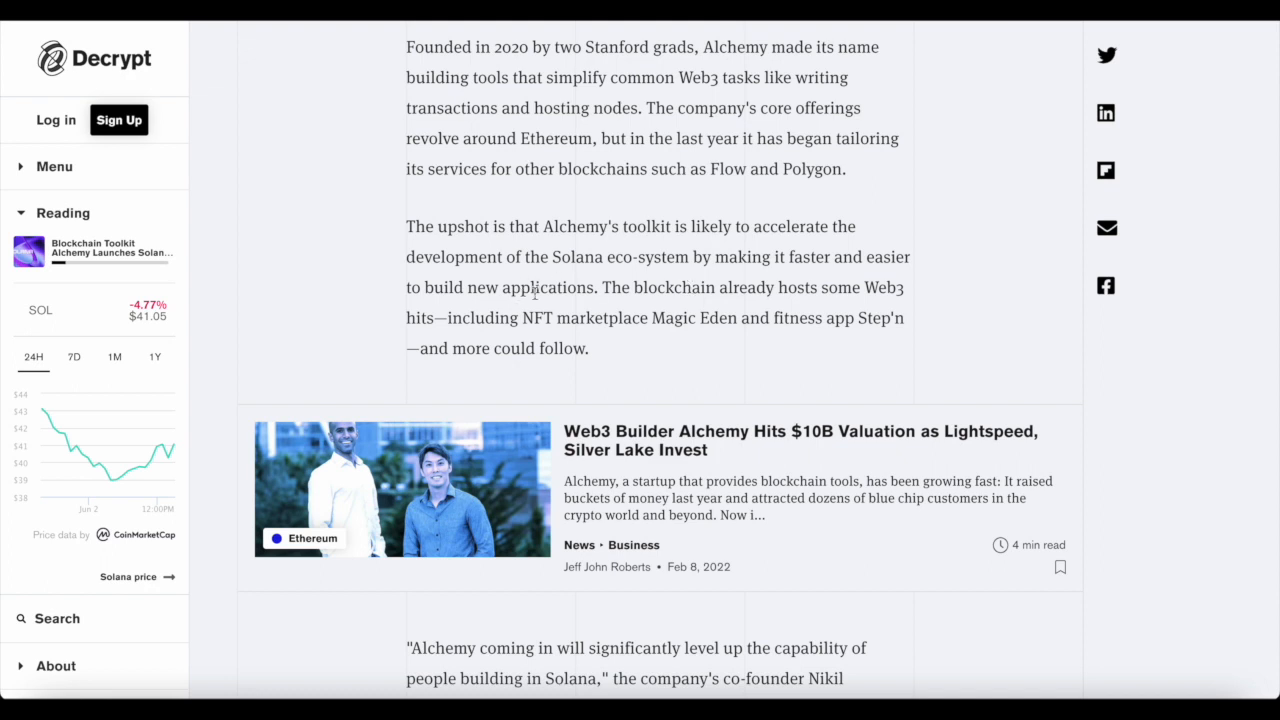
mouse_move(714, 297)
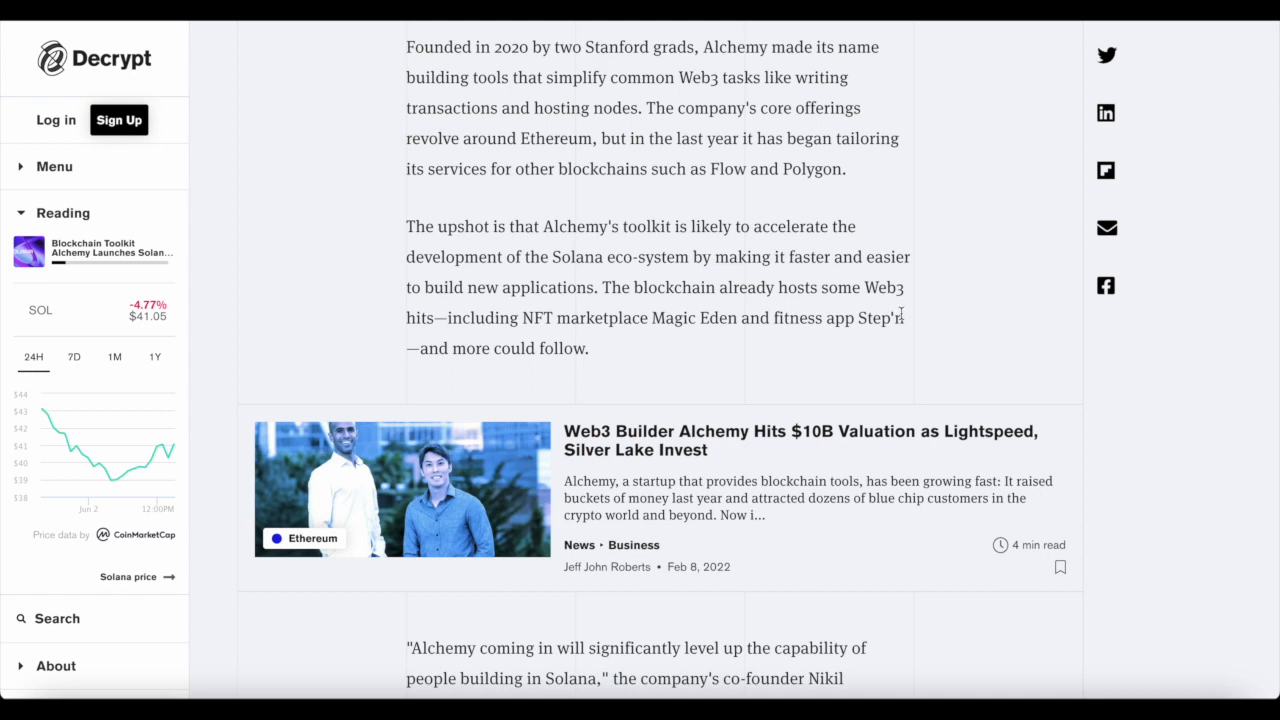
mouse_move(635, 357)
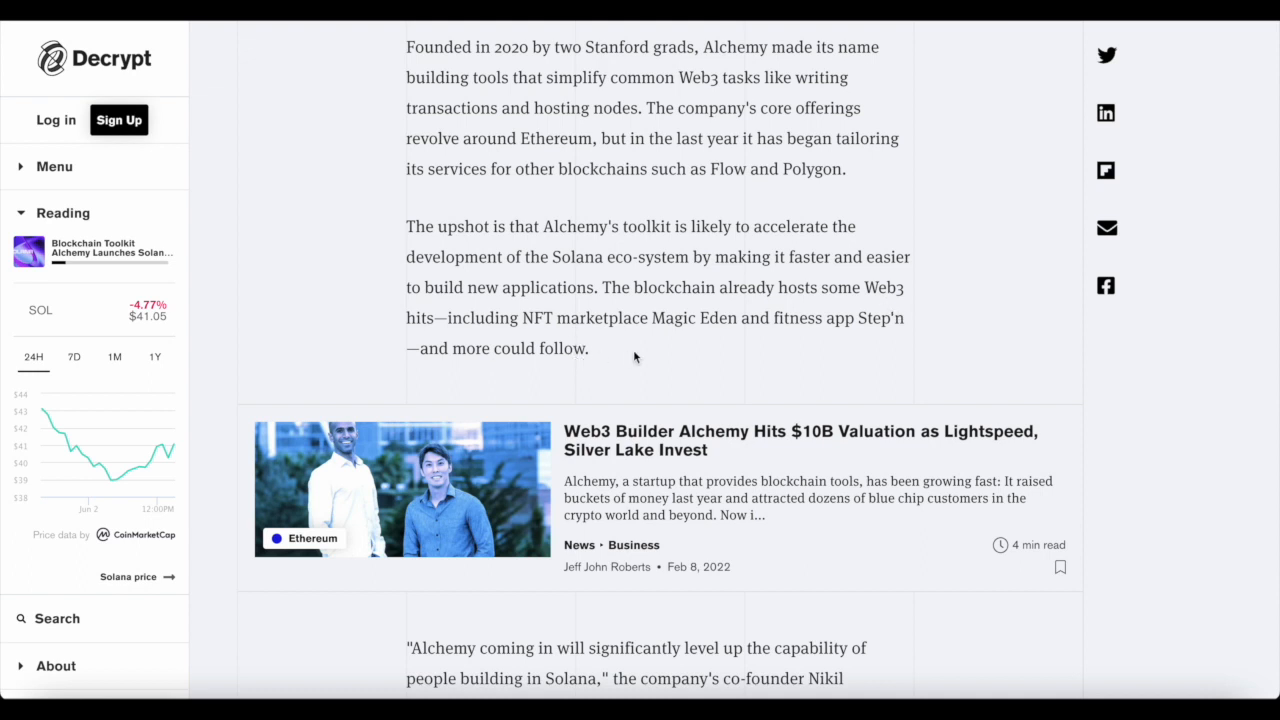
mouse_move(719, 369)
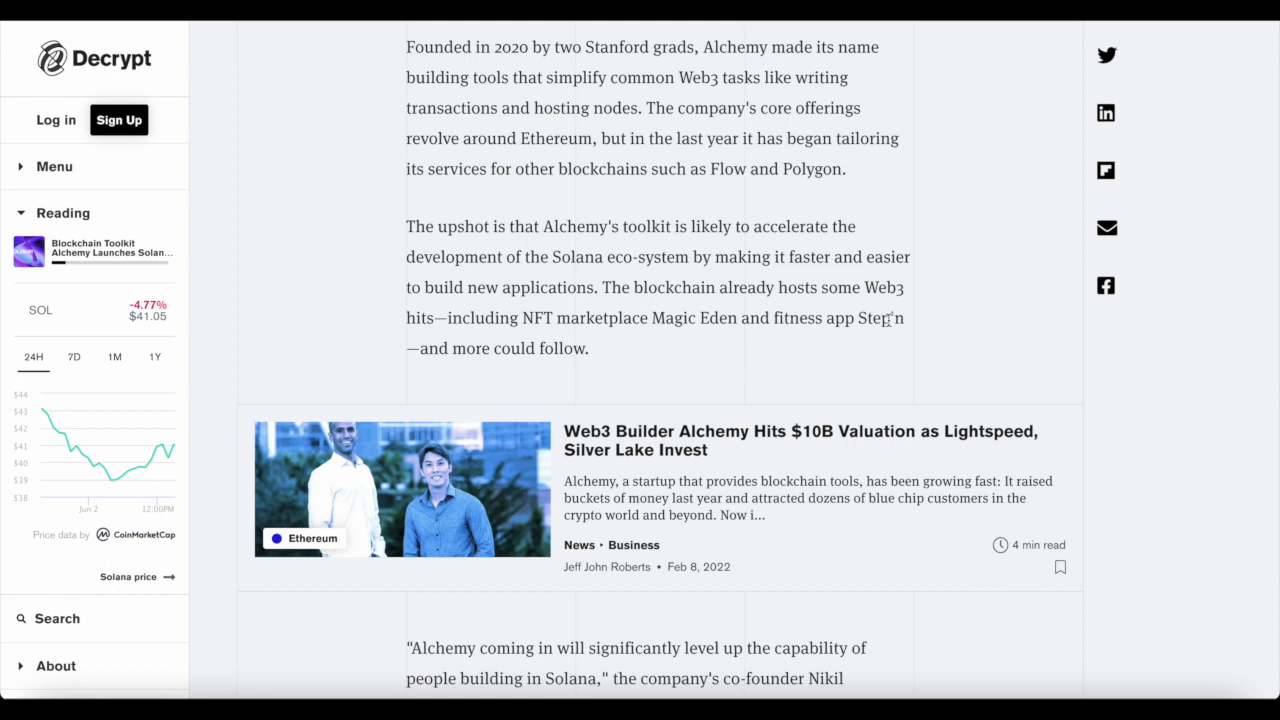
scroll(down, 3)
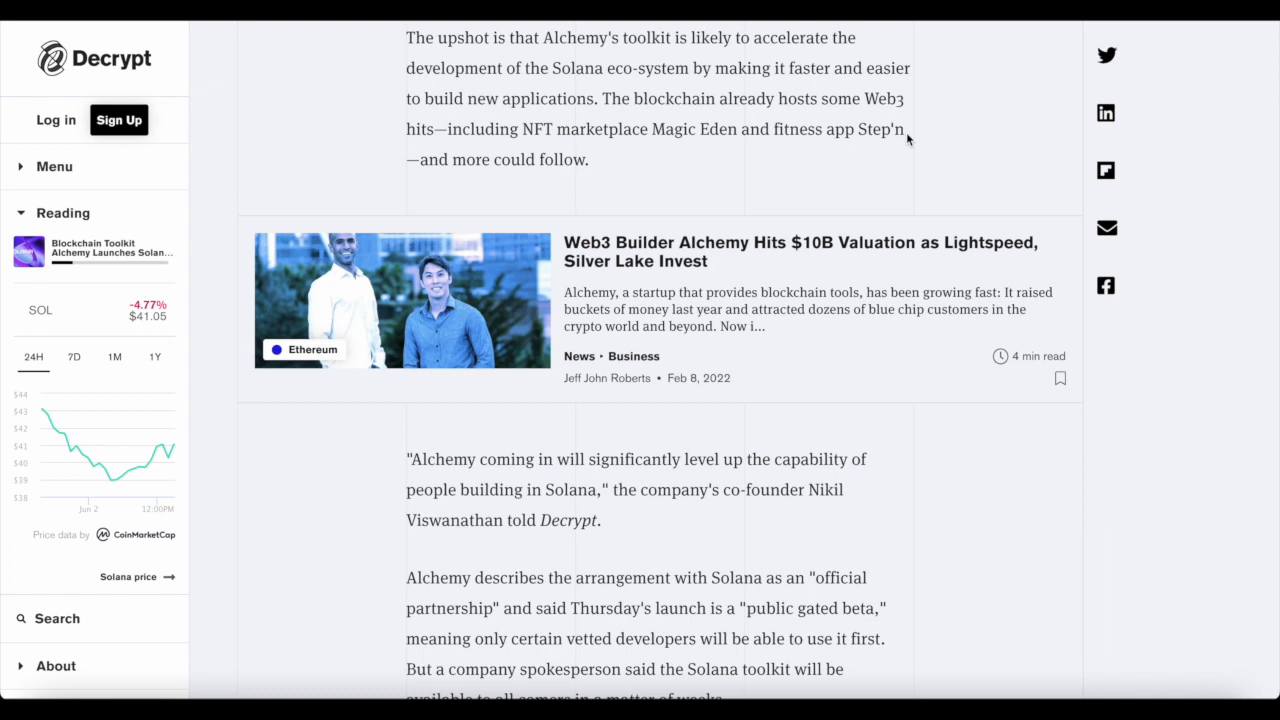
mouse_move(791, 156)
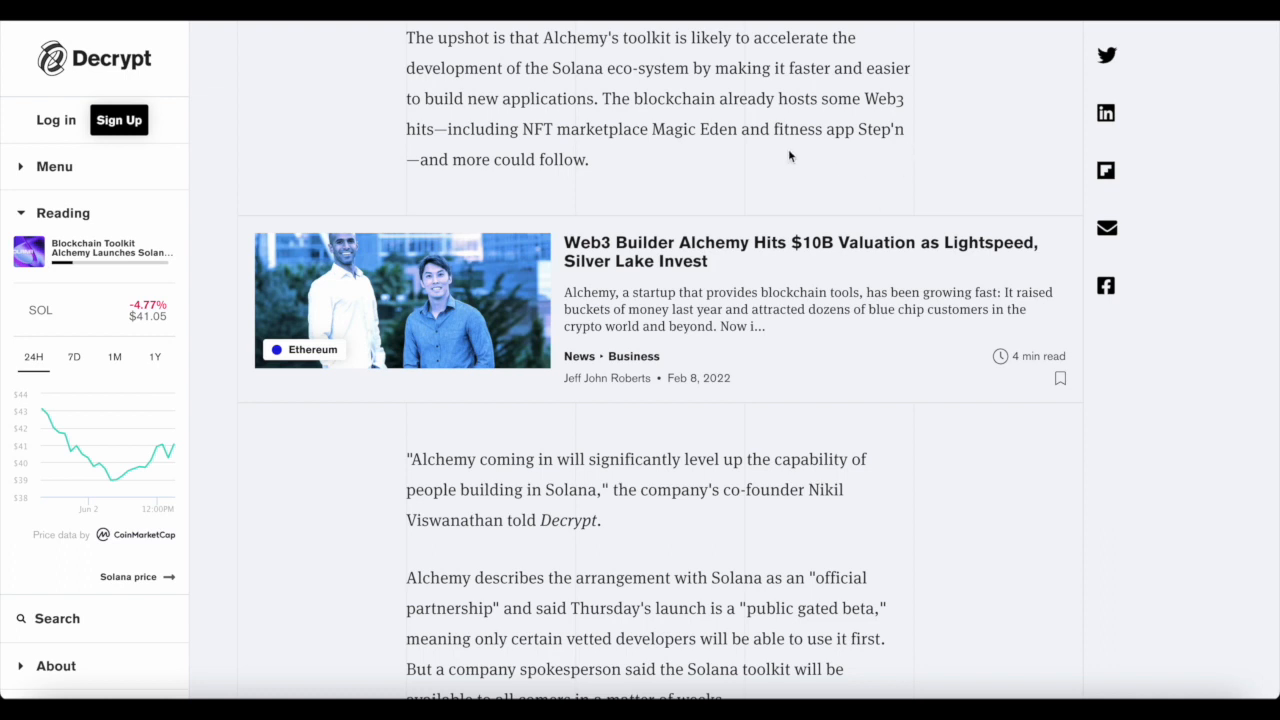
mouse_move(874, 157)
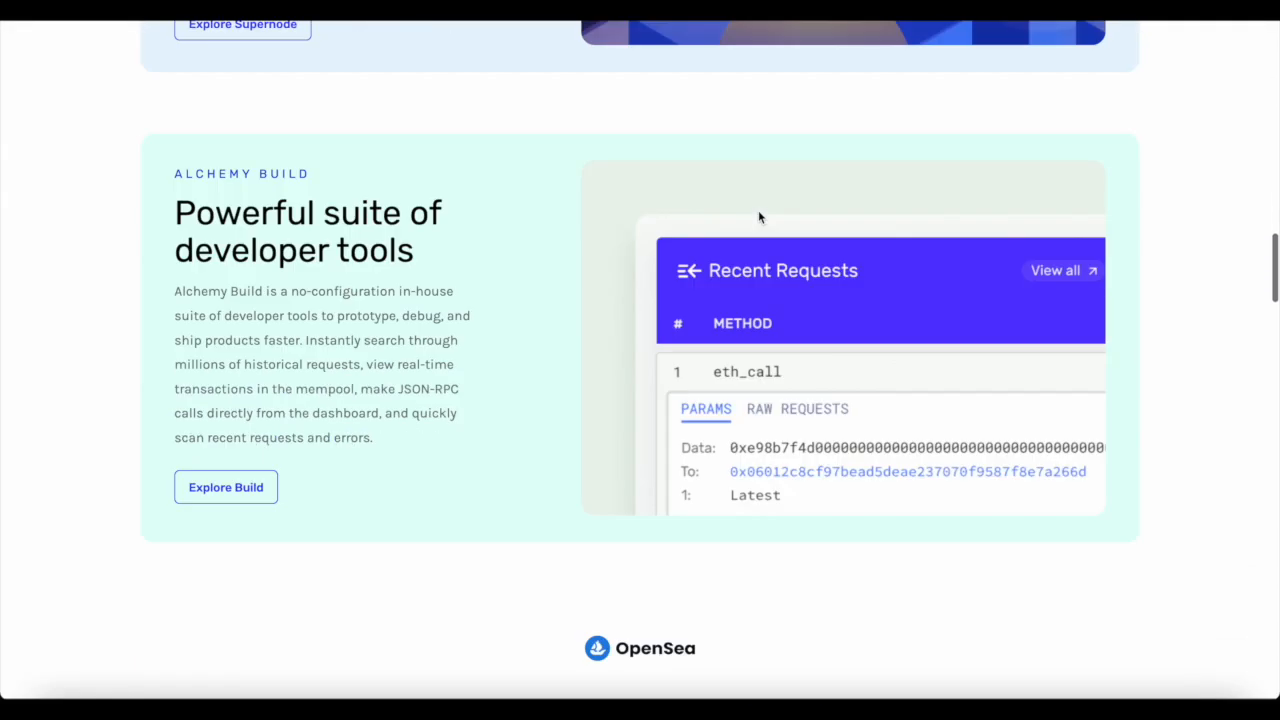
Scroll Alchemy's homepage through Supernode and Build sections to the DeversiFi testimonial.
scroll(down, 3)
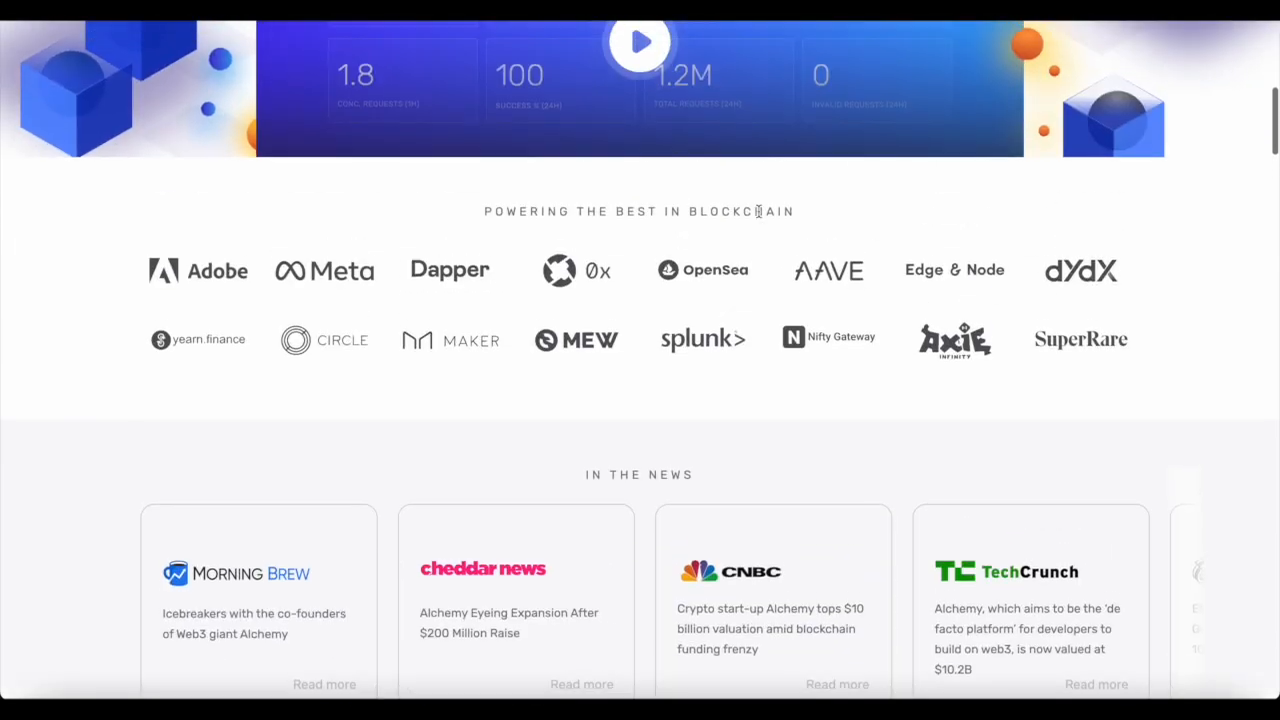
scroll(up, 3)
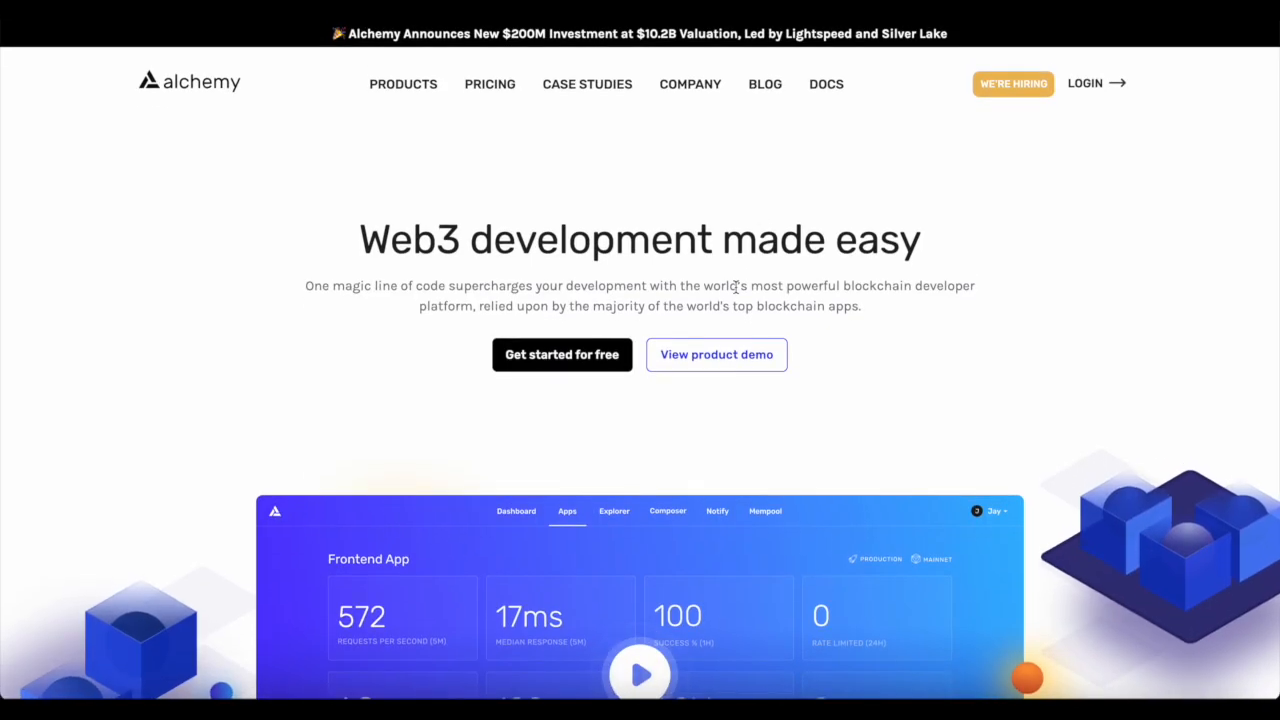
scroll(down, 3)
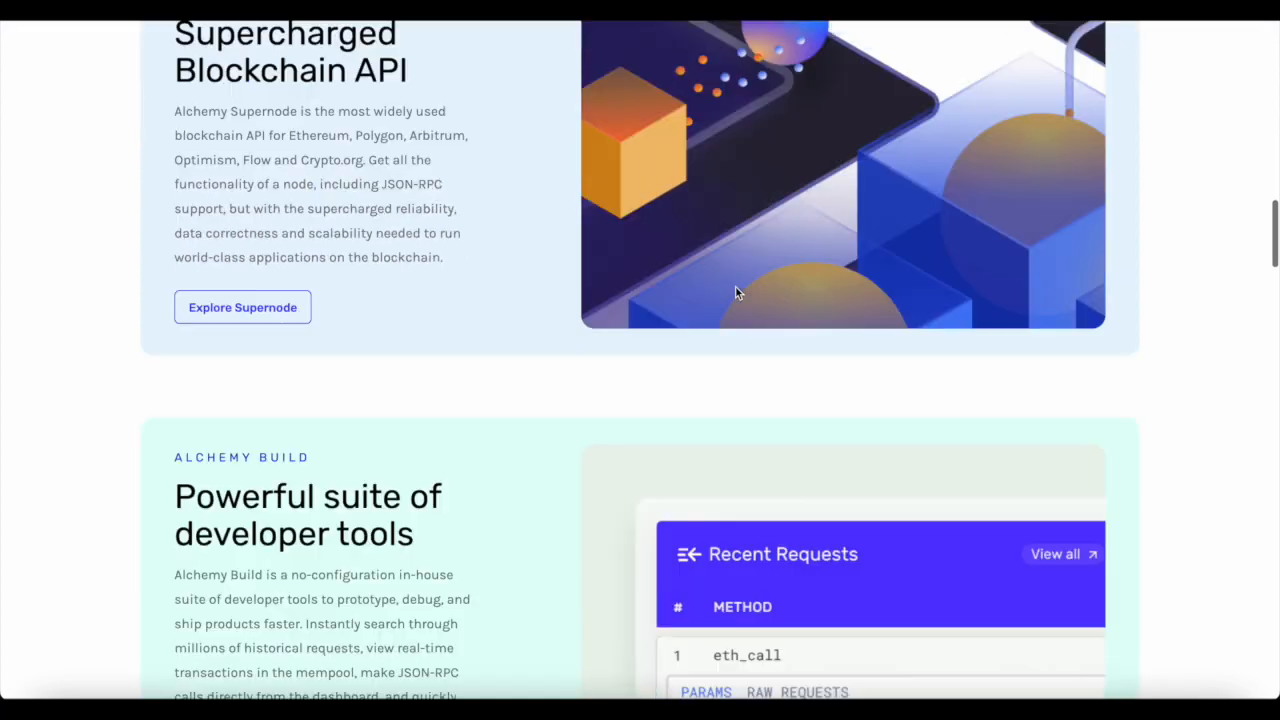
scroll(down, 3)
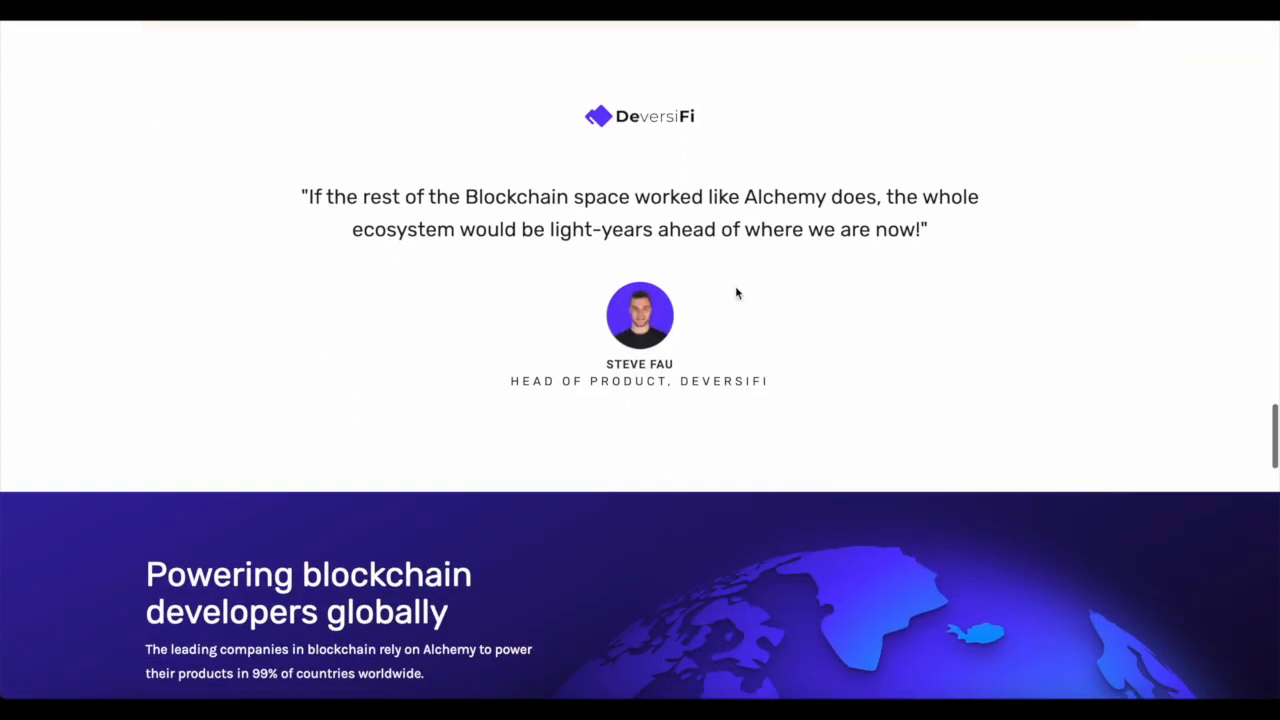